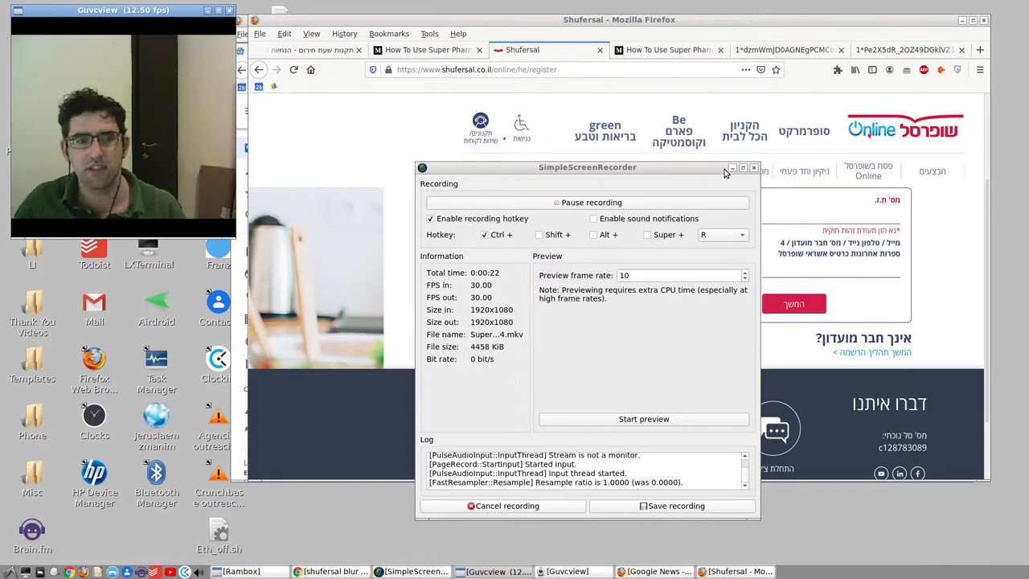
Step: Skim the Google News headlines, then enter 123 into the Shufersal member ID field
click(731, 167)
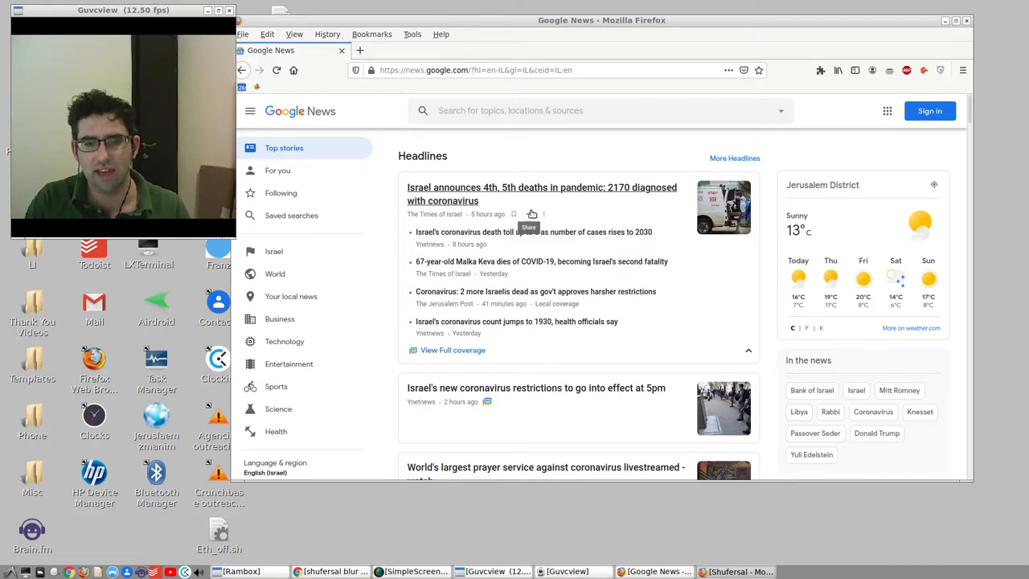
scroll(down, 3)
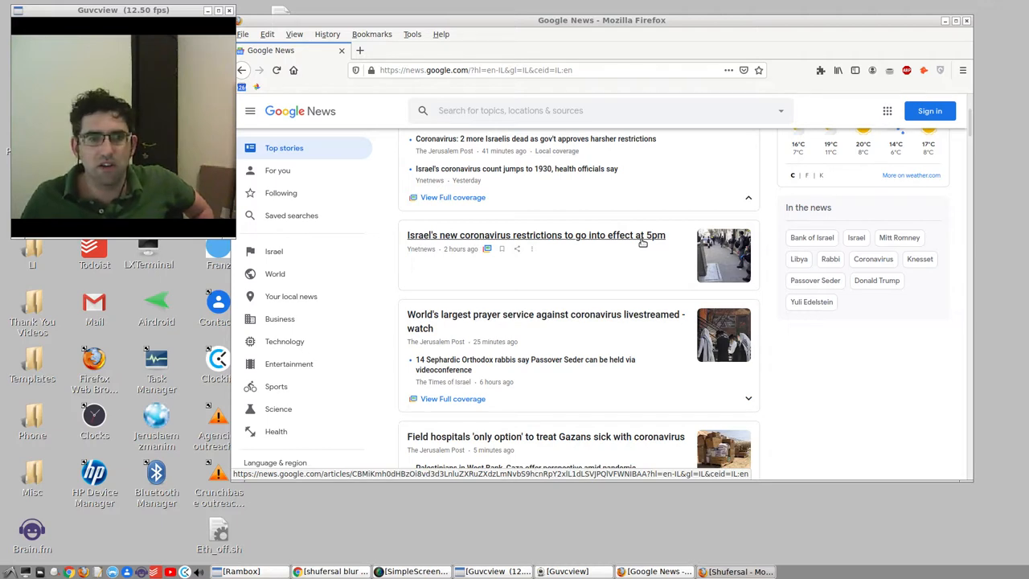
mouse_move(575, 281)
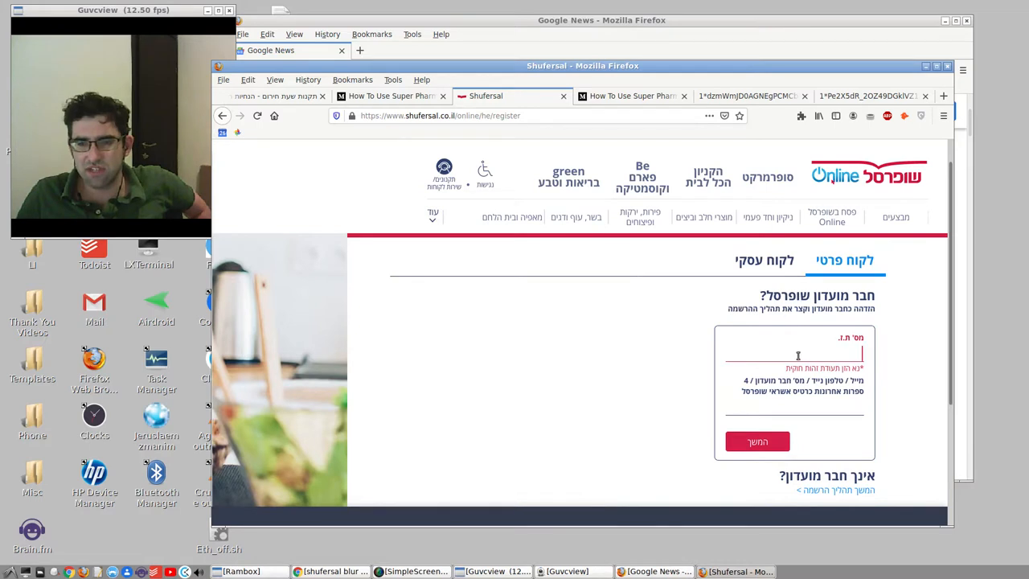
text(123)
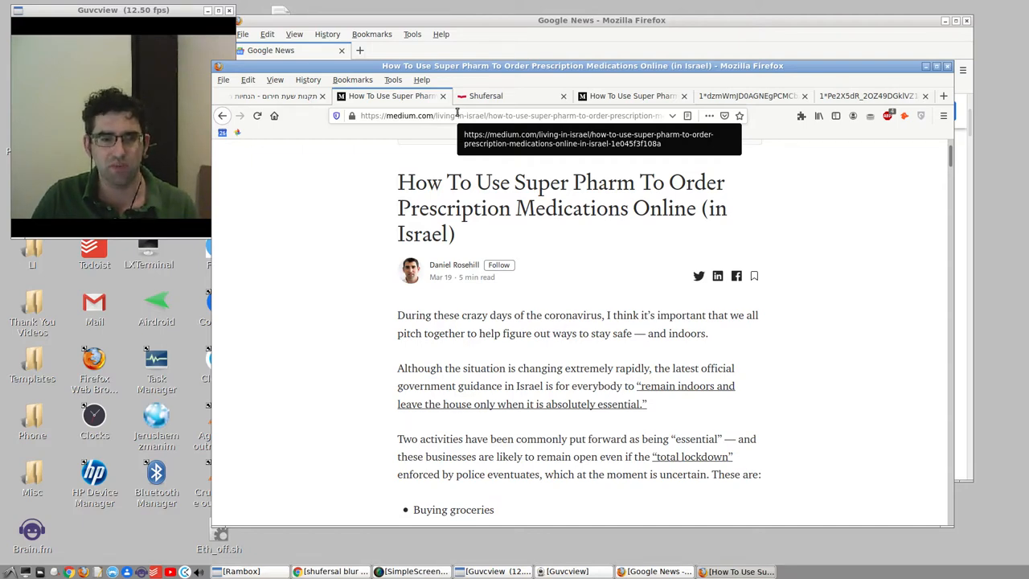
Step: Review the Super Pharm guide and its prescription screenshot, then search 'super pharm' from a new tab
click(486, 97)
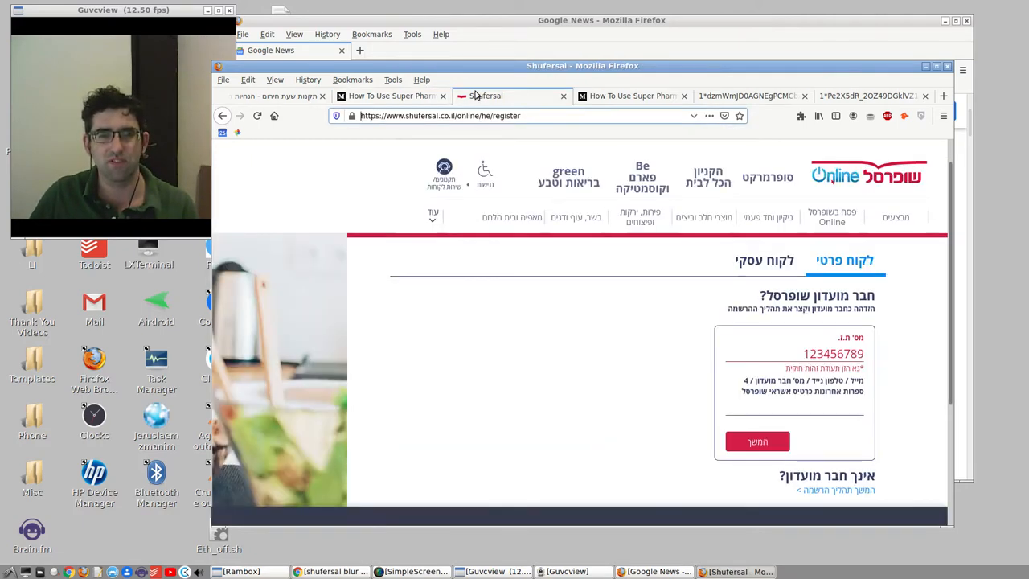
click(634, 97)
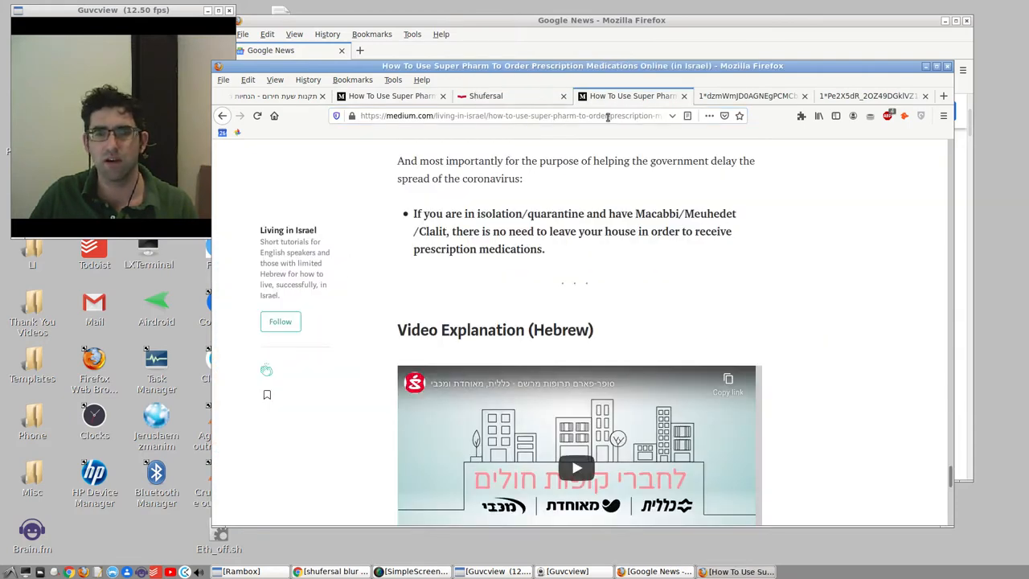
scroll(up, 3)
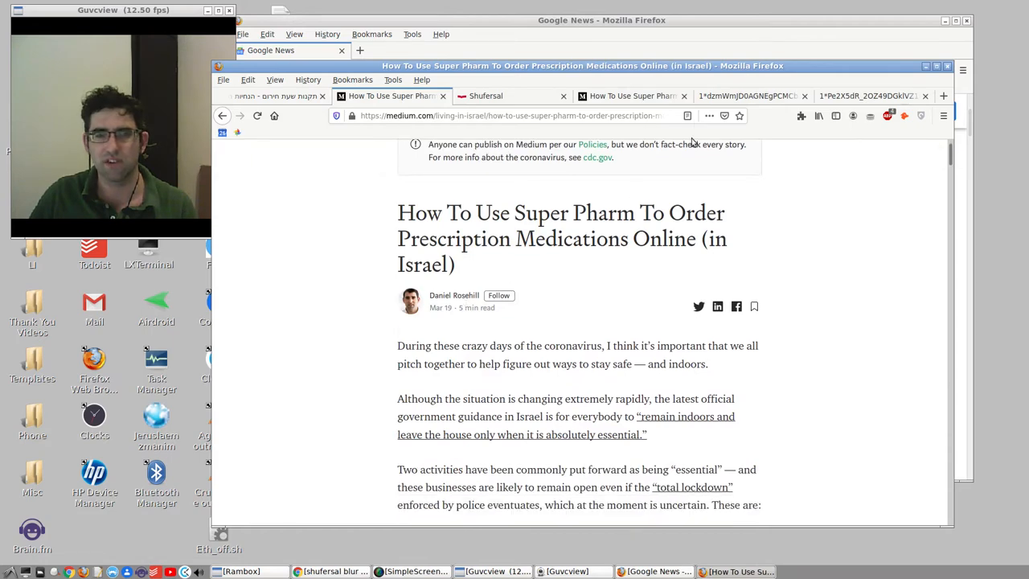
click(748, 96)
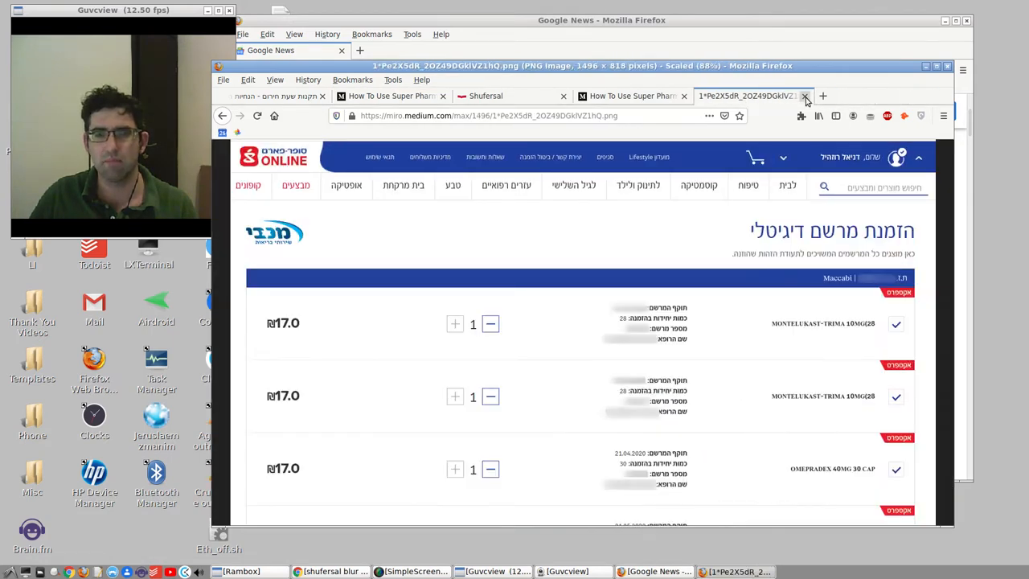
click(804, 96)
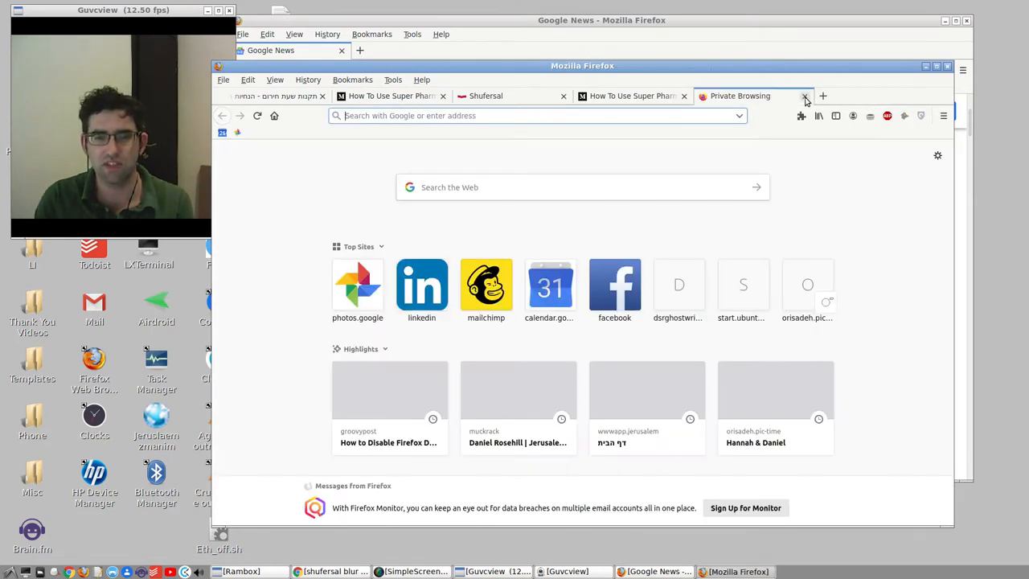
text(super pharm)
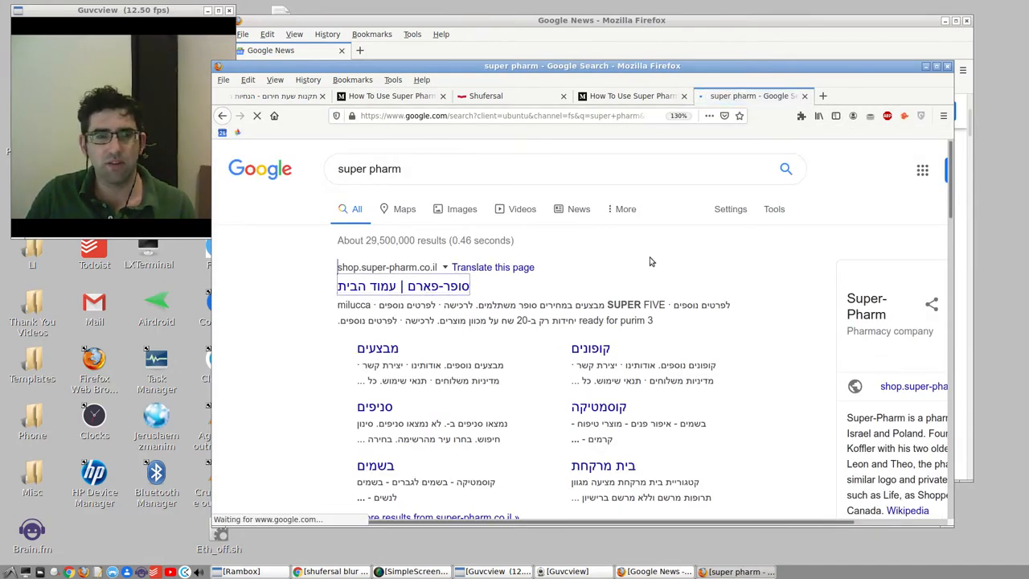
Step: Open the shop.super-pharm.co.il result to reach the Super-Pharm Online home page
click(402, 286)
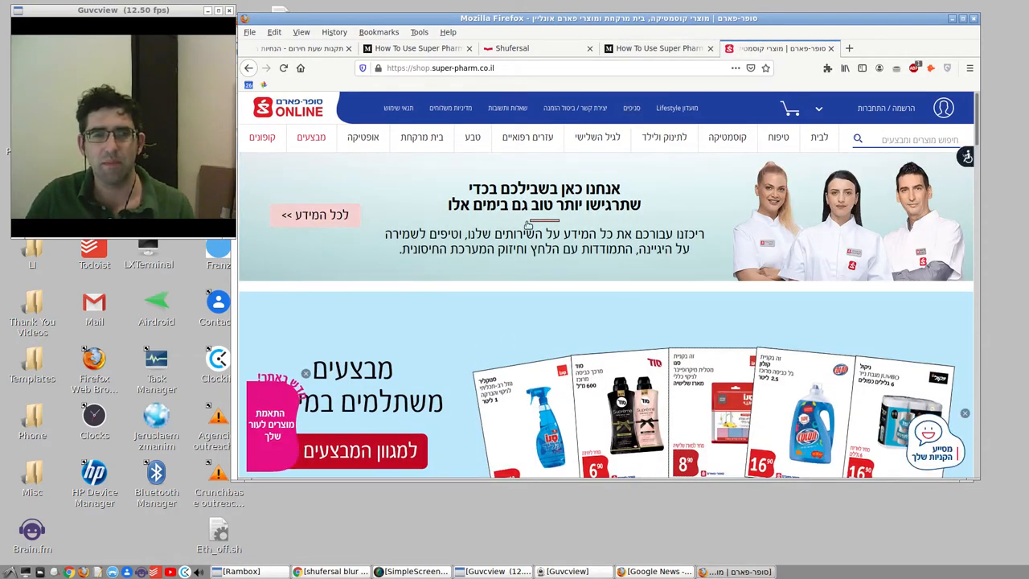
mouse_move(364, 139)
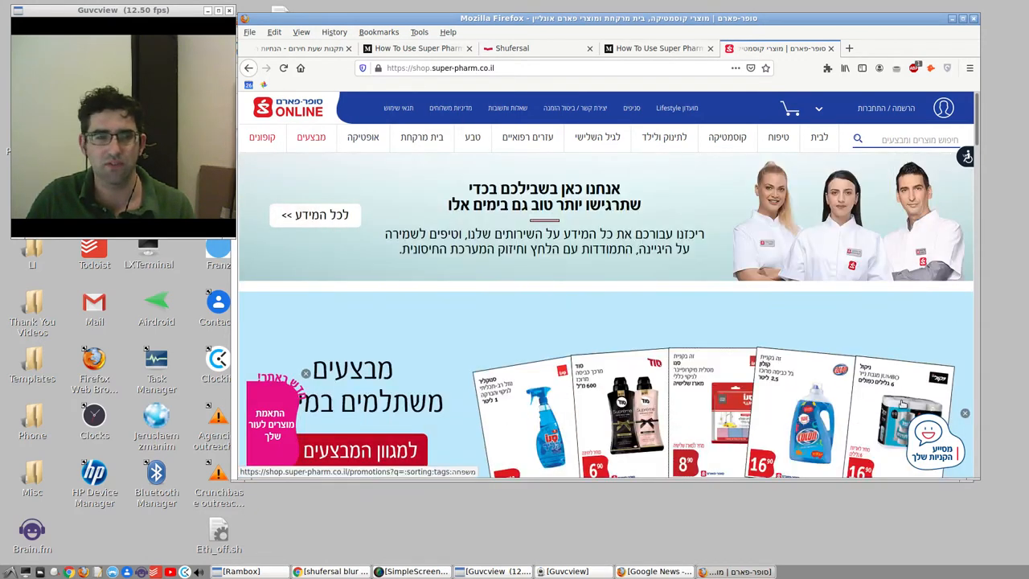
mouse_move(727, 58)
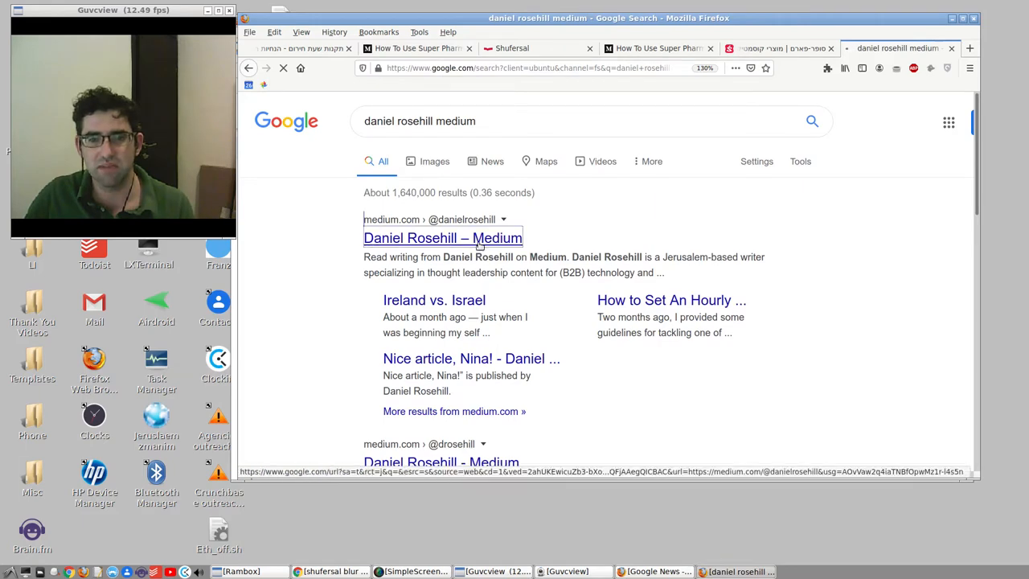
Step: Open Daniel Rosehill's Medium profile and scroll to his latest posts
click(442, 238)
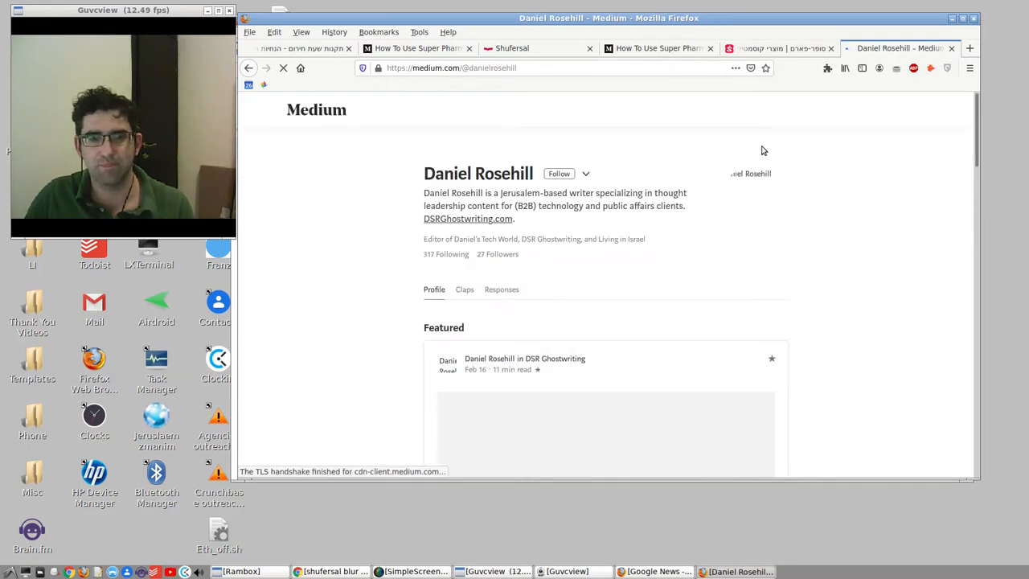
scroll(down, 3)
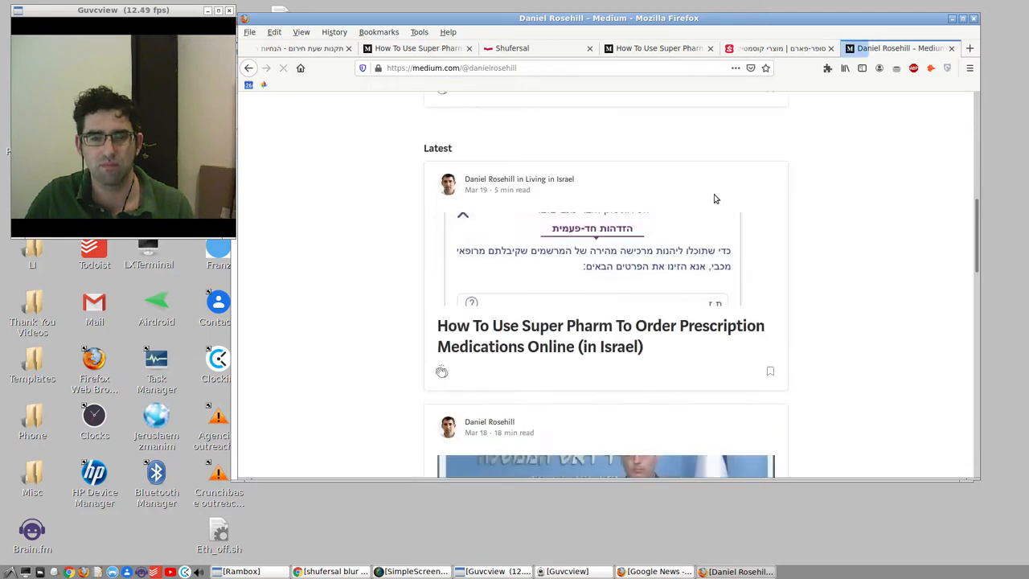
mouse_move(598, 325)
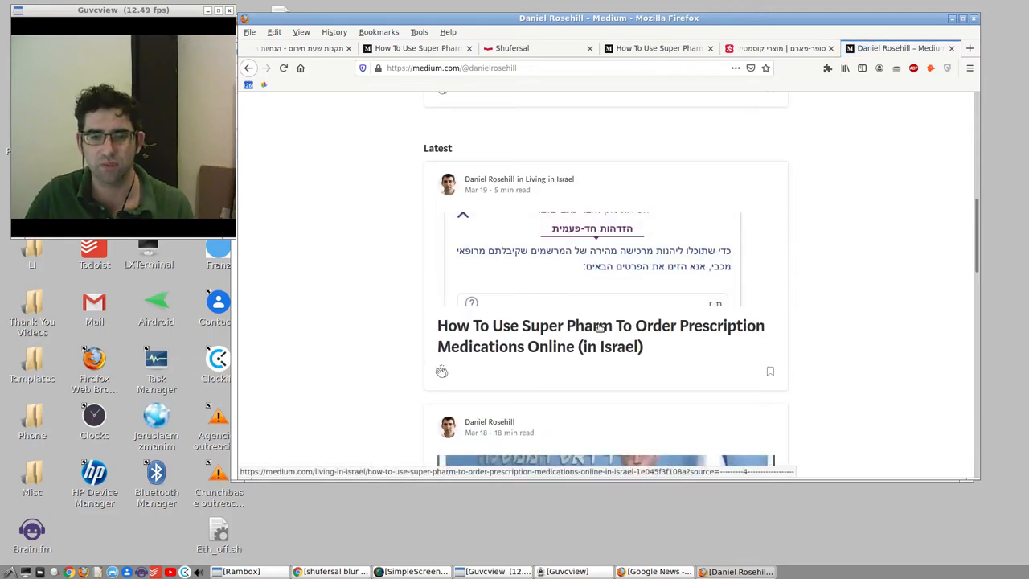
mouse_move(601, 328)
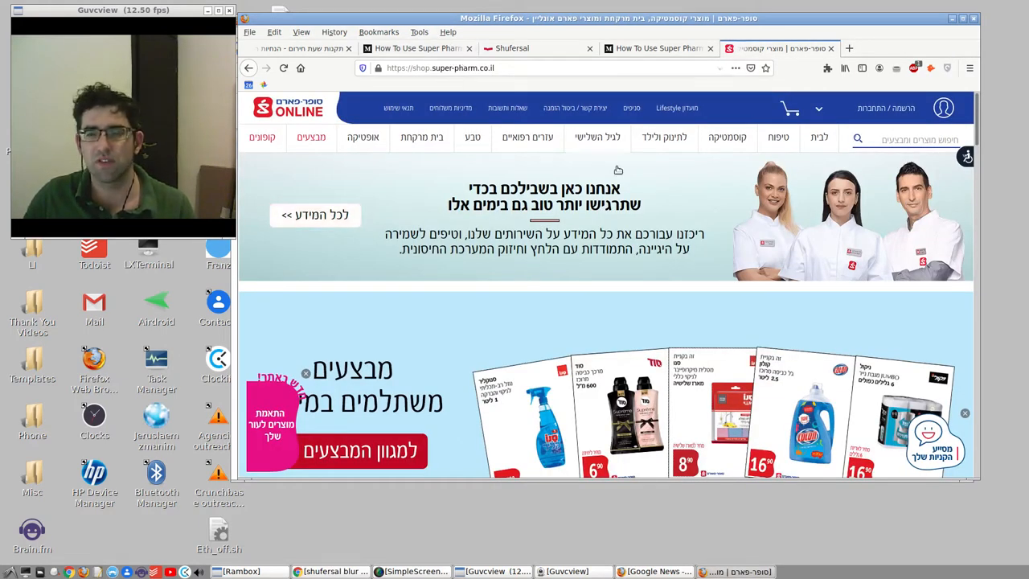
mouse_move(914, 119)
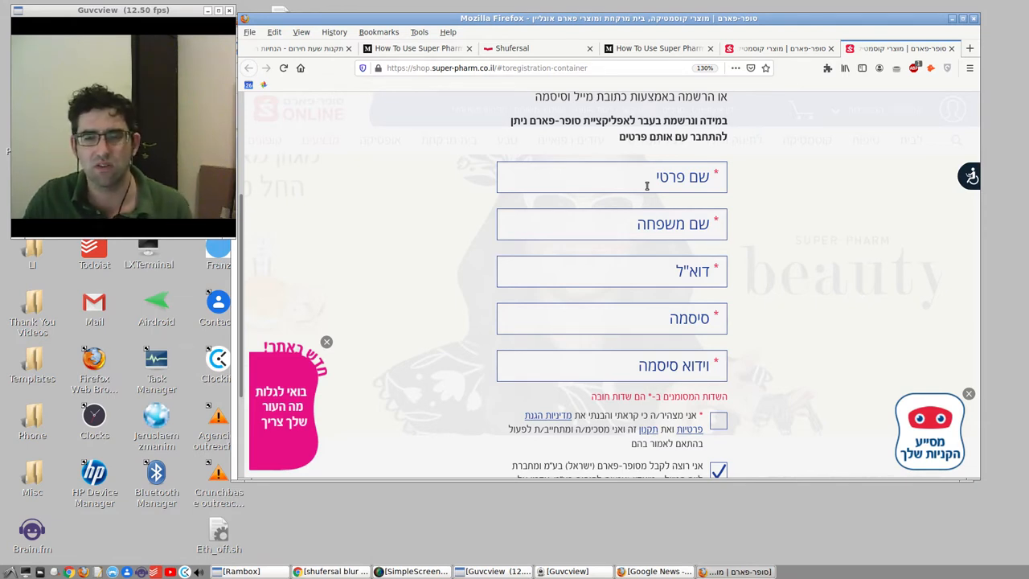
click(611, 177)
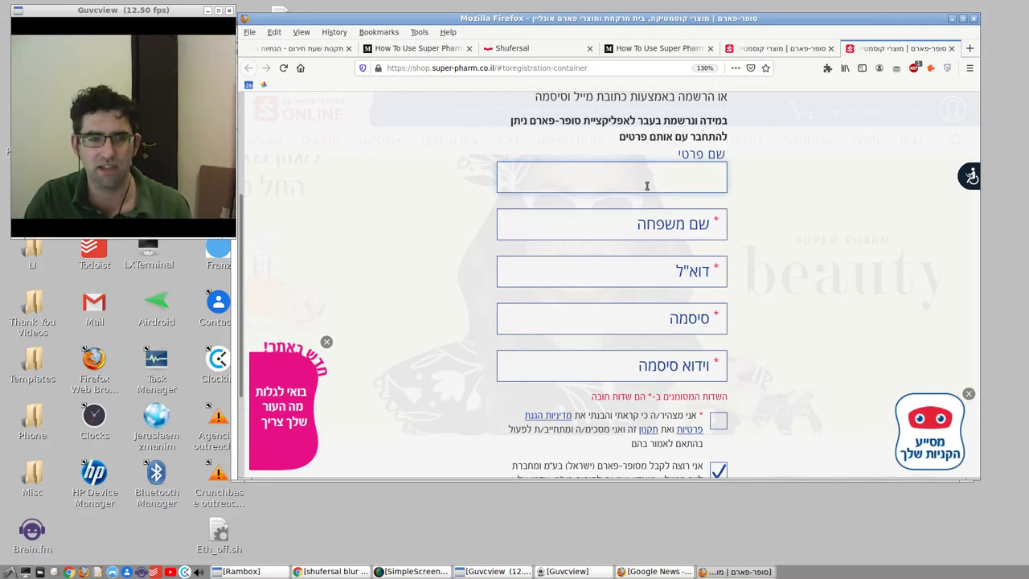
text(דניאל)
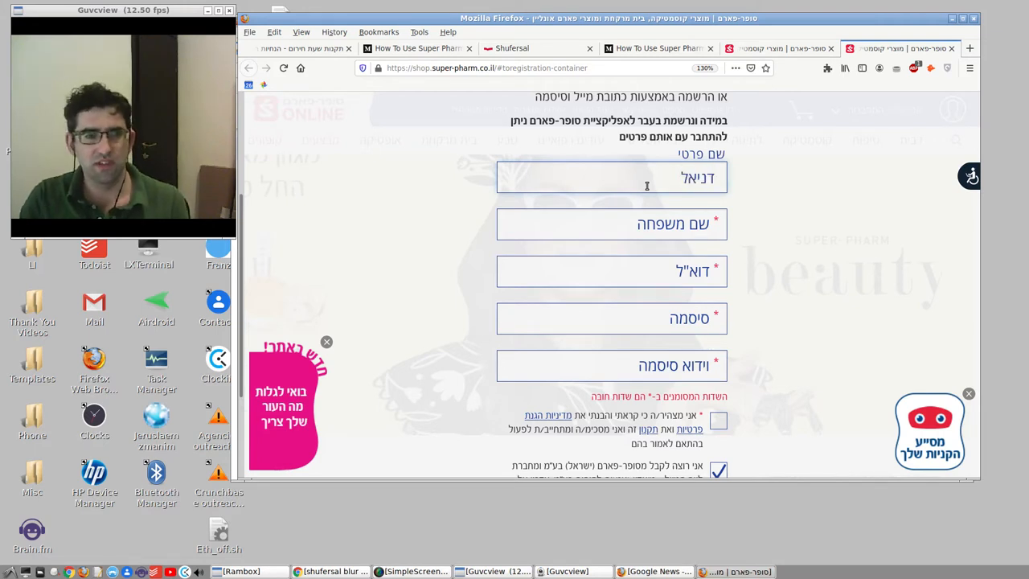
click(611, 224)
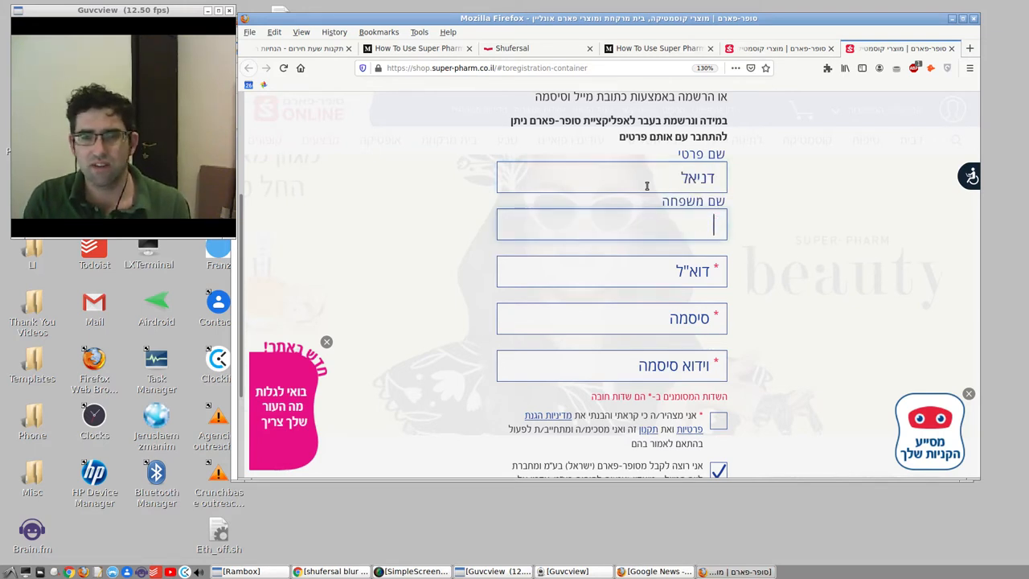
text(רוזהיל)
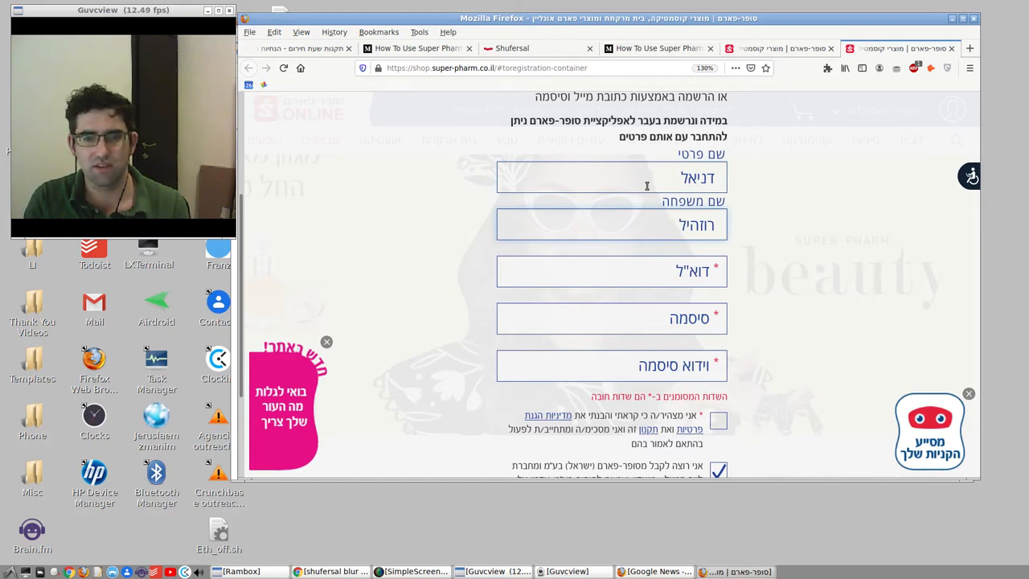
click(611, 270)
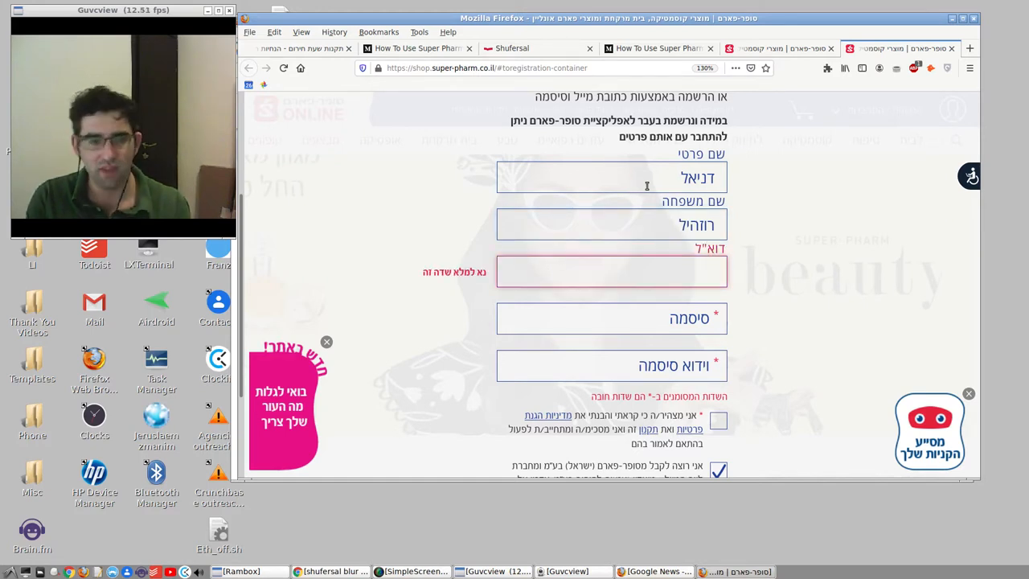
Step: Accept the consent checkboxes further down the registration form
scroll(down, 3)
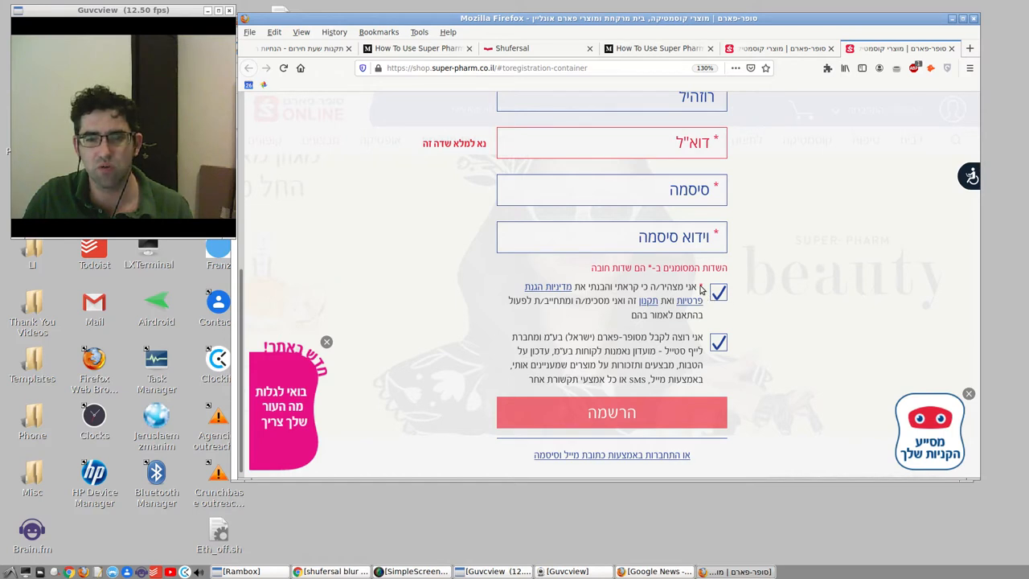
mouse_move(627, 314)
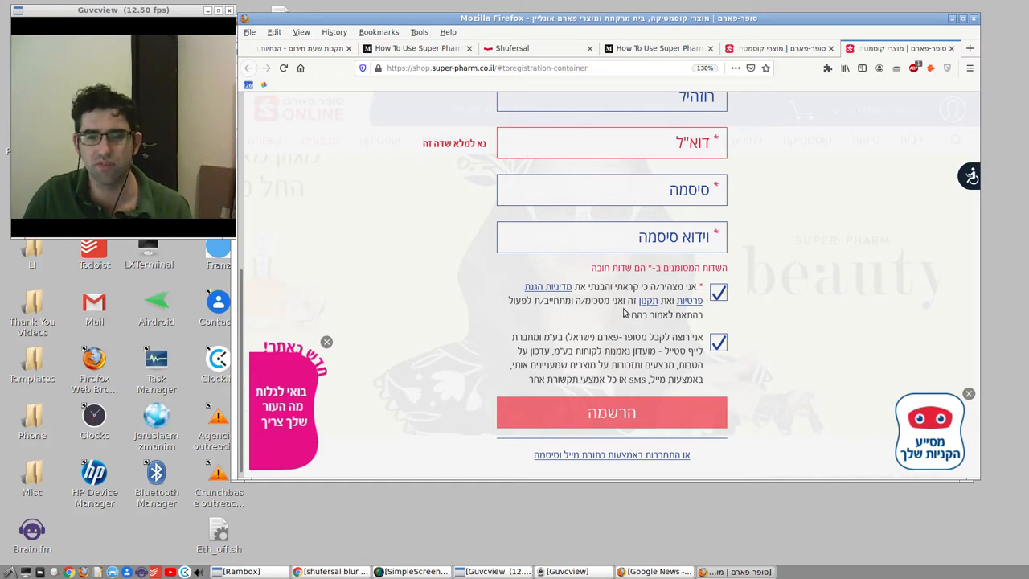
mouse_move(724, 363)
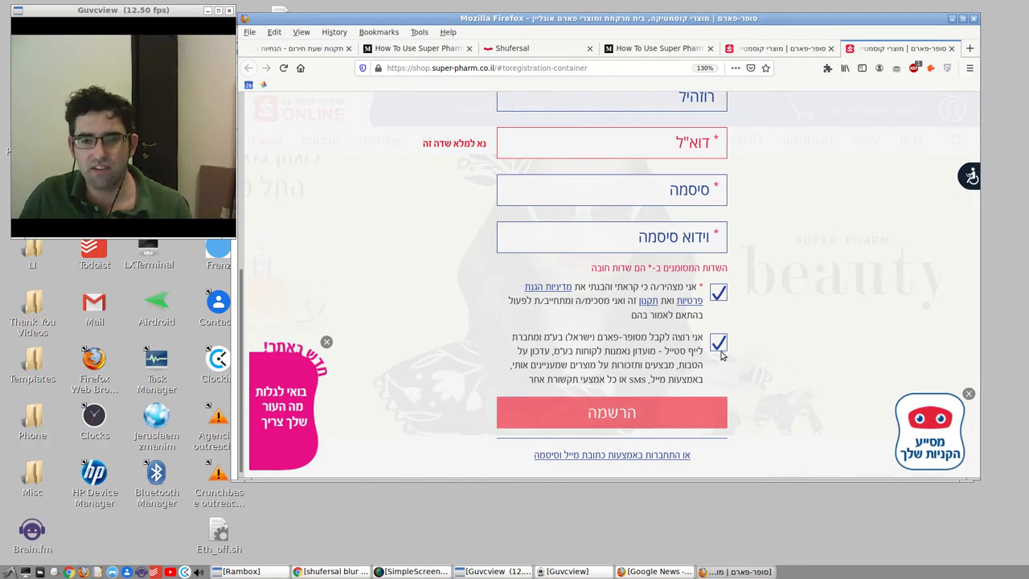
click(717, 343)
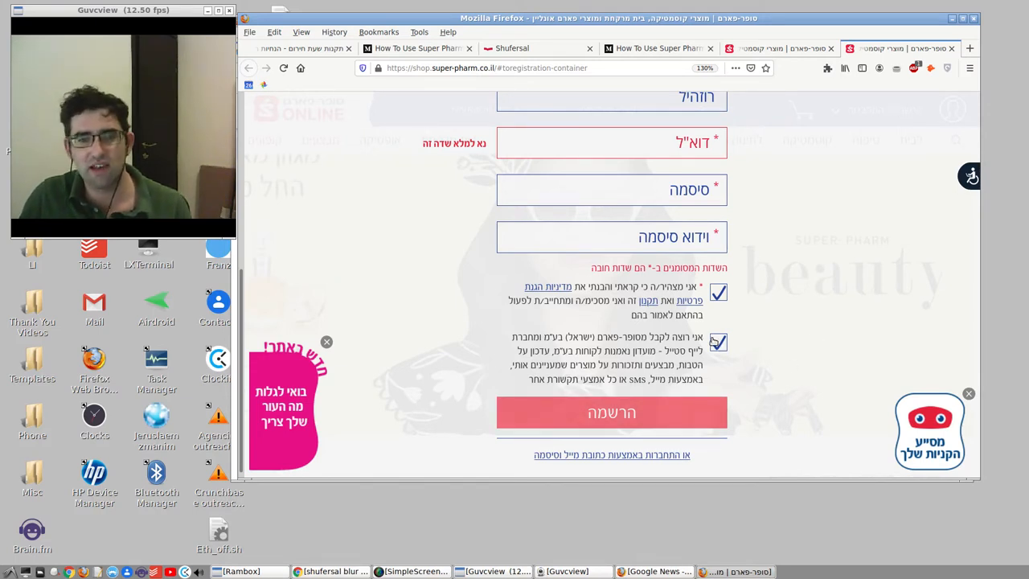
click(718, 341)
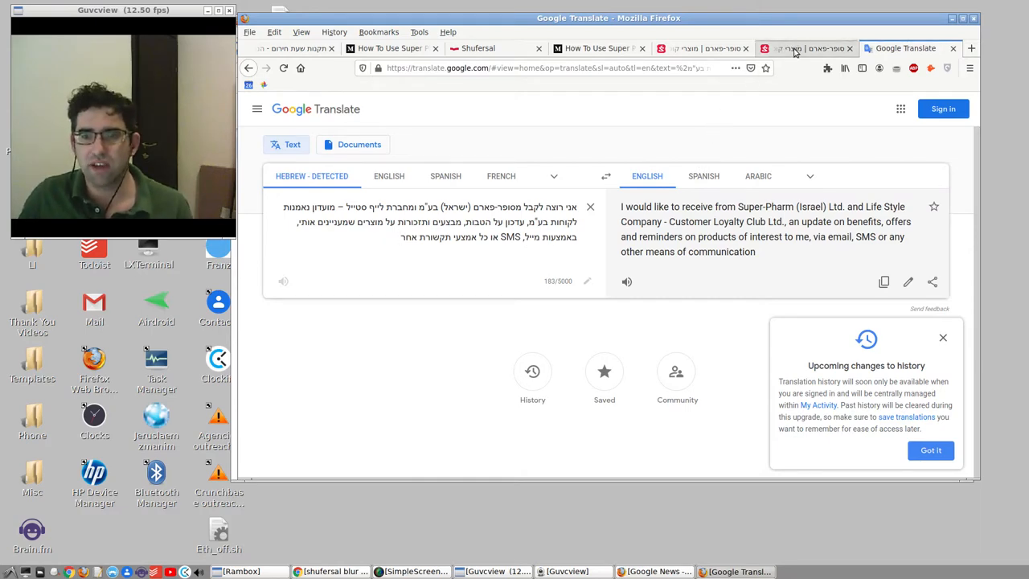
Step: Return to the Super-Pharm Online store home page tab
click(796, 48)
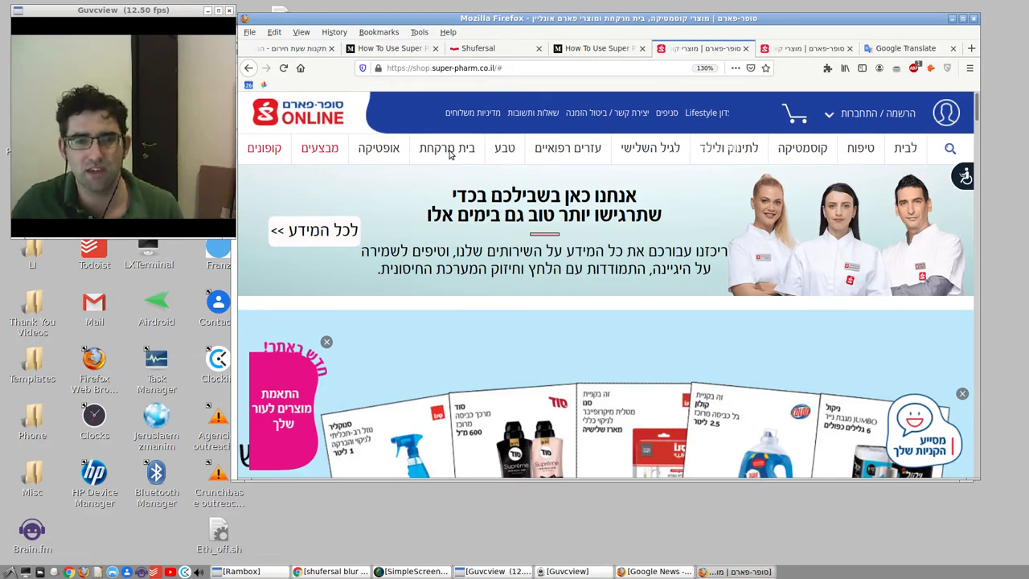
Step: Reset the zoom, enter the pharmacy section and scroll to the digital prescription delivery area
scroll(down, 3)
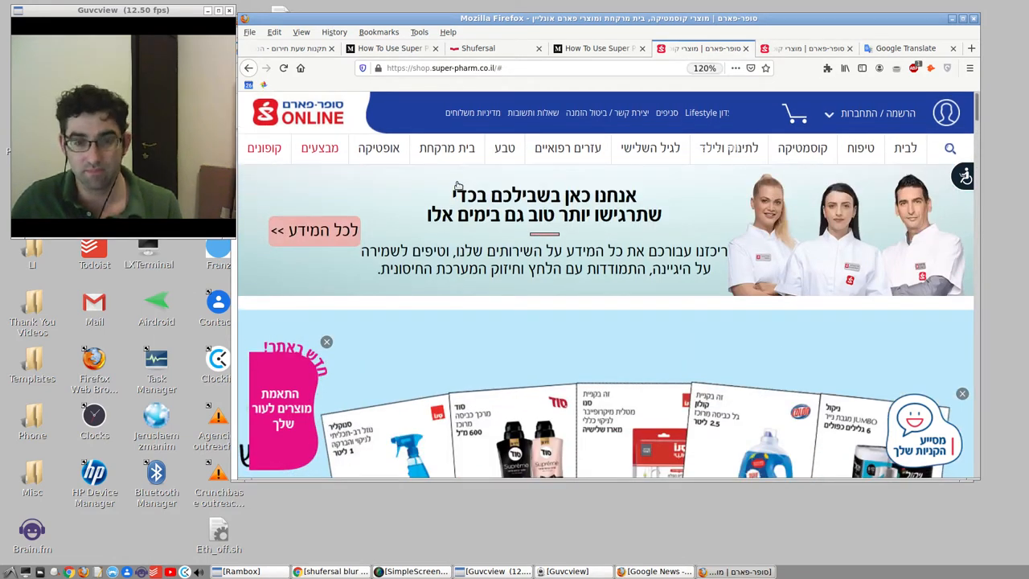
click(447, 148)
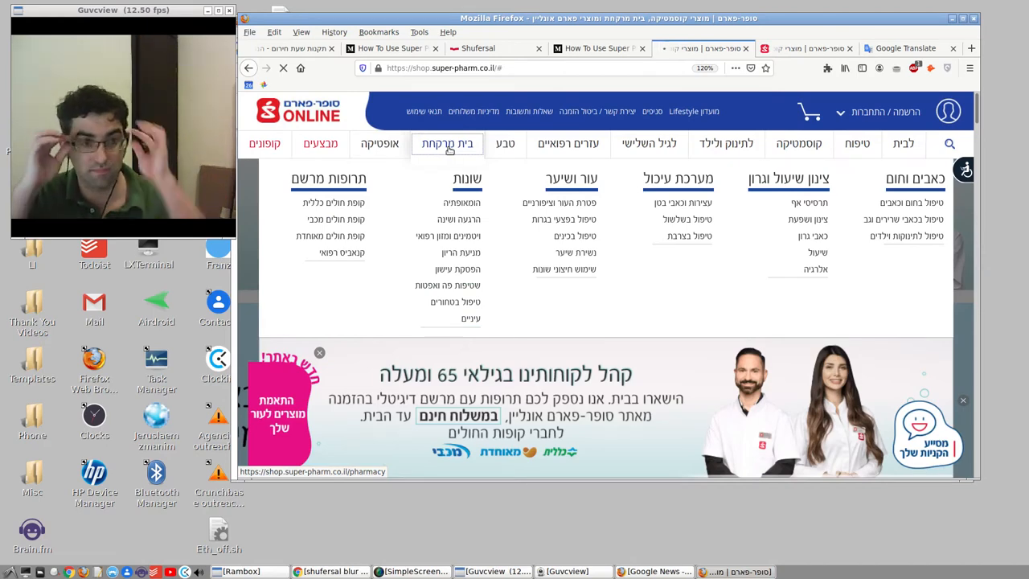
click(447, 143)
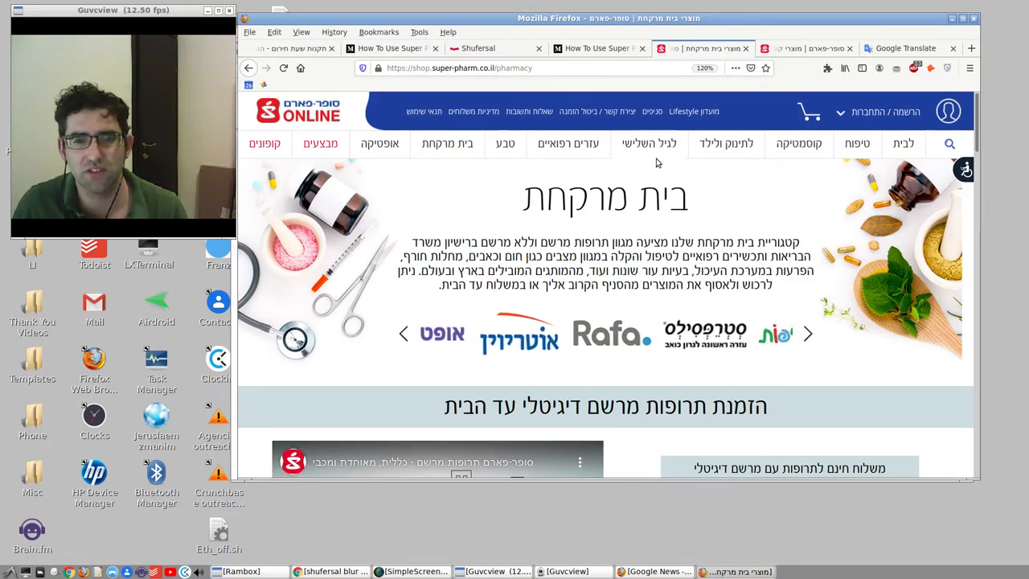
scroll(down, 3)
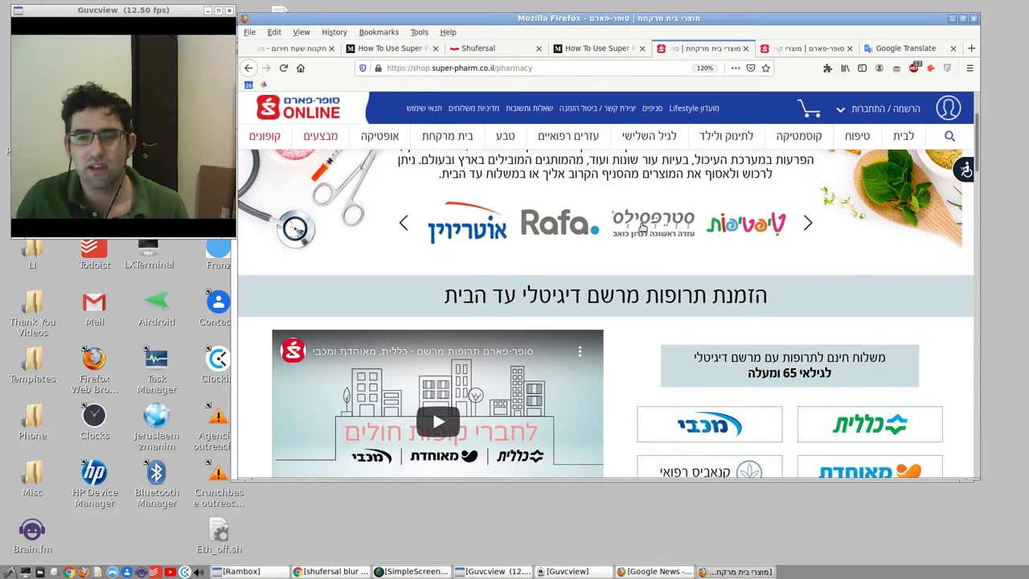
scroll(down, 3)
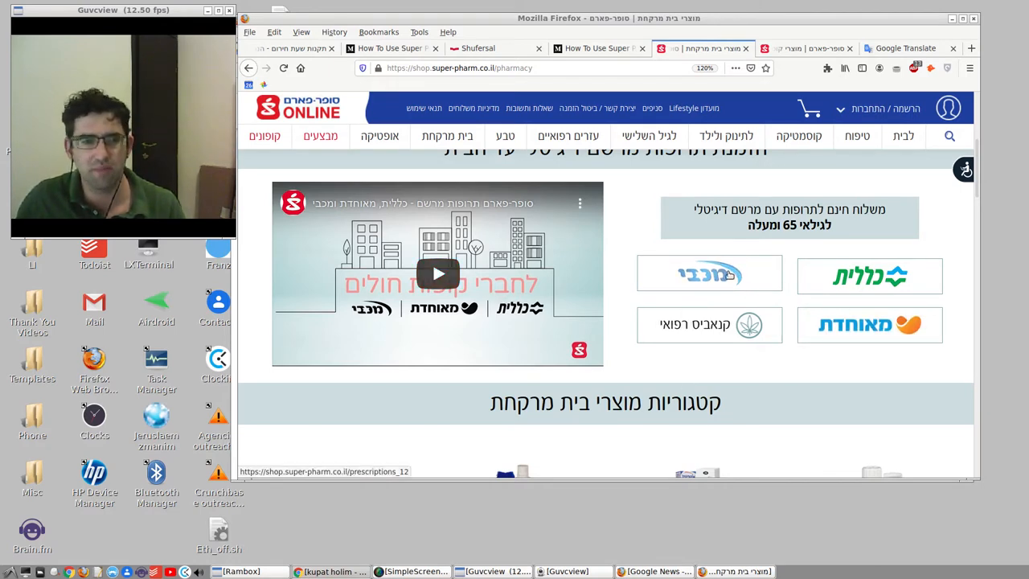
Step: Play the prescription delivery video and continue it on YouTube itself
click(437, 274)
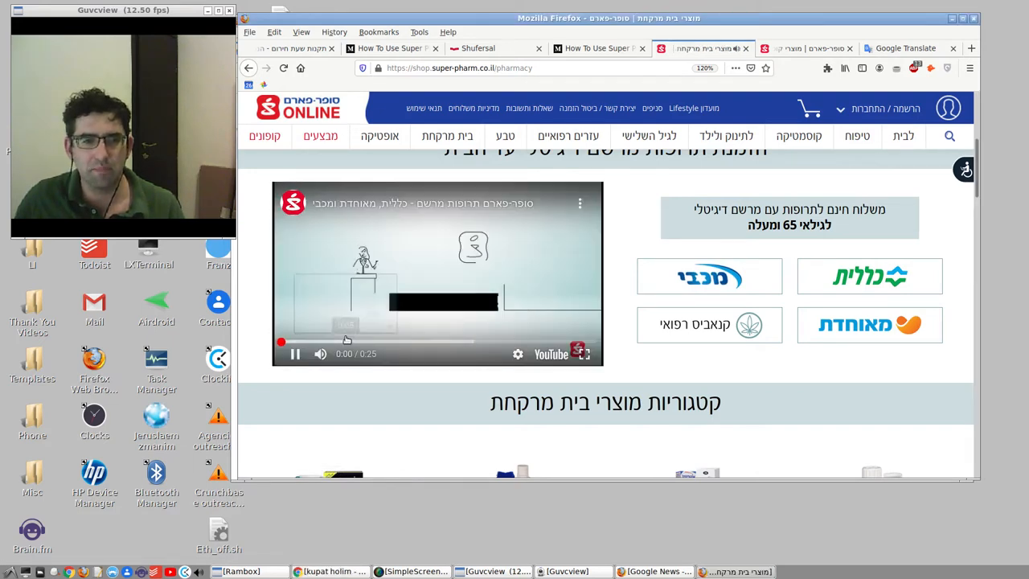
click(296, 354)
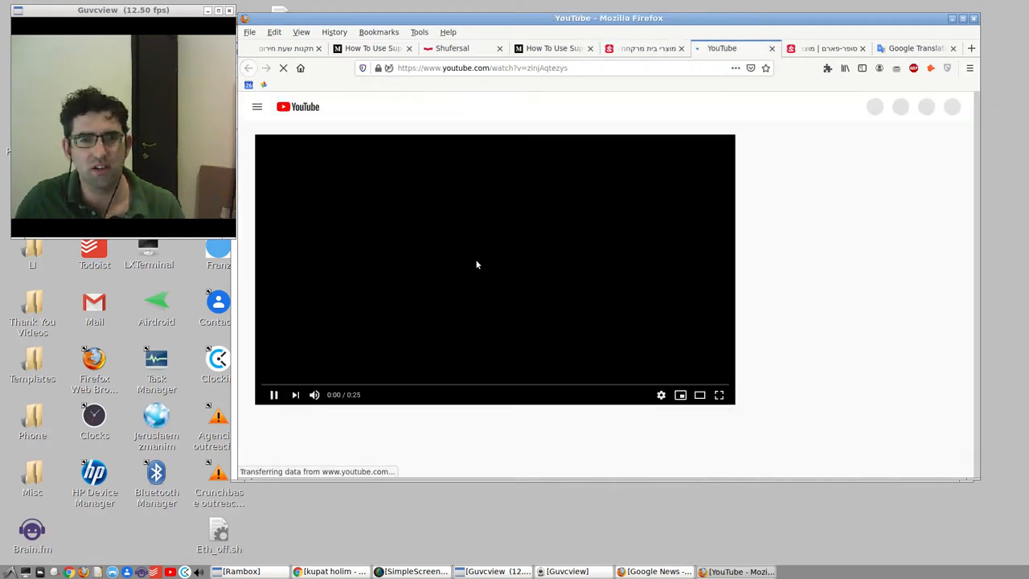
click(273, 394)
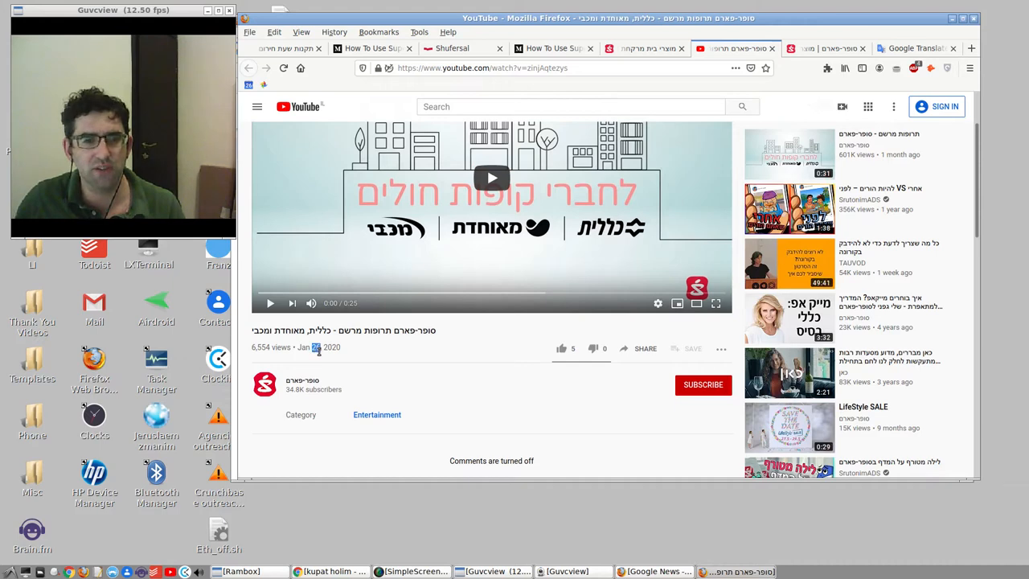
mouse_move(778, 87)
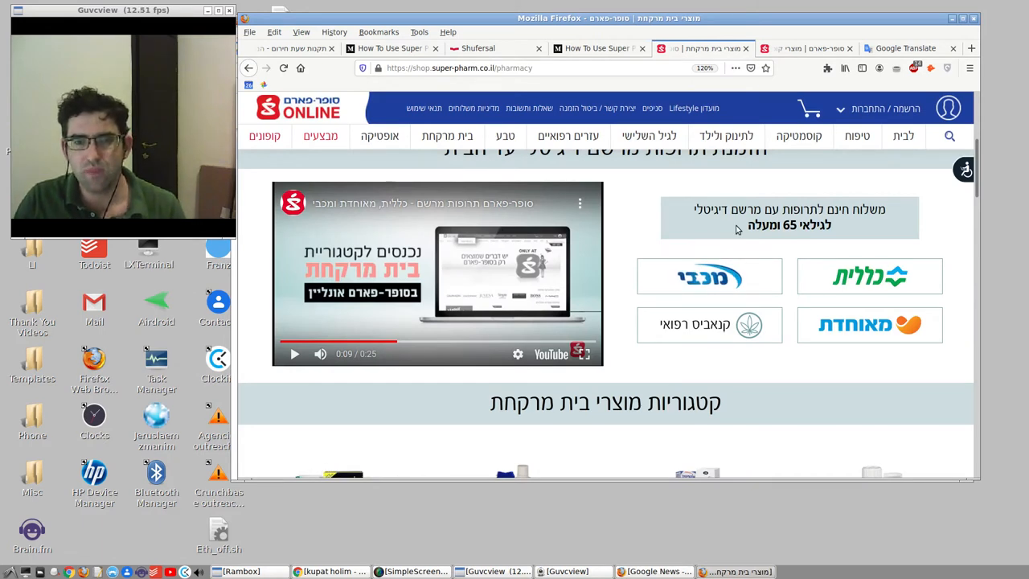
mouse_move(723, 251)
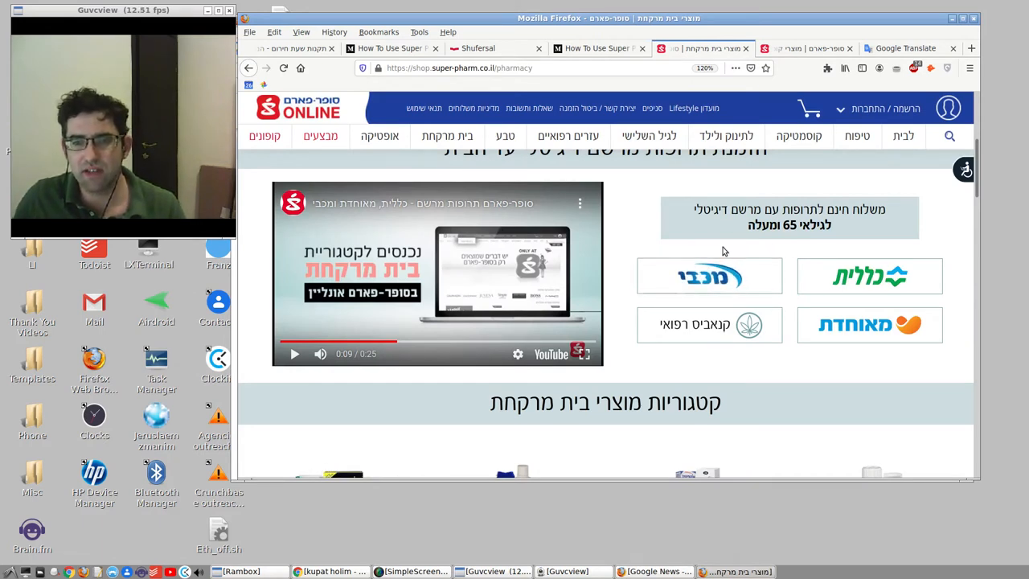
Step: Return to the Medium guide and scroll through its opening steps
click(598, 48)
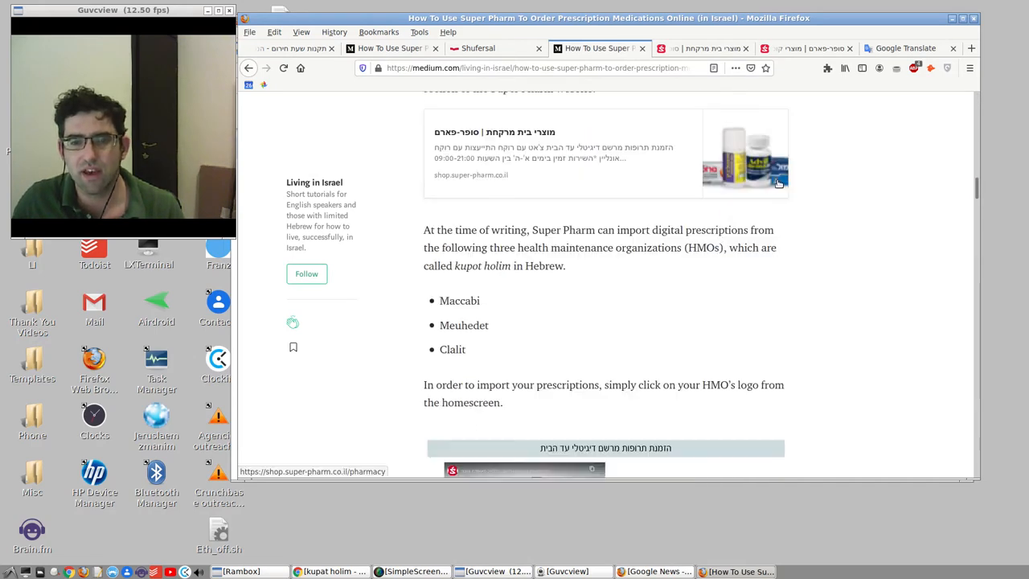
scroll(down, 3)
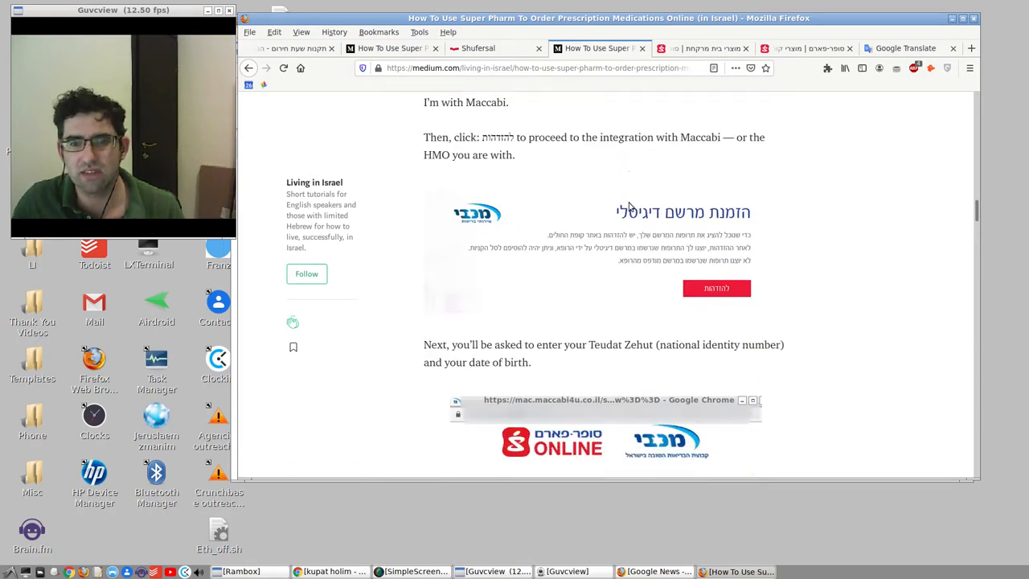
scroll(down, 3)
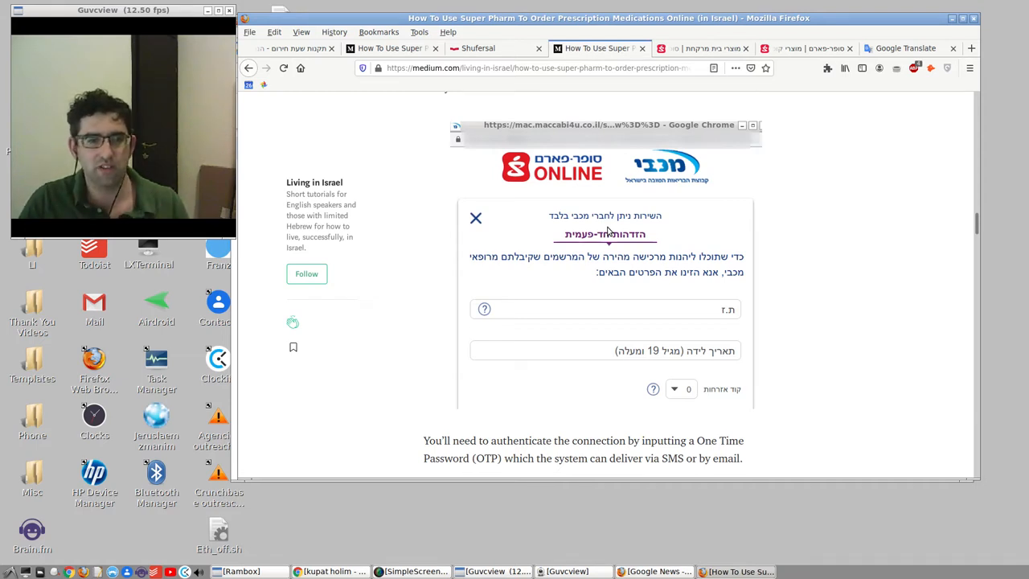
mouse_move(540, 211)
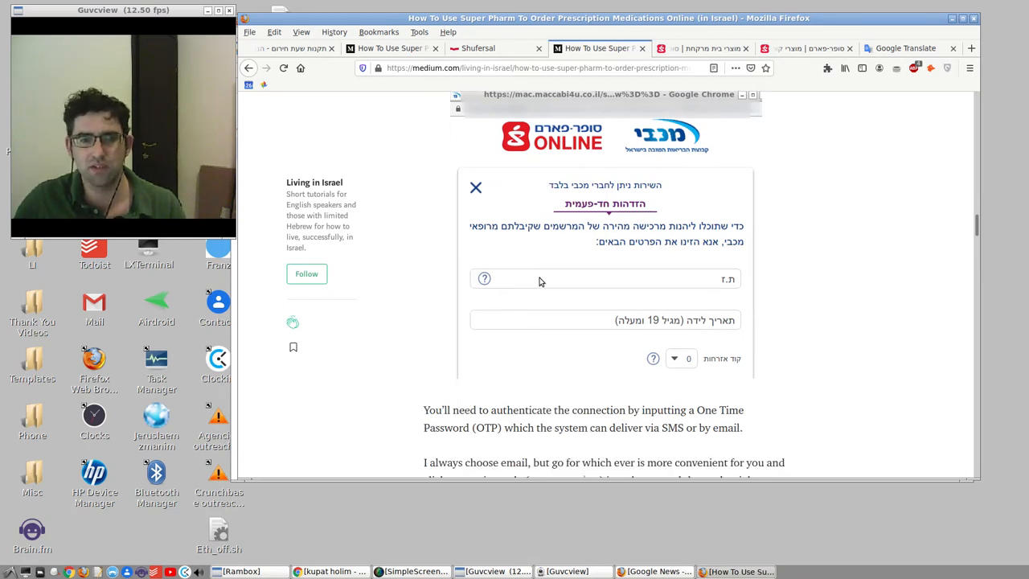
mouse_move(463, 171)
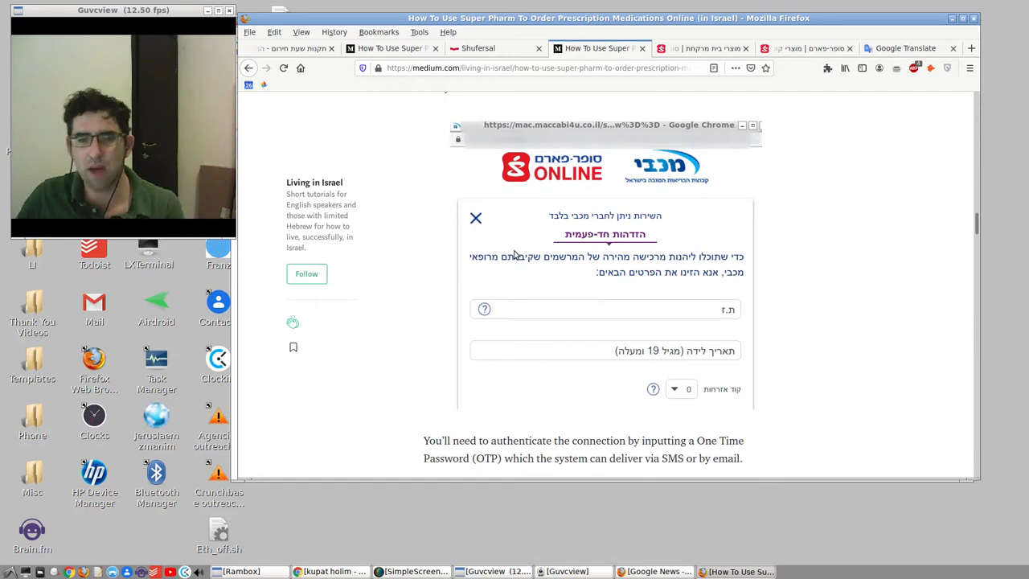
scroll(down, 3)
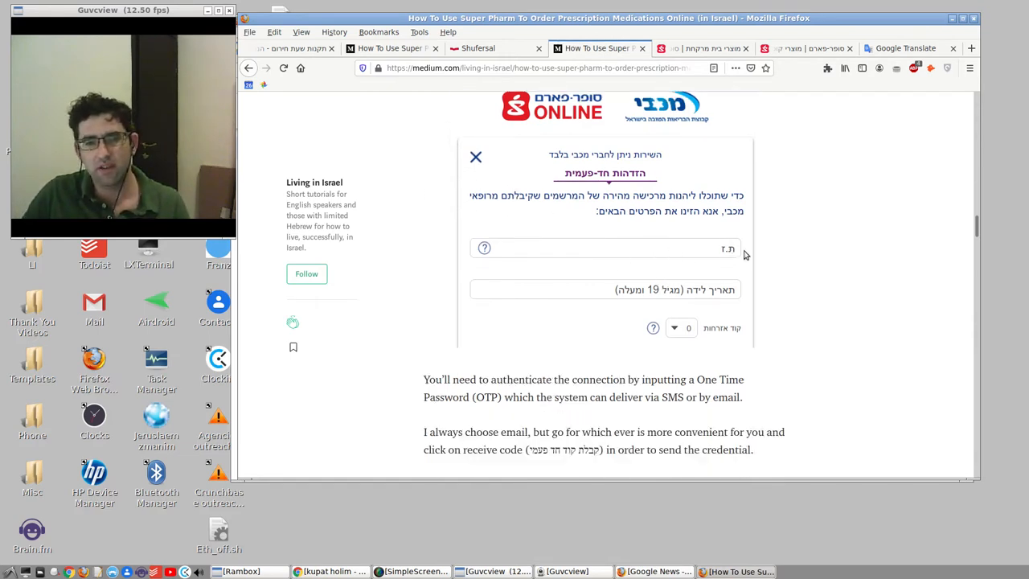
mouse_move(727, 259)
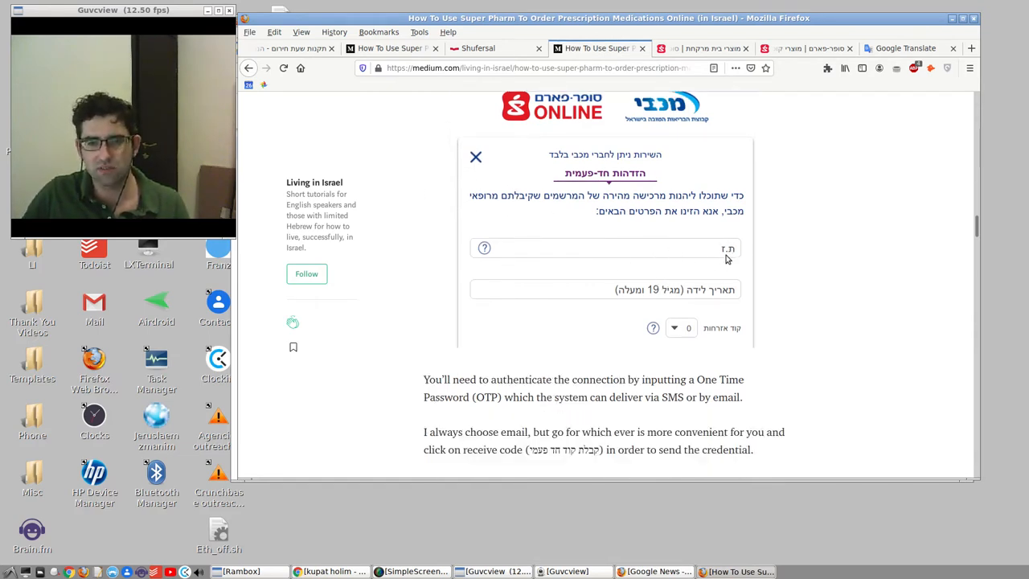
scroll(down, 3)
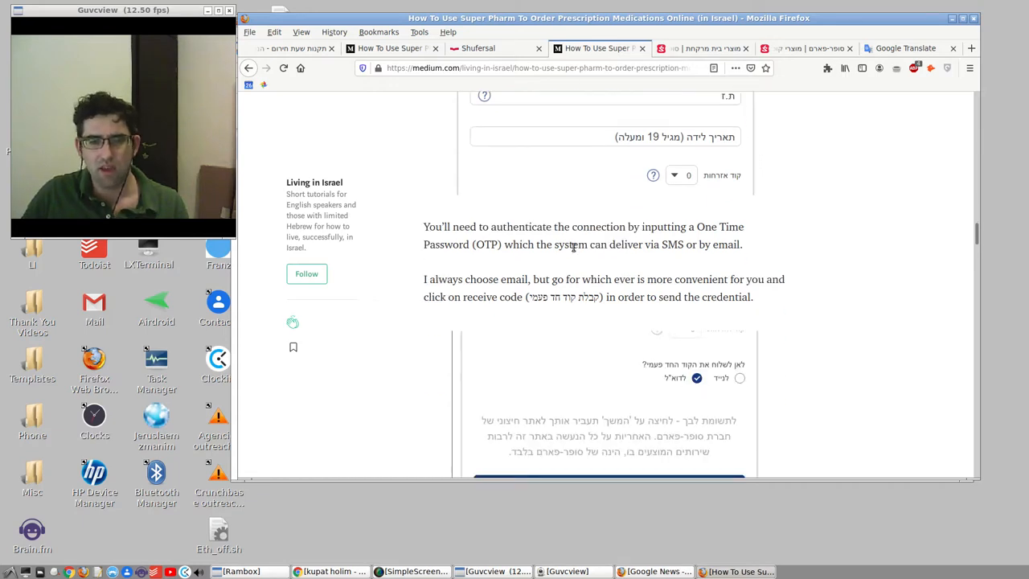
Step: Continue down to the Macabbi one-time code form and email notice
scroll(down, 3)
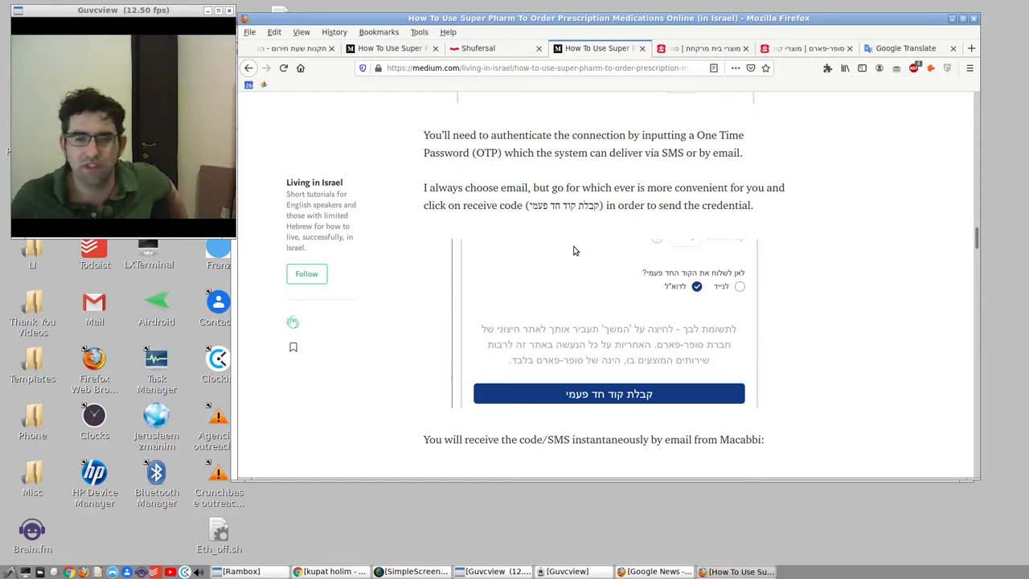
mouse_move(579, 225)
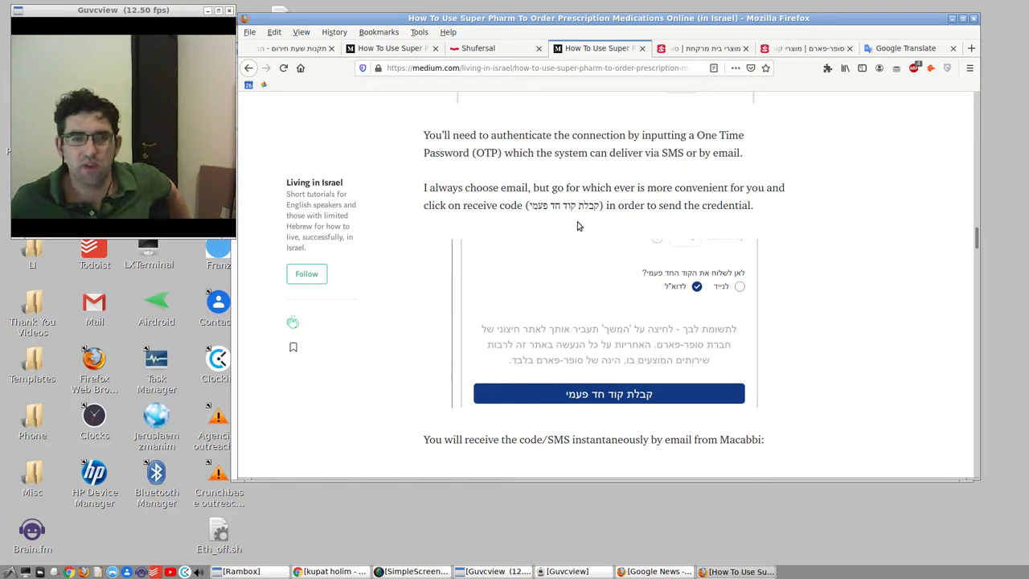
mouse_move(690, 238)
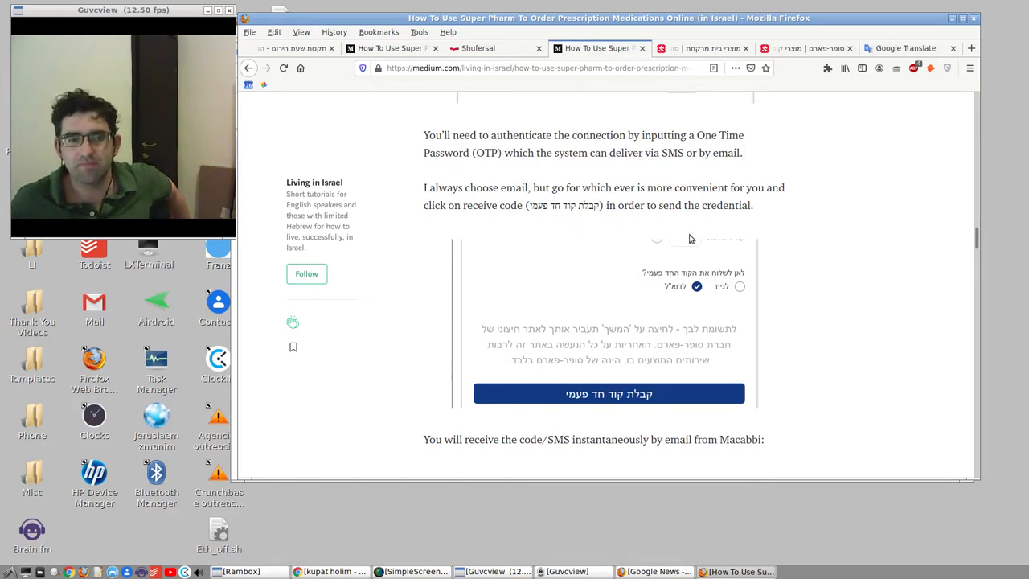
mouse_move(708, 271)
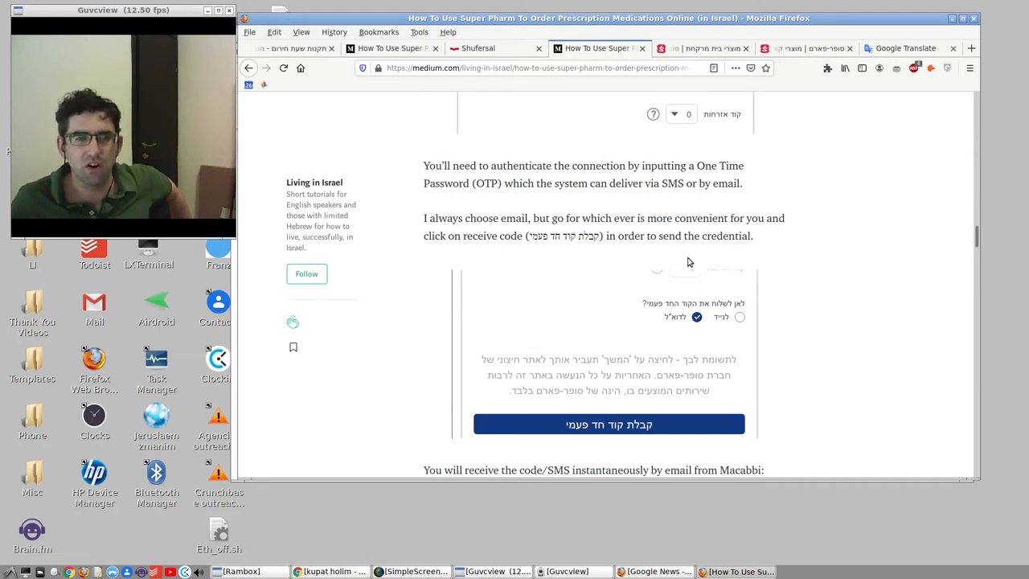
scroll(down, 3)
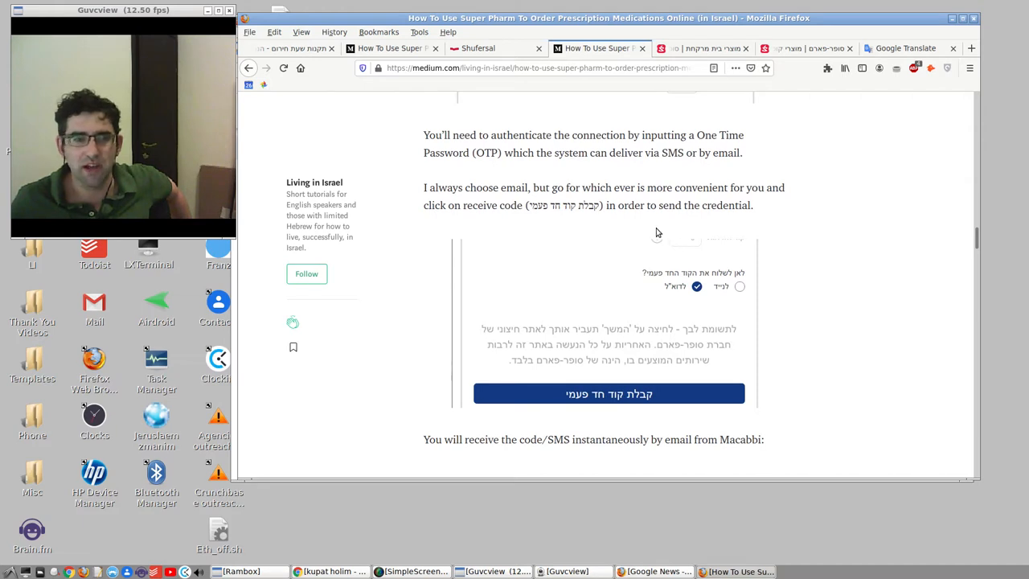
mouse_move(573, 183)
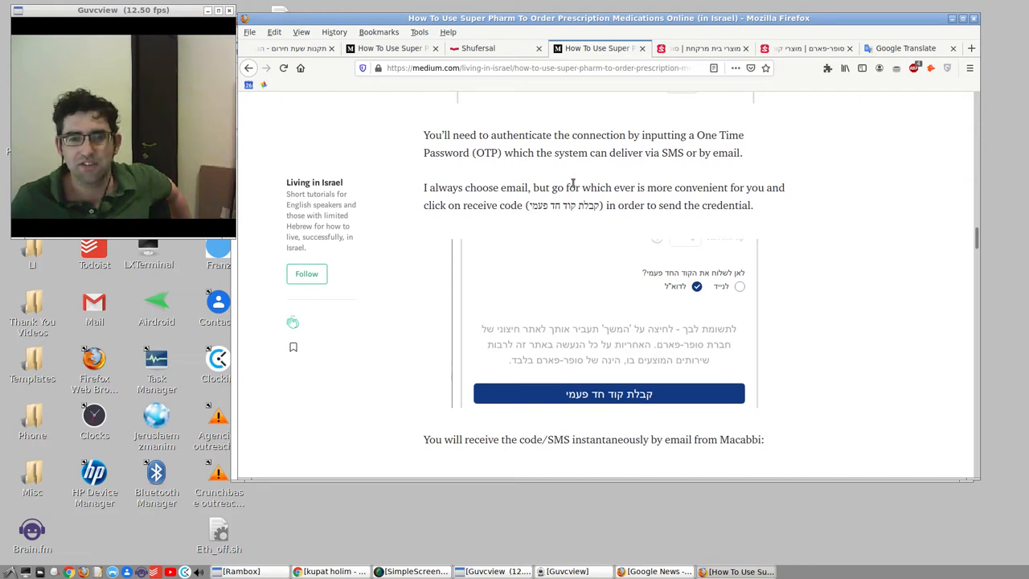
scroll(down, 3)
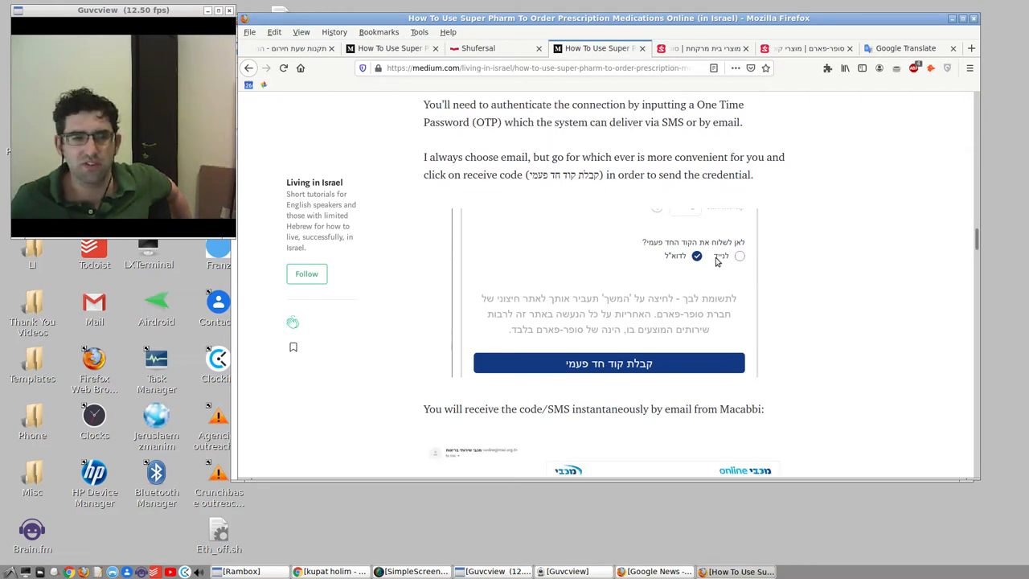
scroll(down, 3)
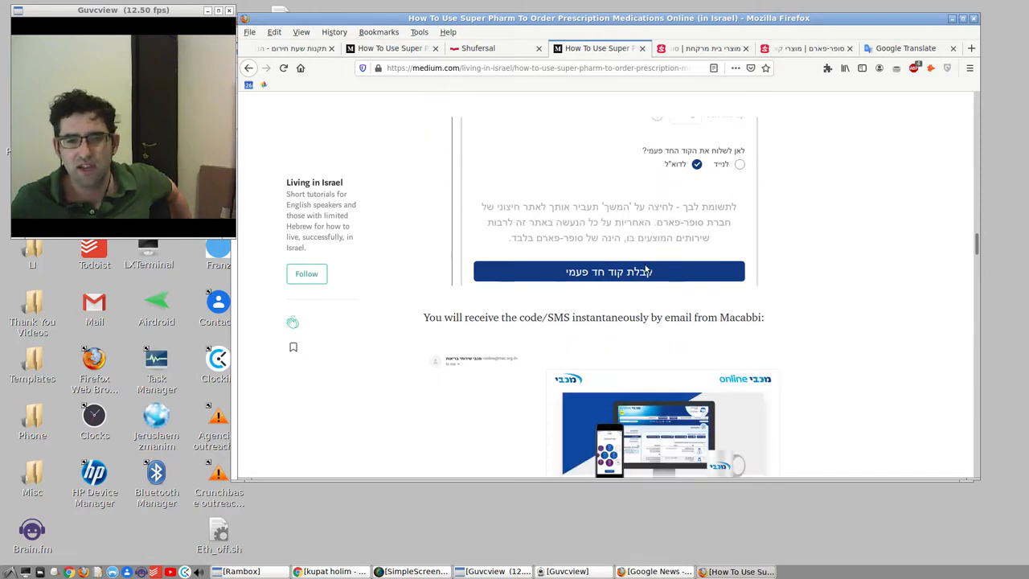
mouse_move(574, 293)
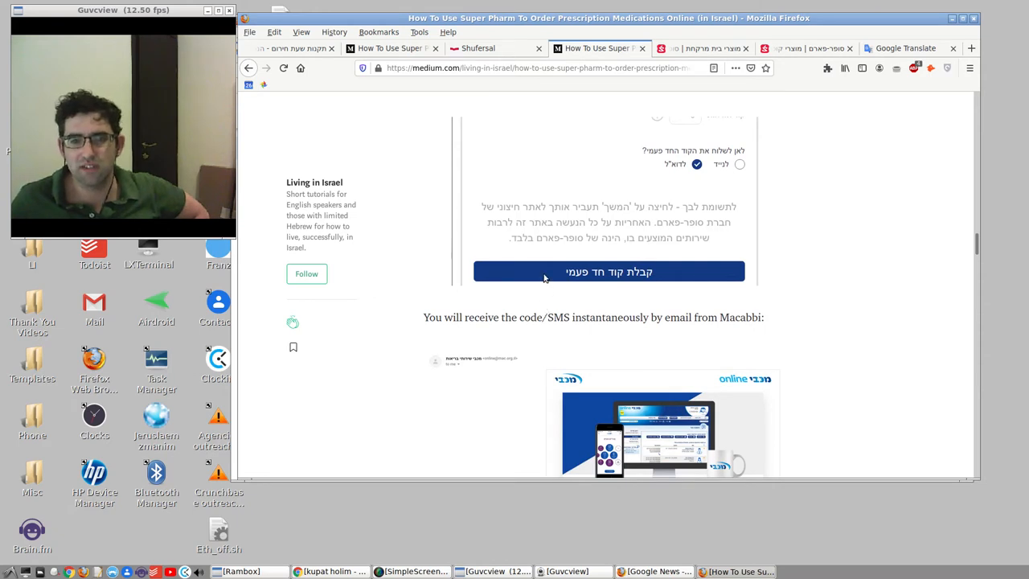
Step: Scroll to step 3, Import Your Digital Prescriptions, and bring up options for its screenshot
scroll(down, 3)
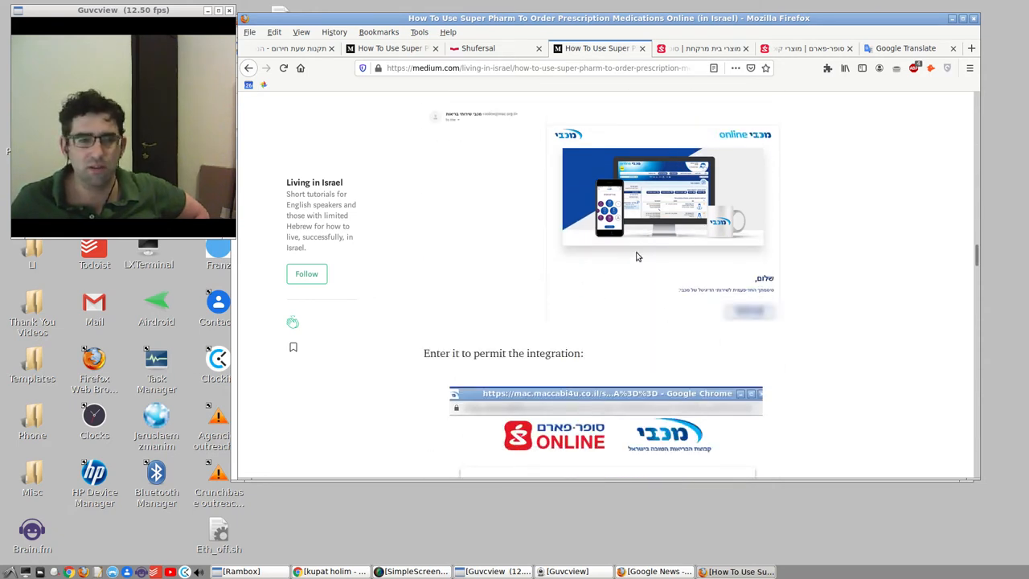
scroll(down, 3)
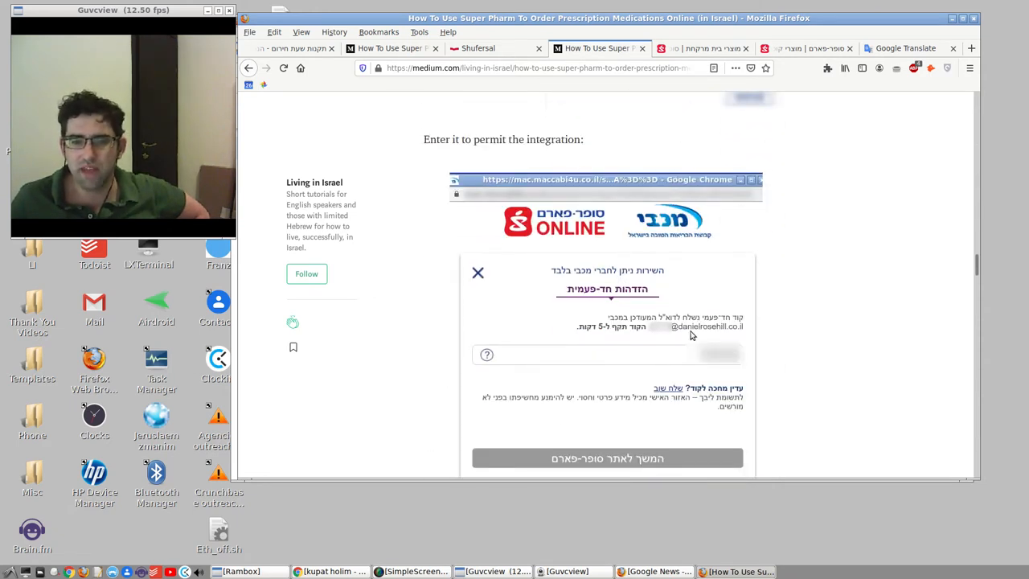
scroll(down, 3)
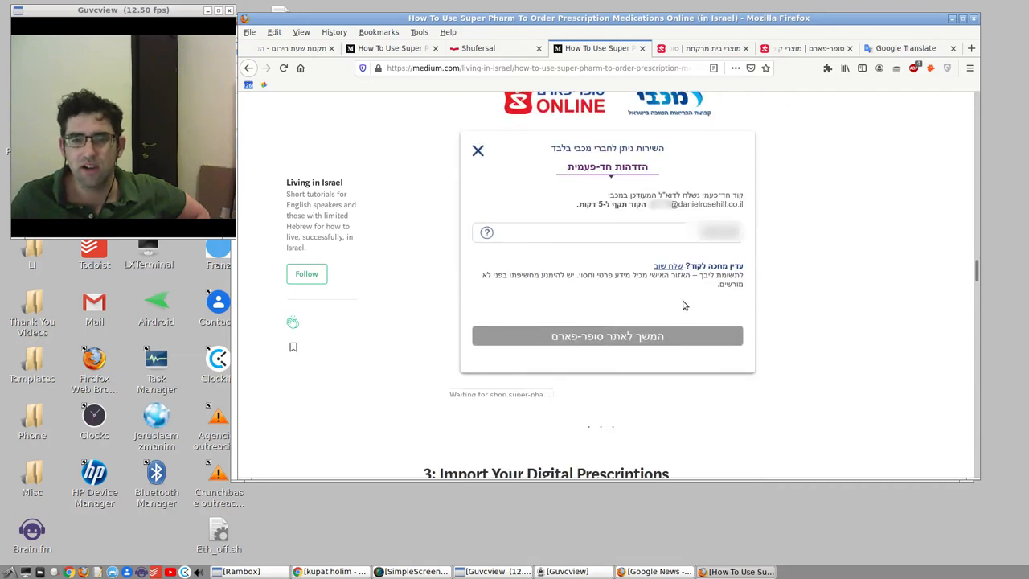
click(478, 151)
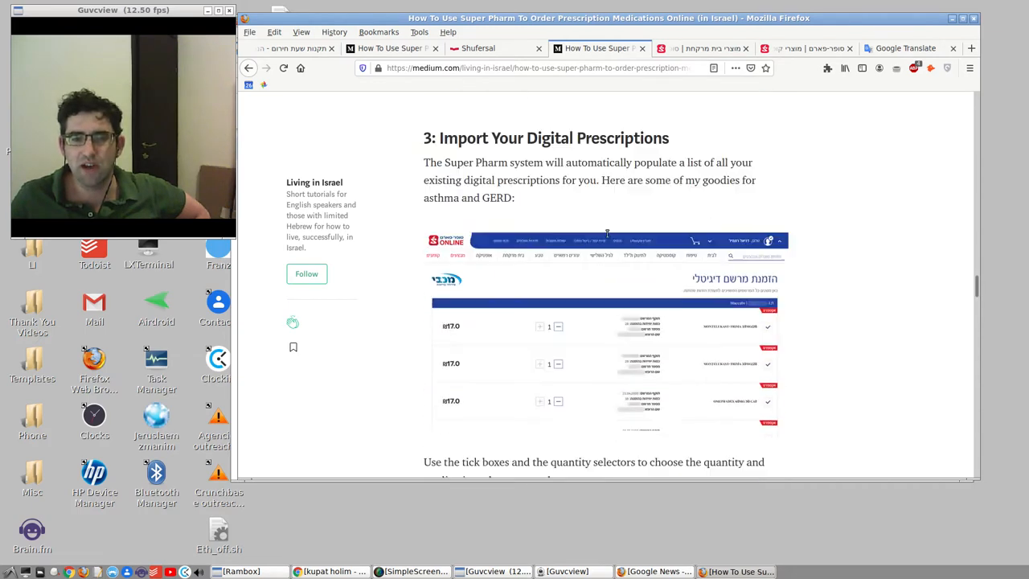
right_click(607, 233)
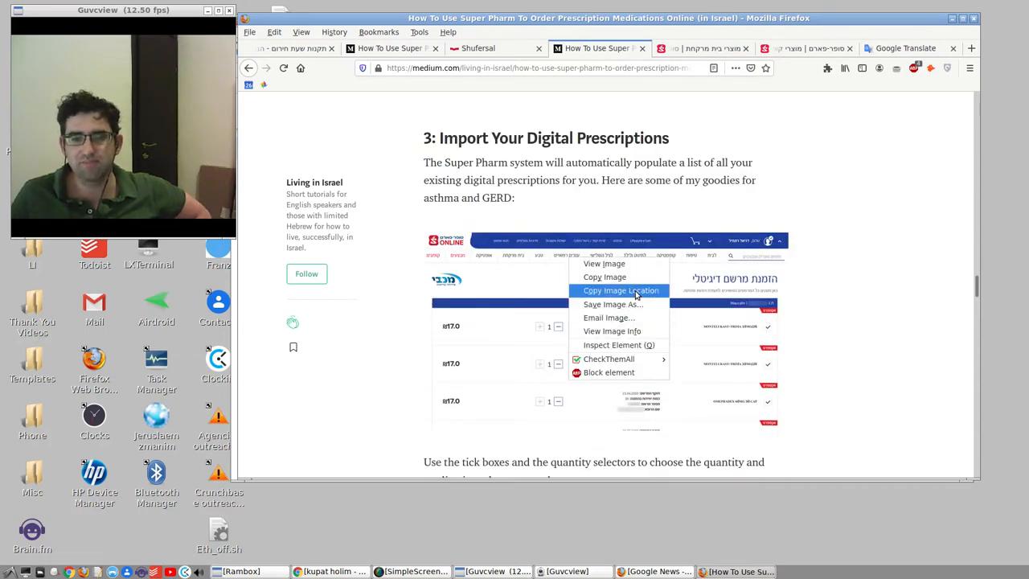
Step: View the digital prescriptions list screenshot full size in its own tab, then return to the guide
click(705, 48)
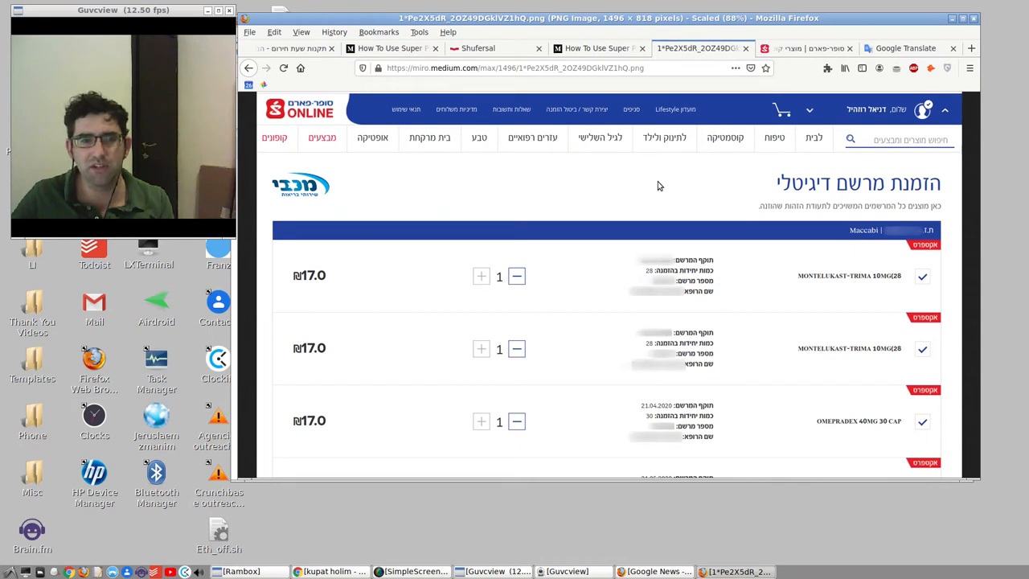
mouse_move(659, 183)
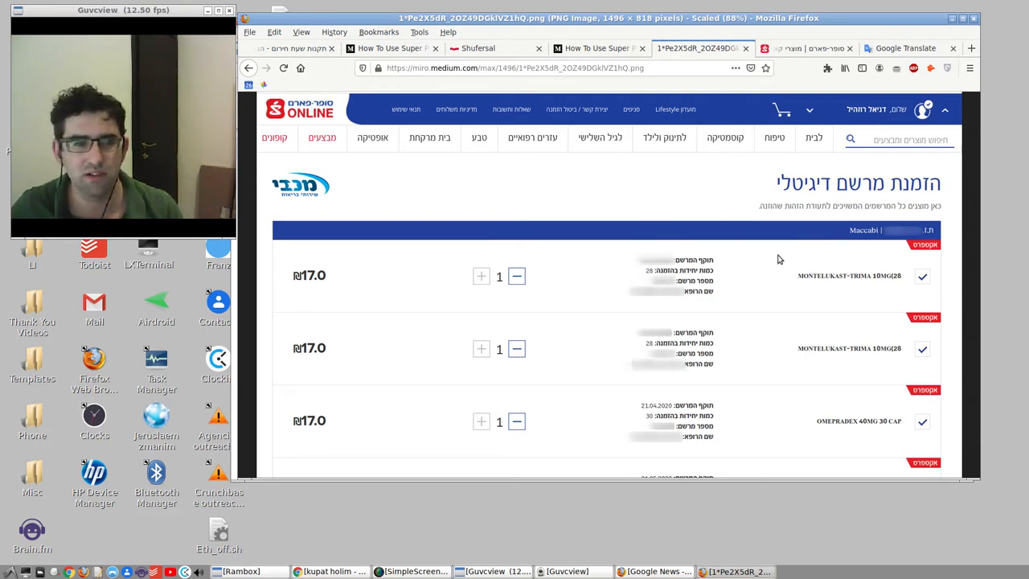
mouse_move(628, 341)
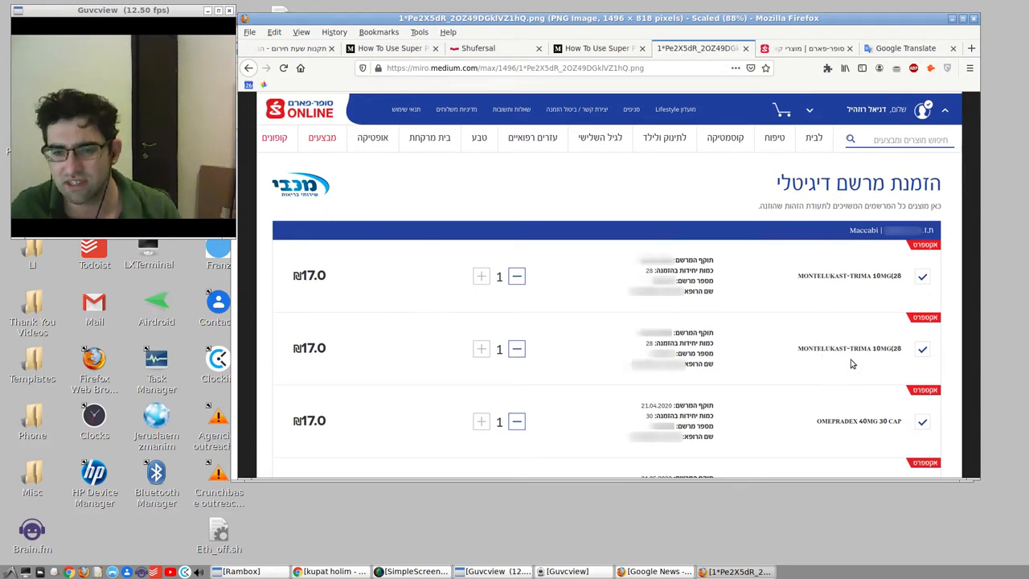
mouse_move(820, 301)
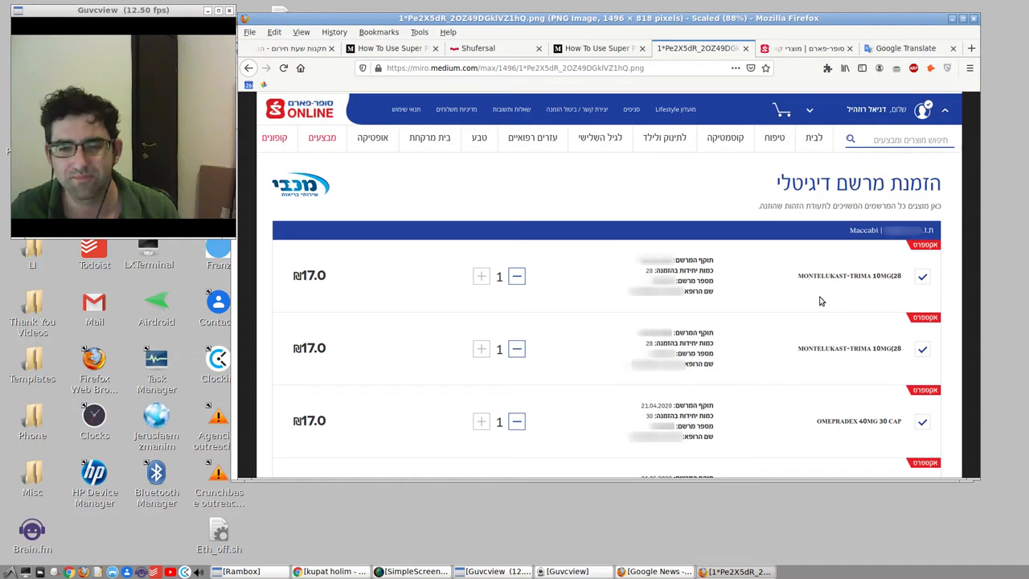
mouse_move(819, 434)
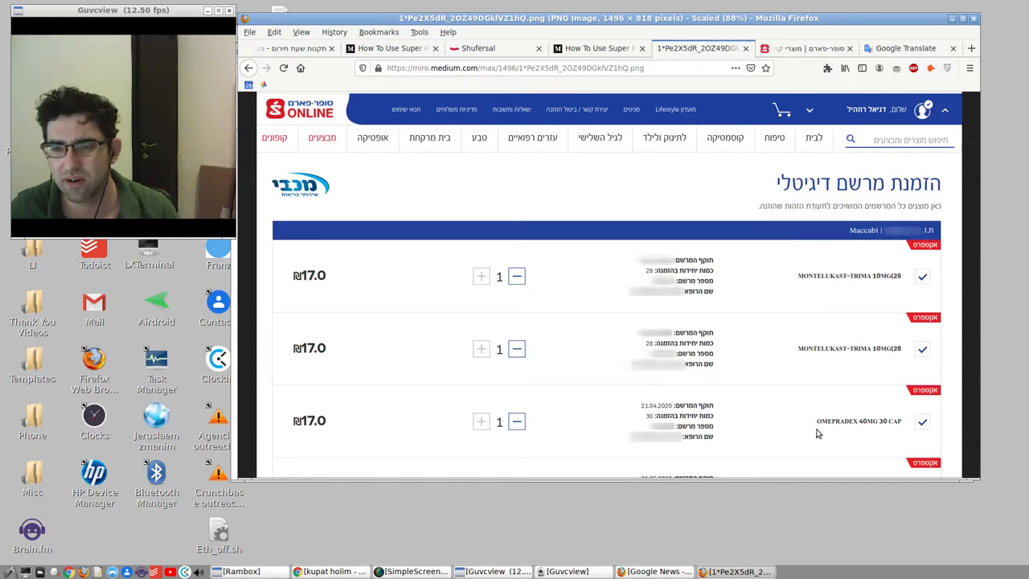
mouse_move(817, 373)
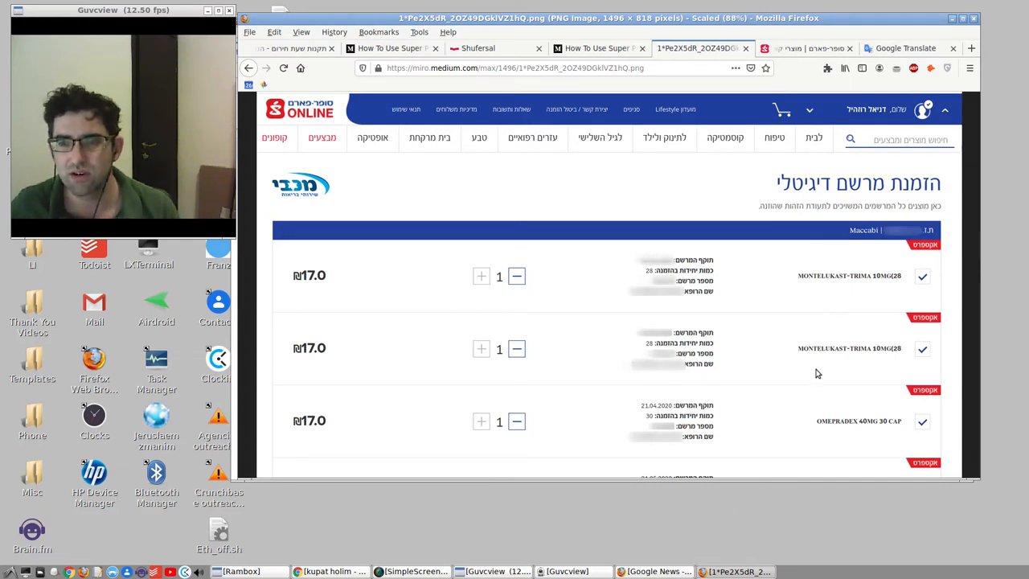
mouse_move(778, 244)
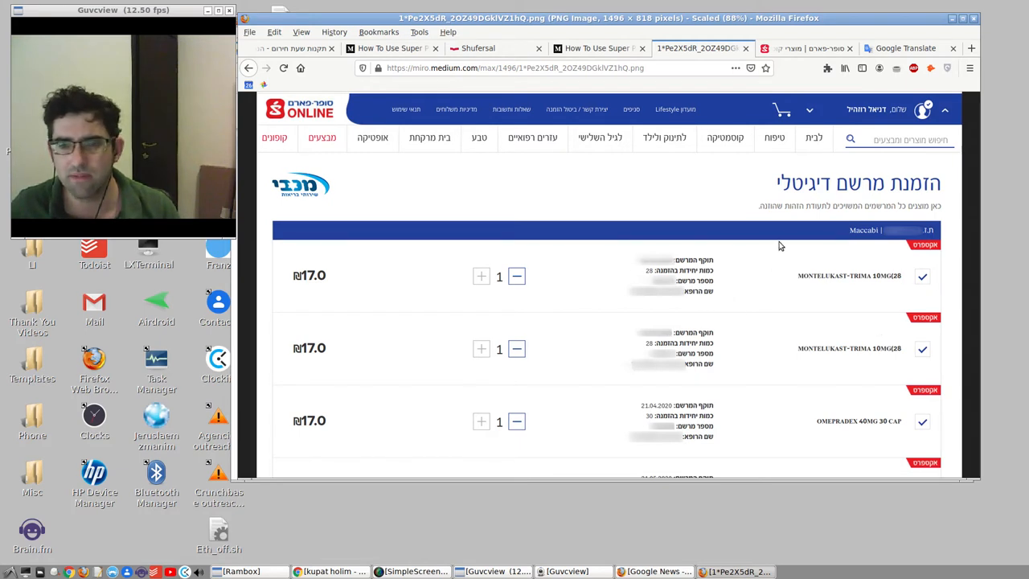
mouse_move(842, 281)
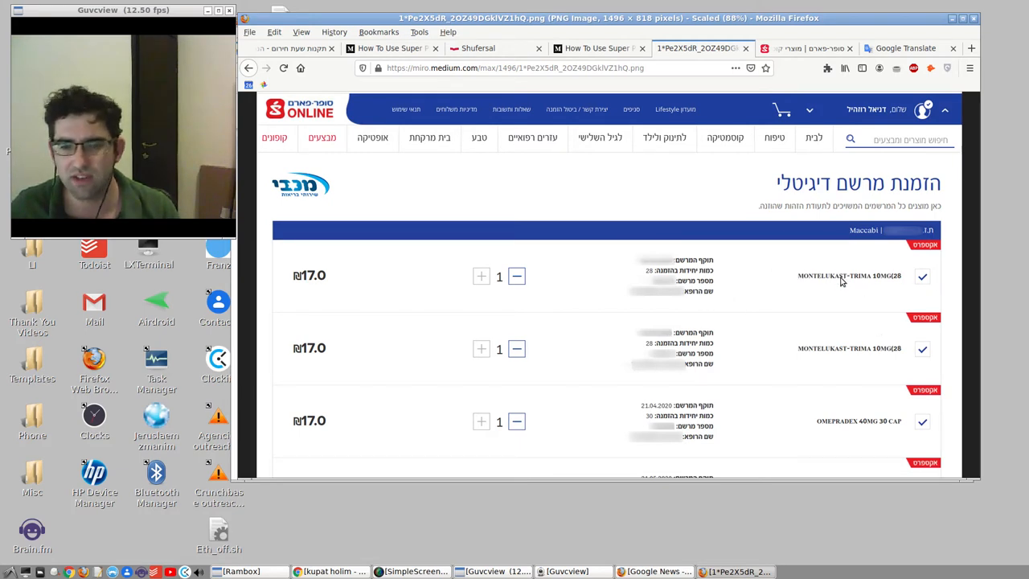
mouse_move(804, 442)
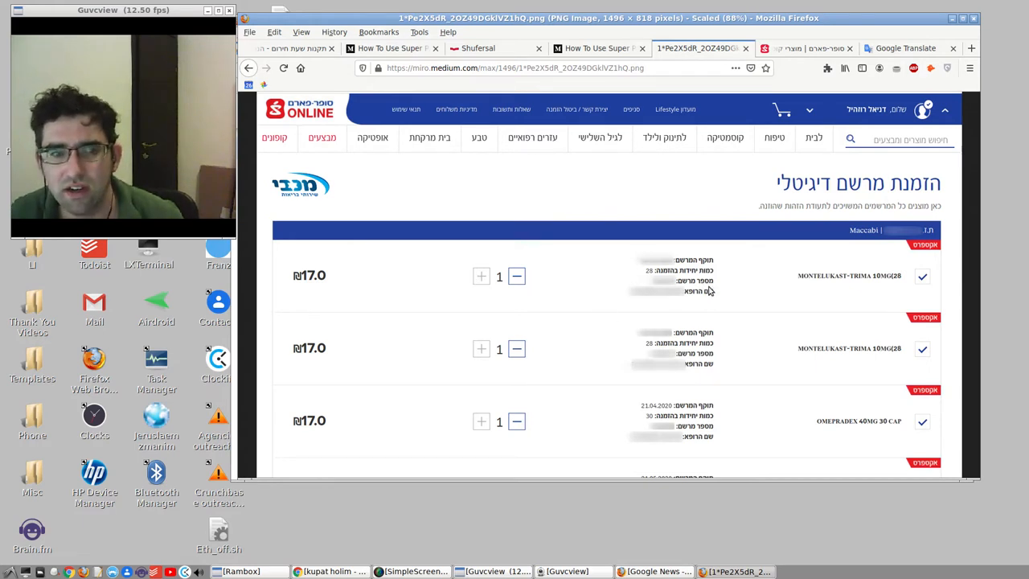
mouse_move(687, 301)
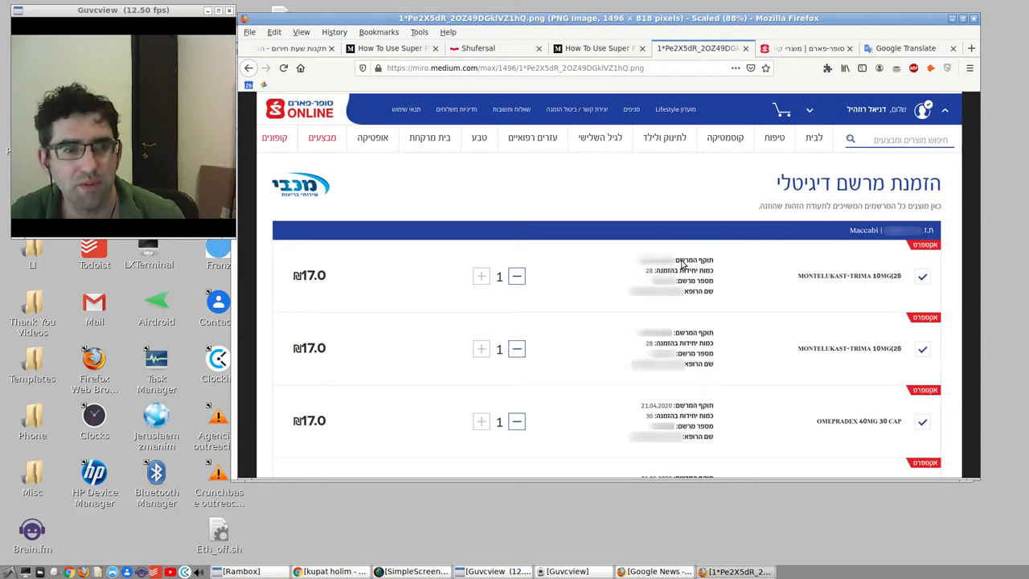
mouse_move(631, 242)
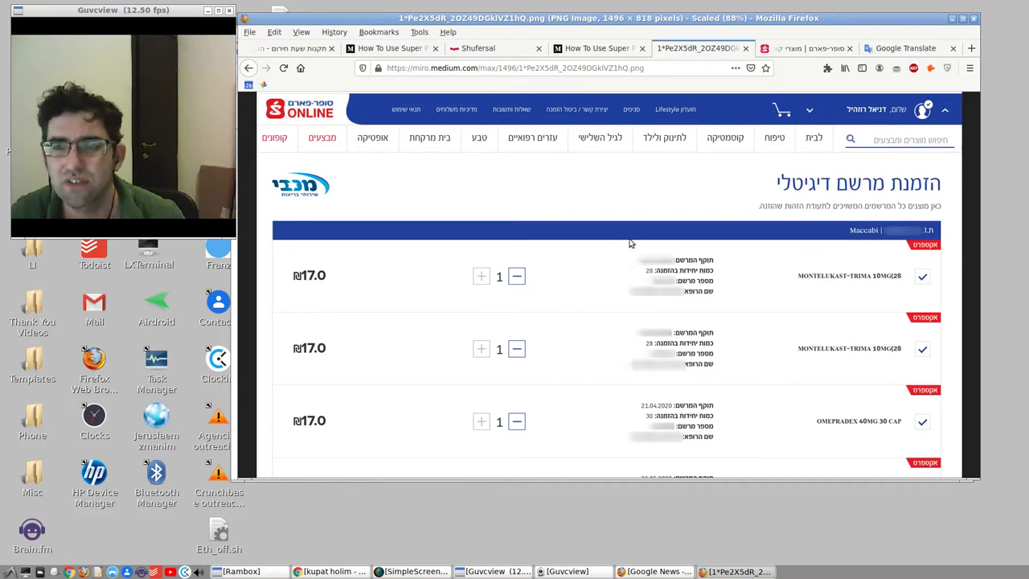
click(599, 48)
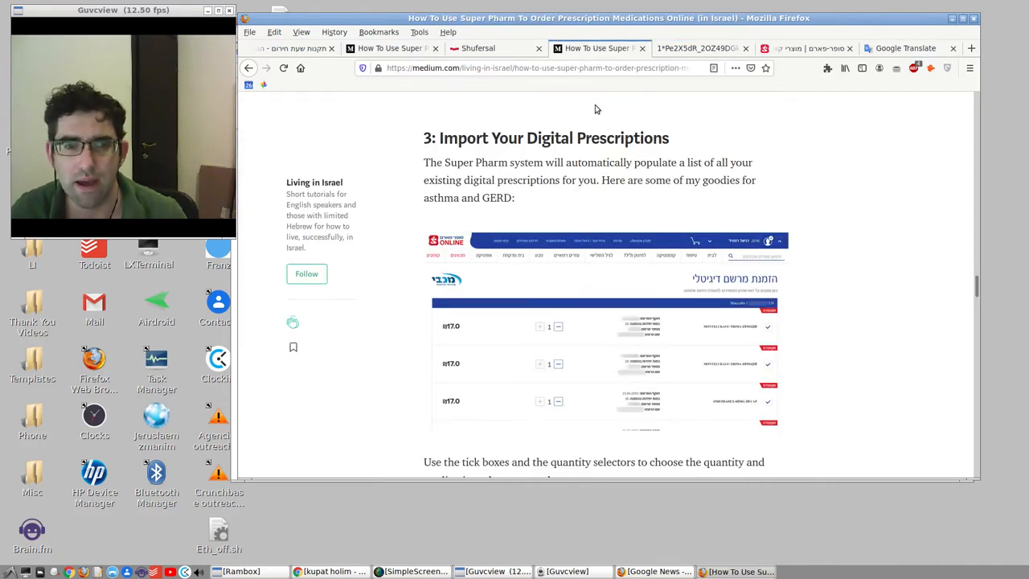
Step: Scroll to step 4, Choose Pick Up Or Home Delivery, and bring up options for its screenshot
scroll(down, 3)
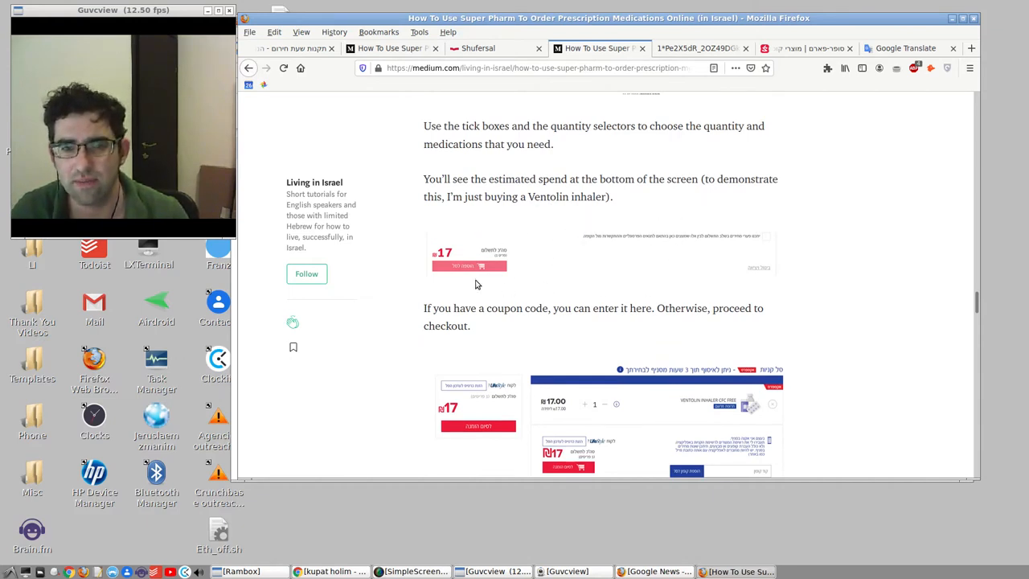
scroll(down, 3)
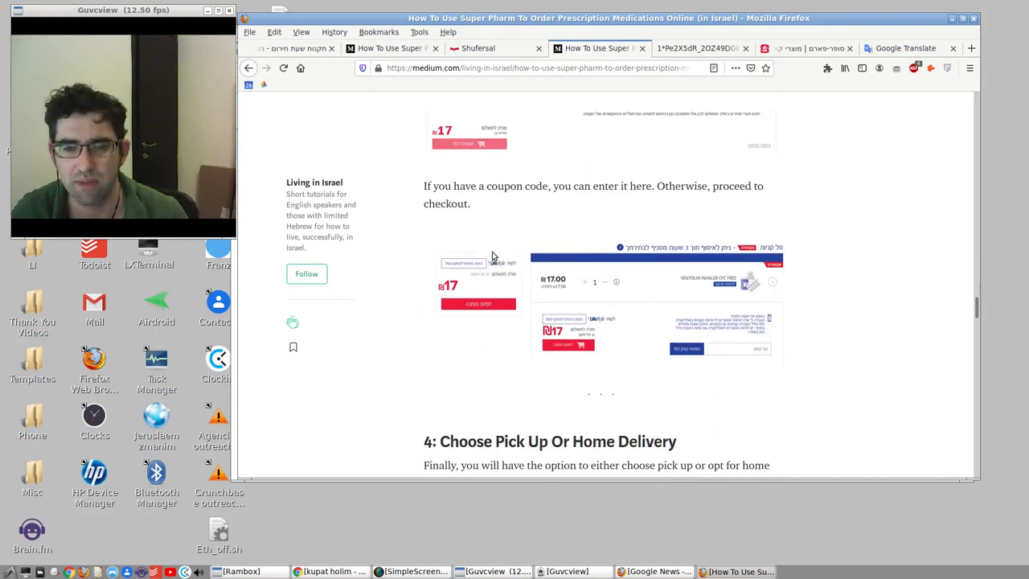
scroll(down, 3)
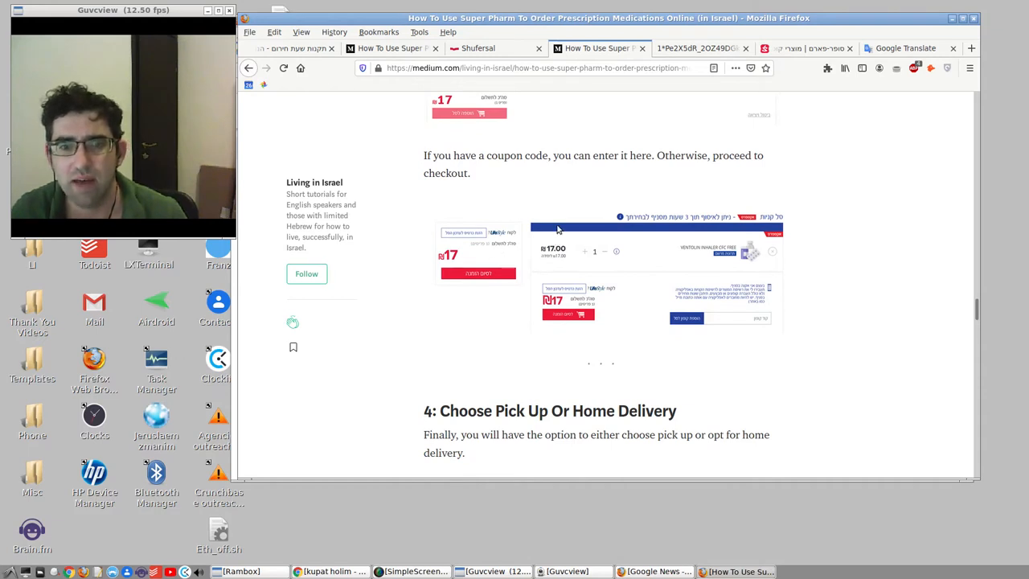
right_click(556, 228)
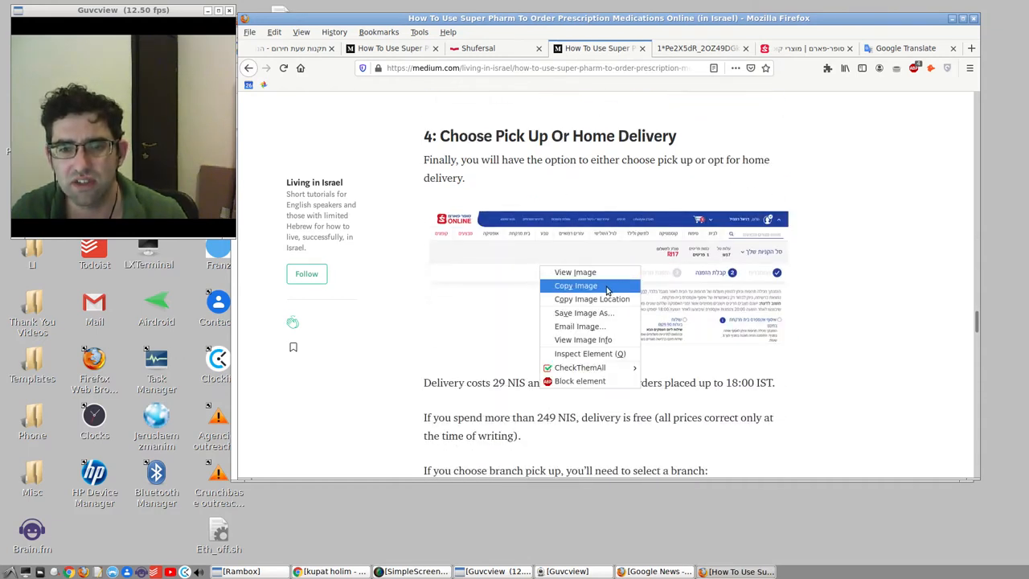
Step: View the pick-up or delivery checkout screenshot full size, then return to the guide
click(575, 271)
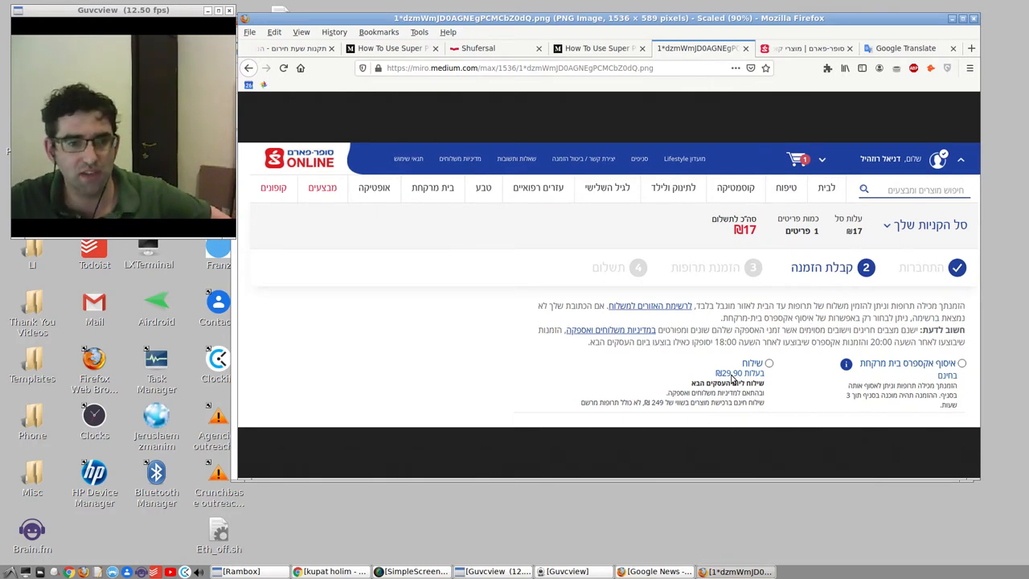
mouse_move(816, 359)
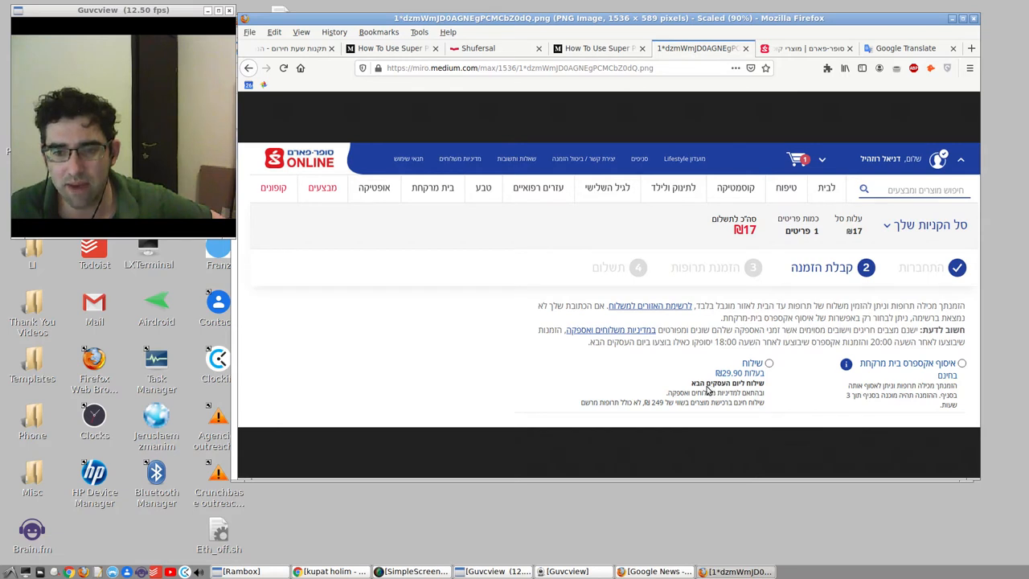
mouse_move(662, 410)
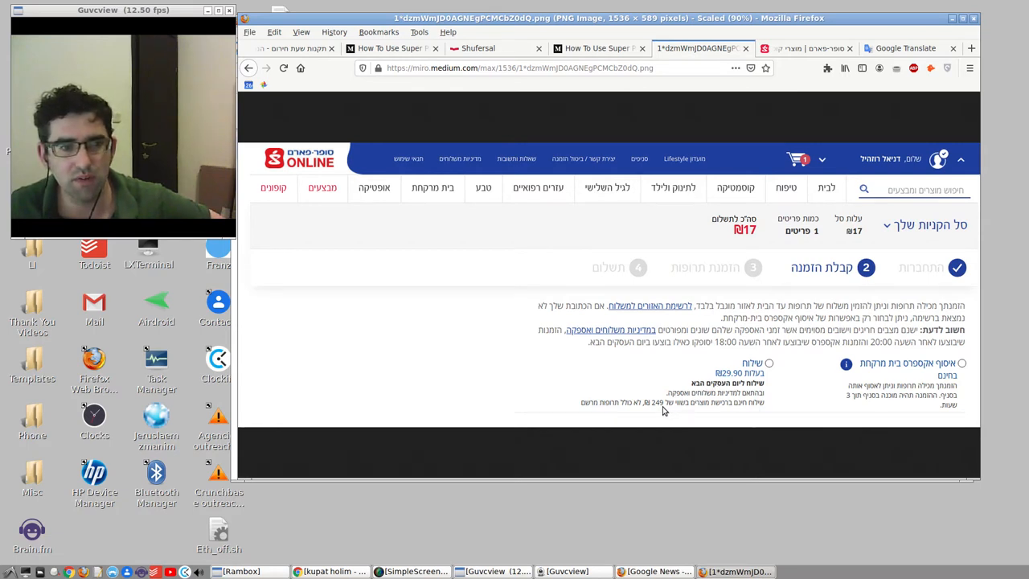
mouse_move(659, 409)
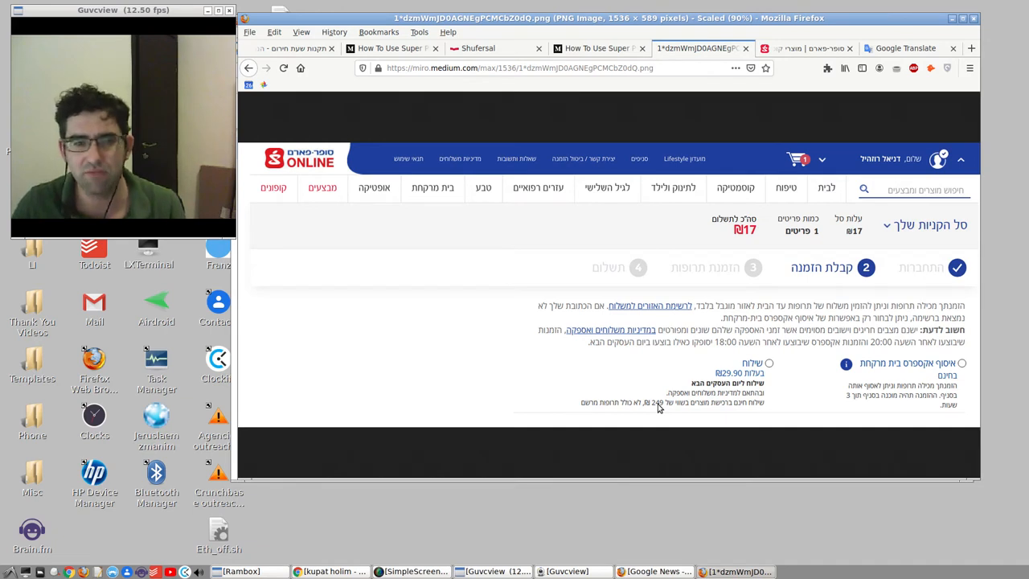
mouse_move(669, 347)
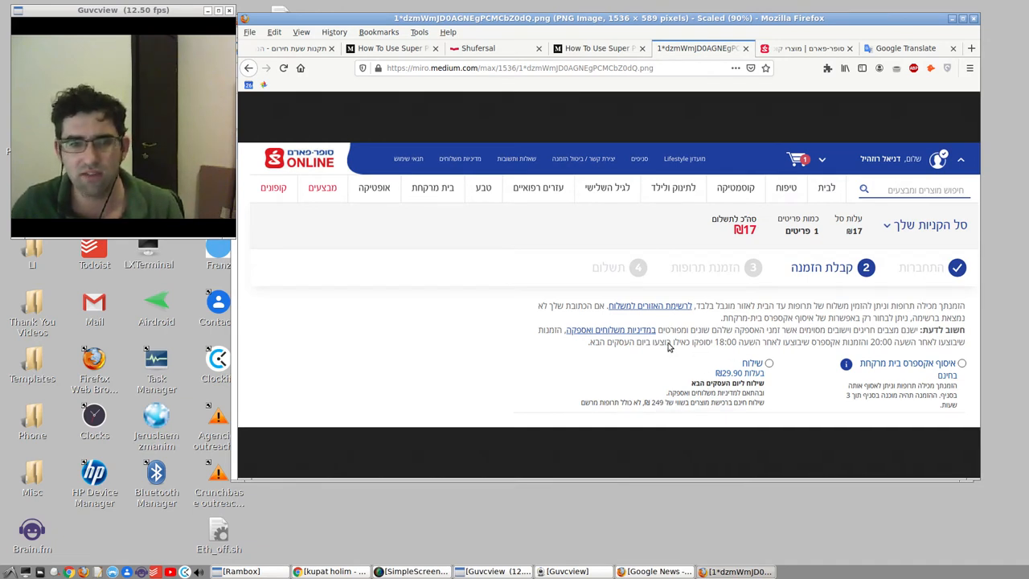
mouse_move(261, 328)
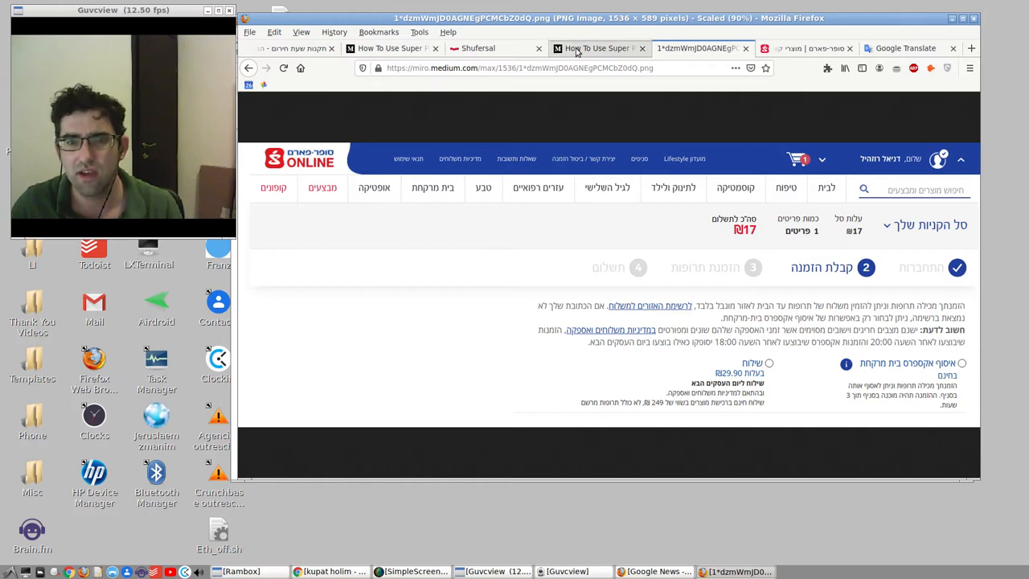
click(599, 48)
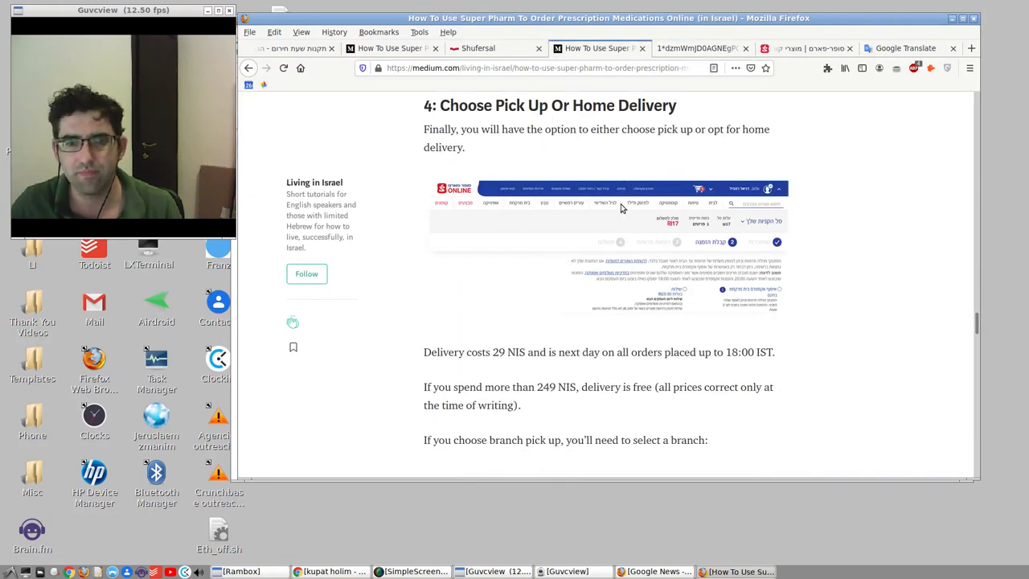
Step: Move past the branch pickup screenshot and bring up options for the delivery address form screenshot
scroll(down, 3)
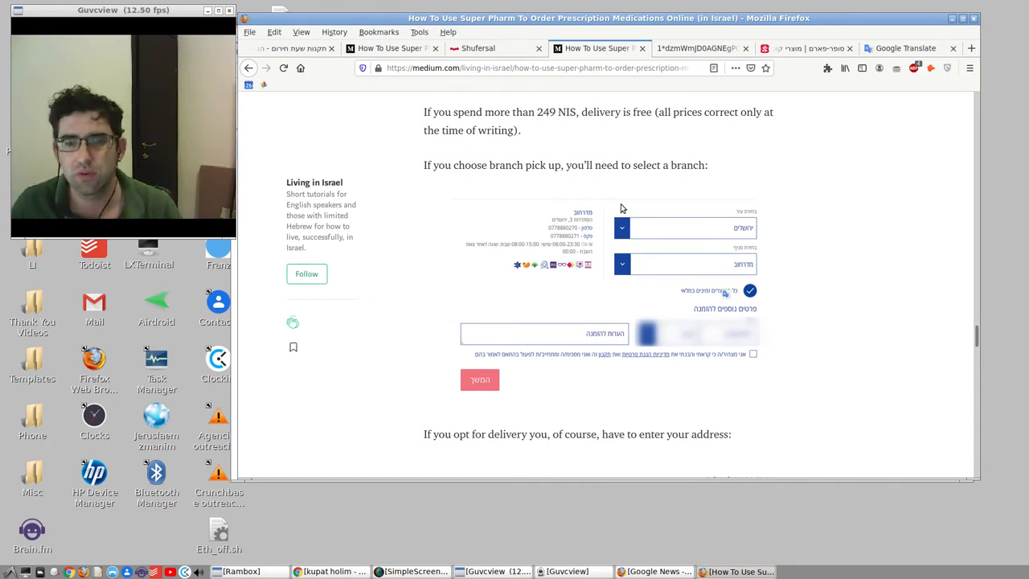
right_click(546, 228)
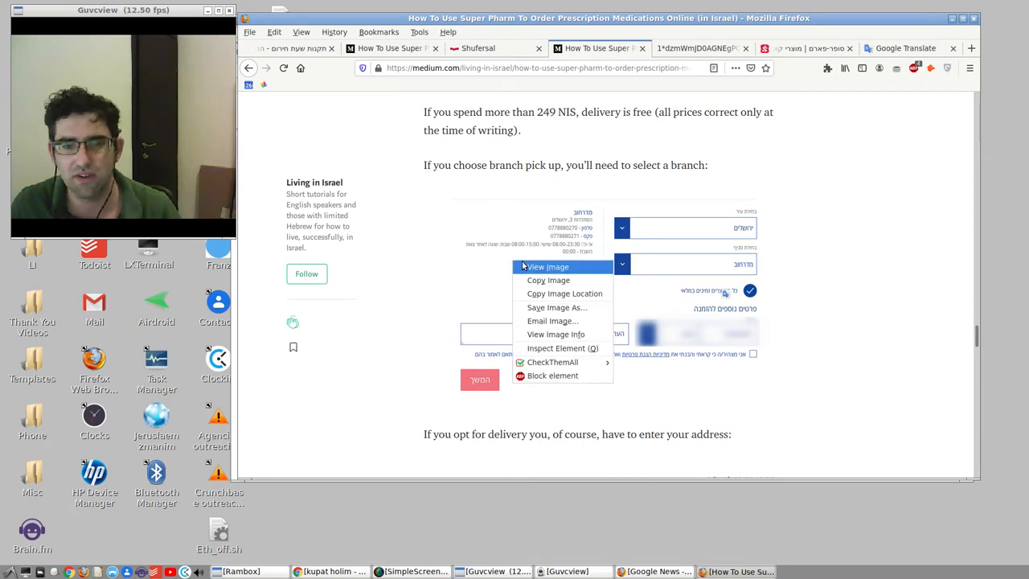
click(549, 267)
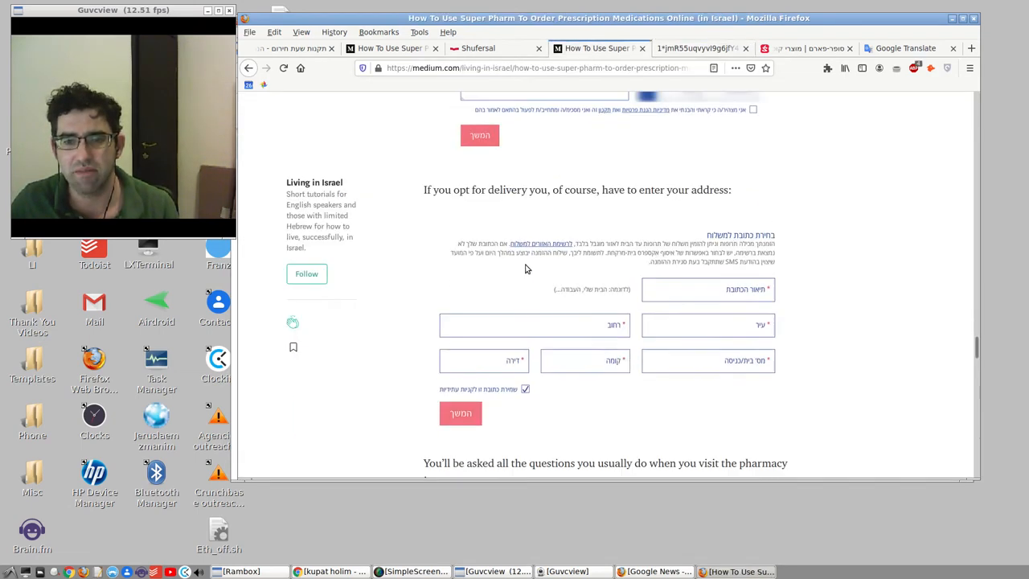
right_click(527, 270)
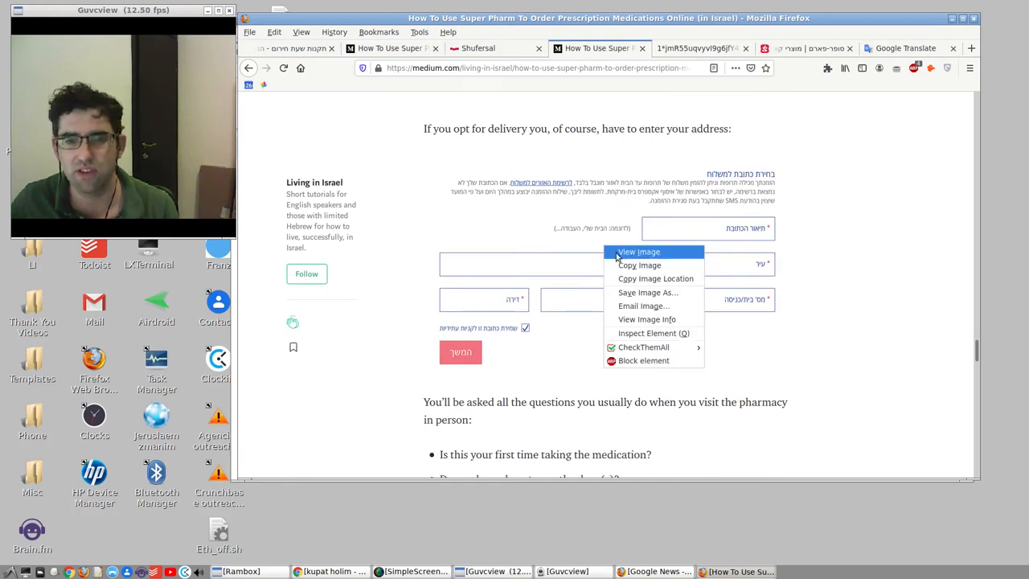
Step: View the delivery address form screenshot full size, then return to the guide article
click(638, 250)
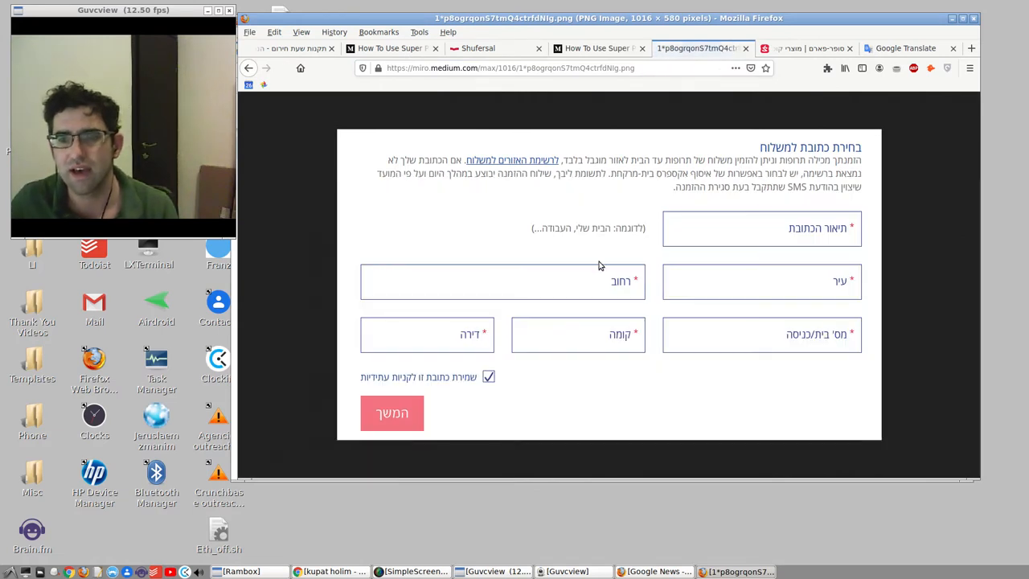
mouse_move(843, 238)
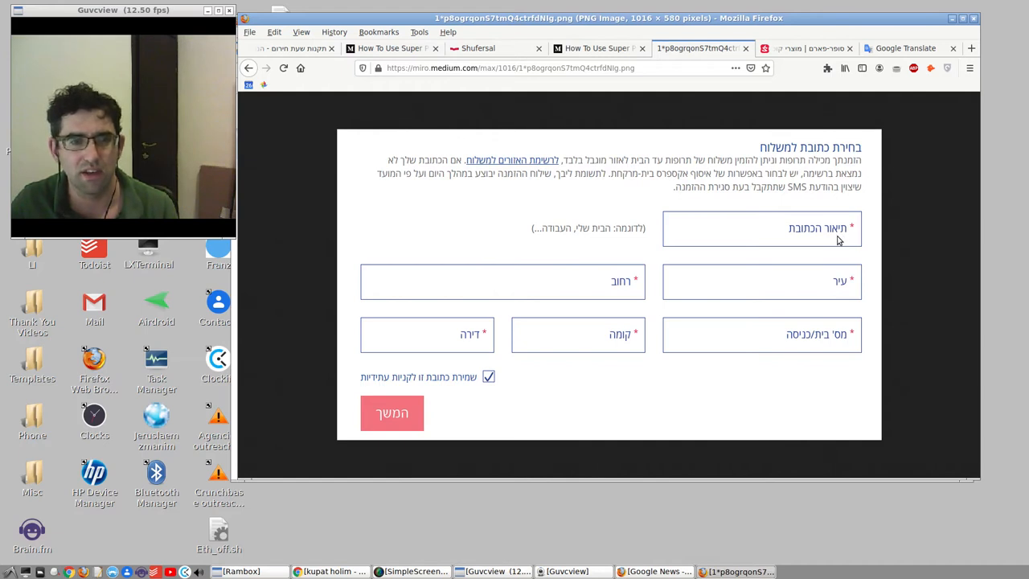
mouse_move(783, 283)
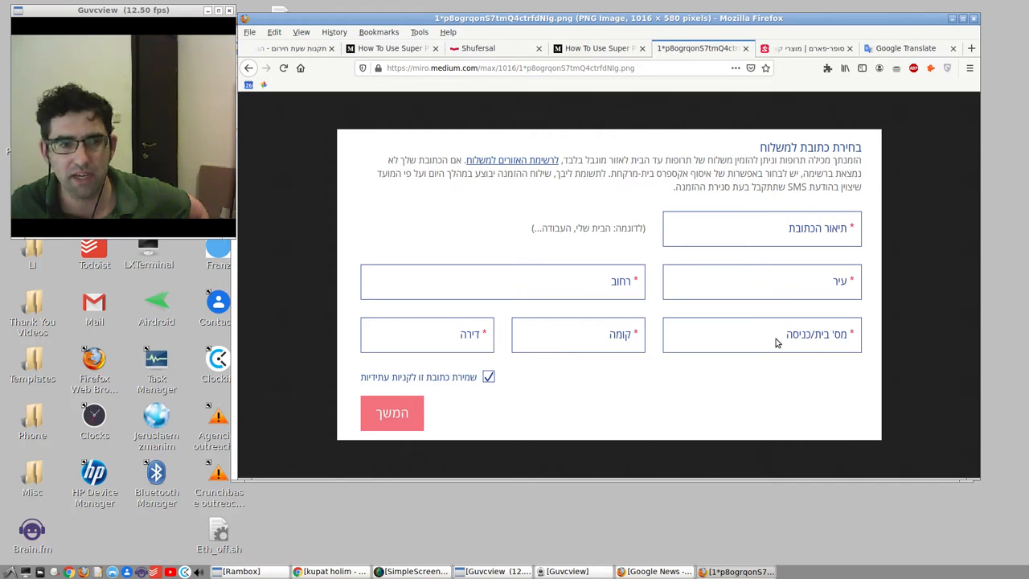
mouse_move(537, 350)
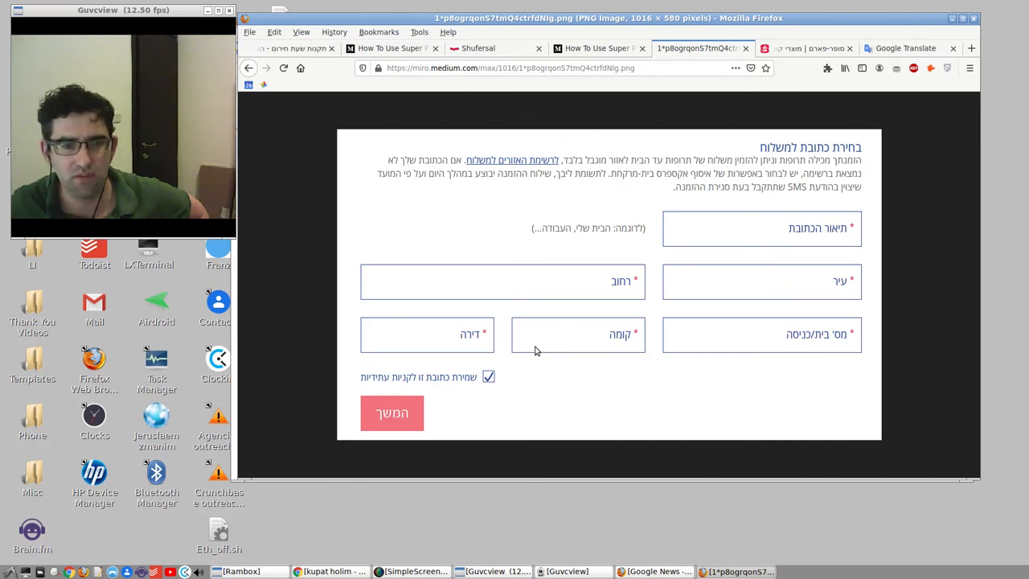
click(598, 48)
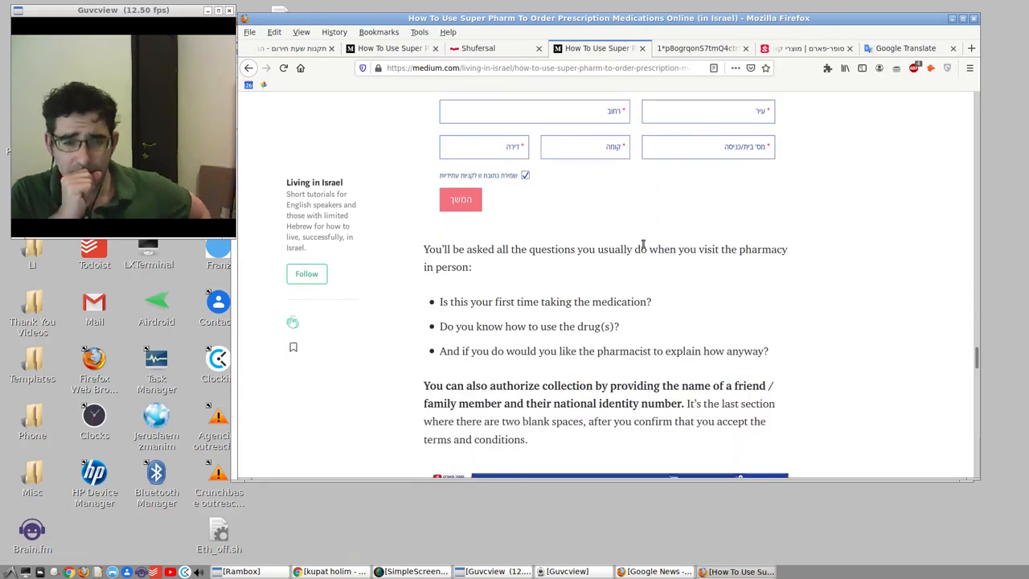
Step: Scroll down to the pharmacist questions and authorization form screenshot
scroll(down, 3)
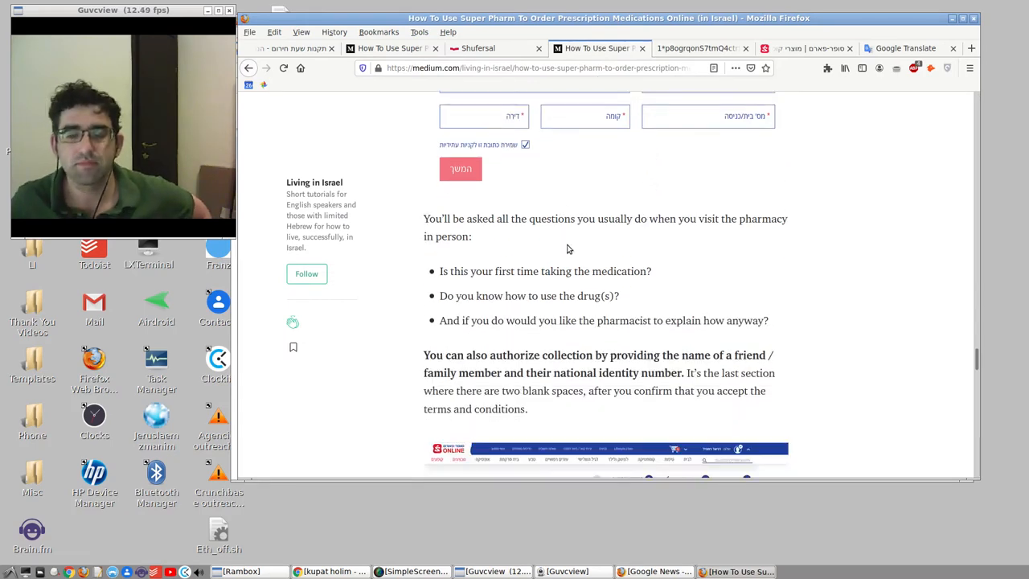
scroll(down, 3)
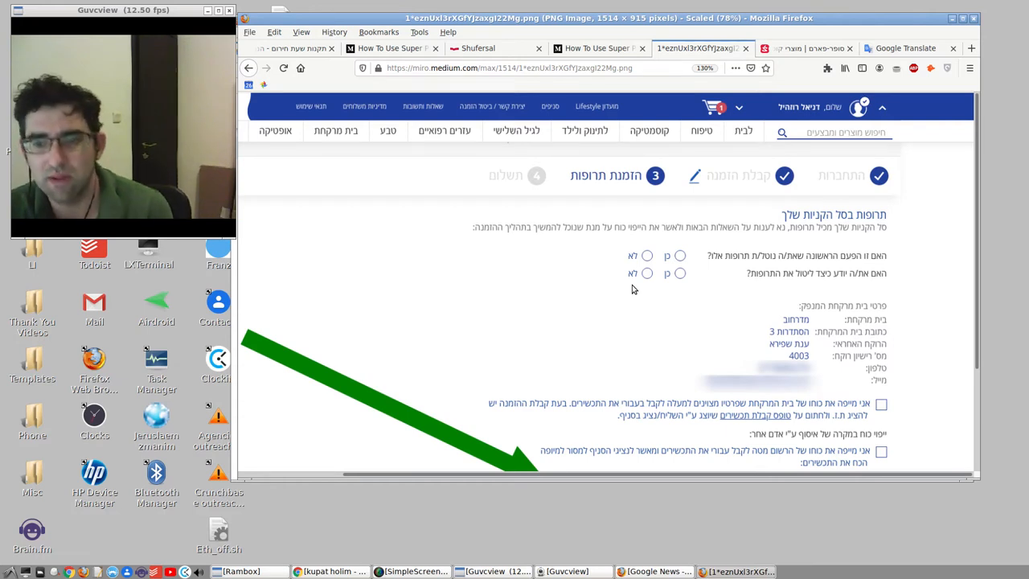
Step: Look over the enlarged questions form screenshot, then return to the guide at the payment step
scroll(down, 3)
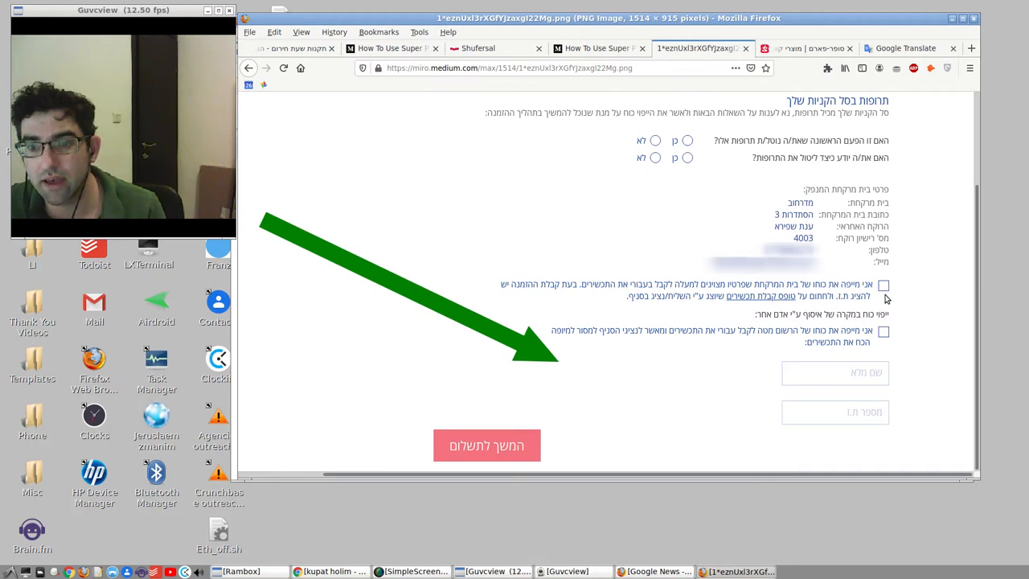
mouse_move(894, 343)
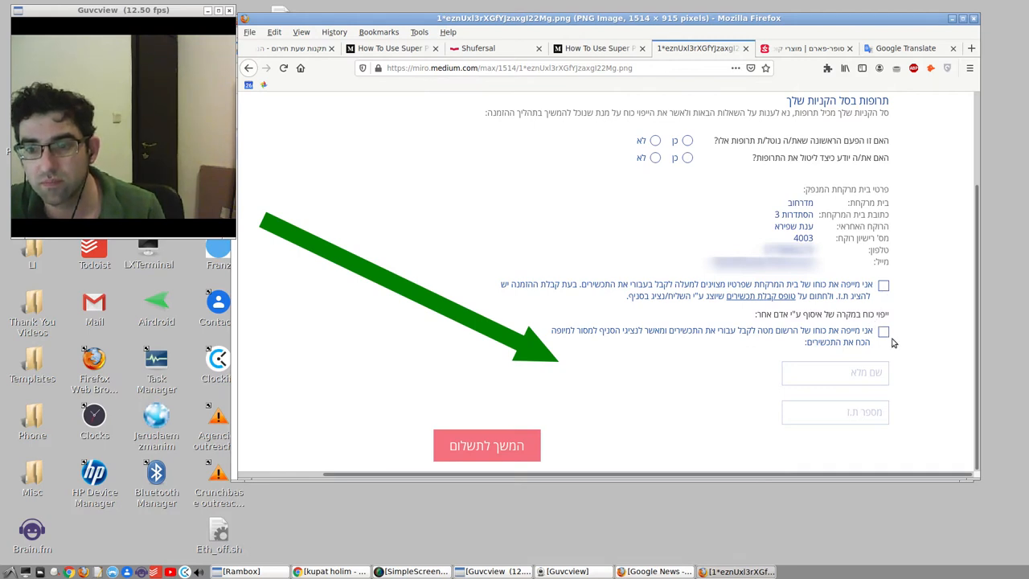
mouse_move(840, 385)
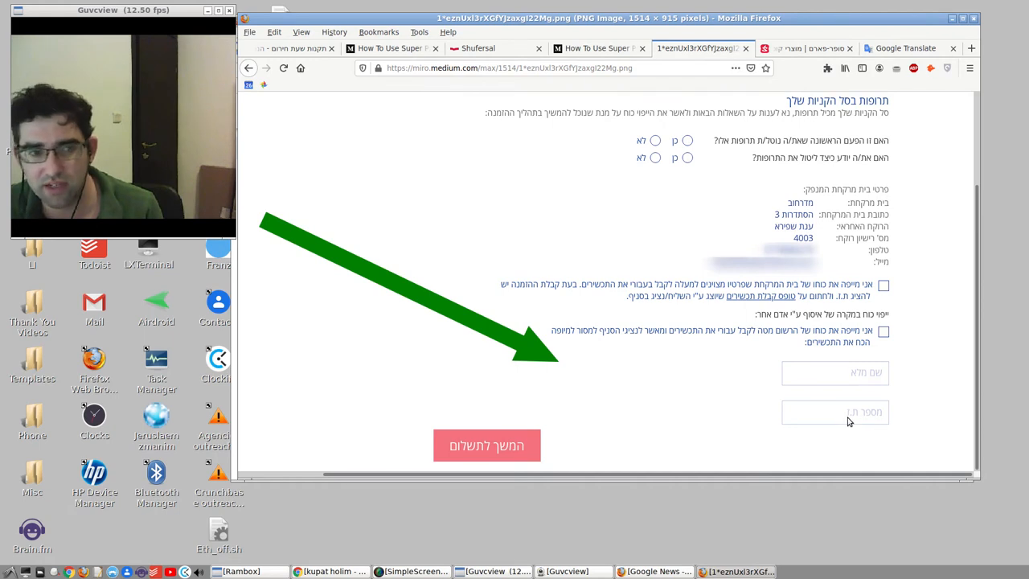
mouse_move(835, 422)
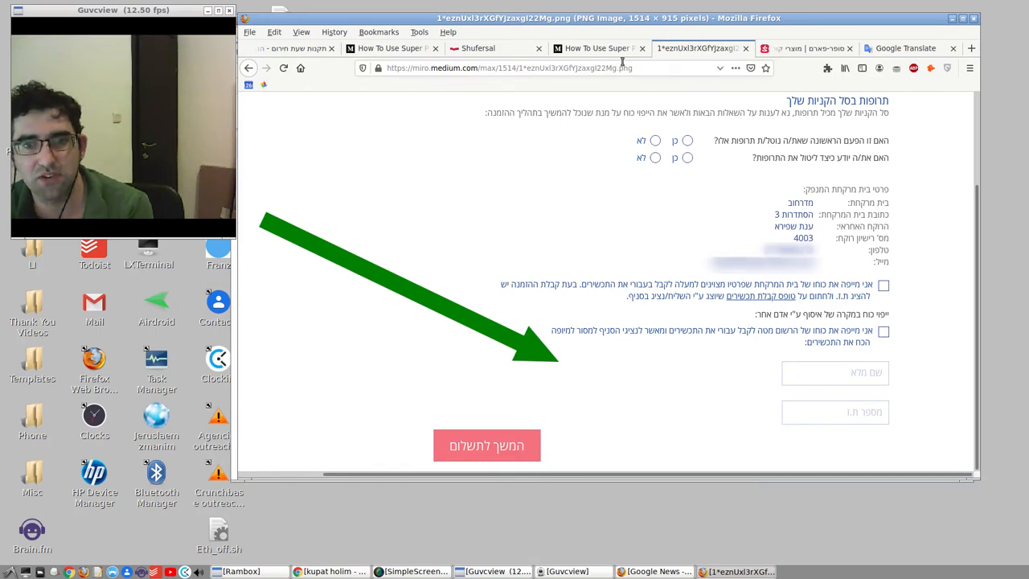
click(598, 48)
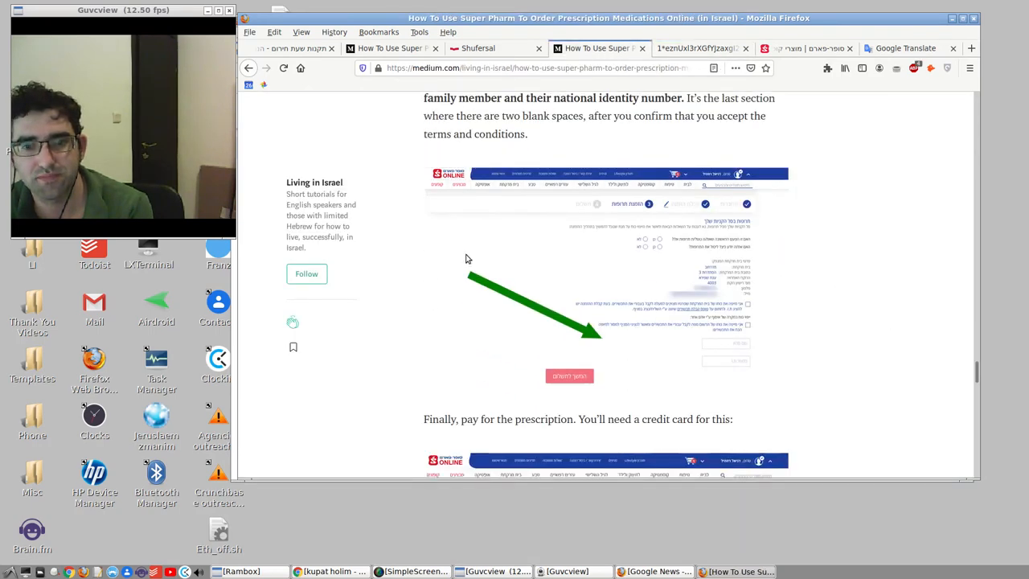
scroll(down, 3)
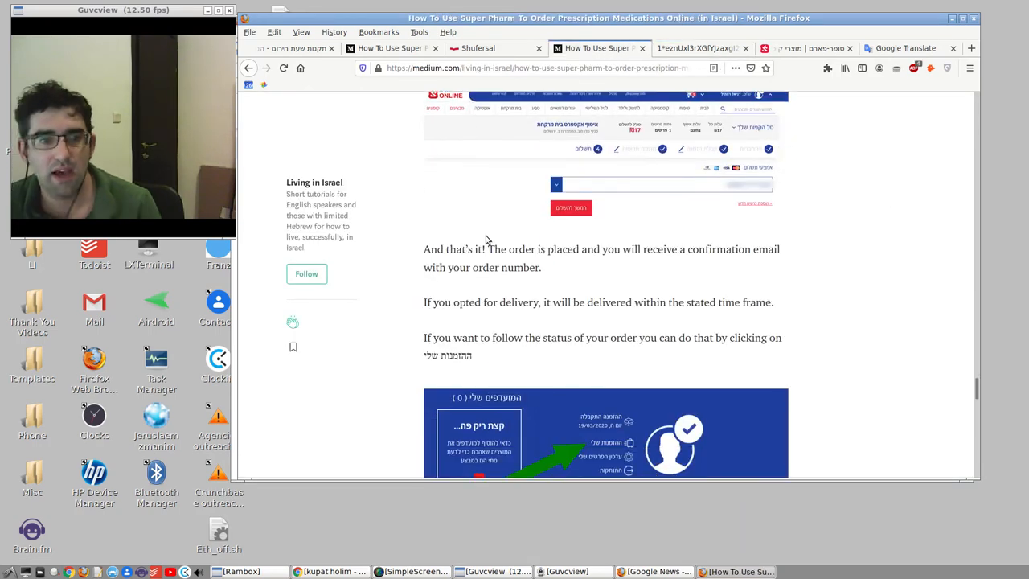
mouse_move(659, 178)
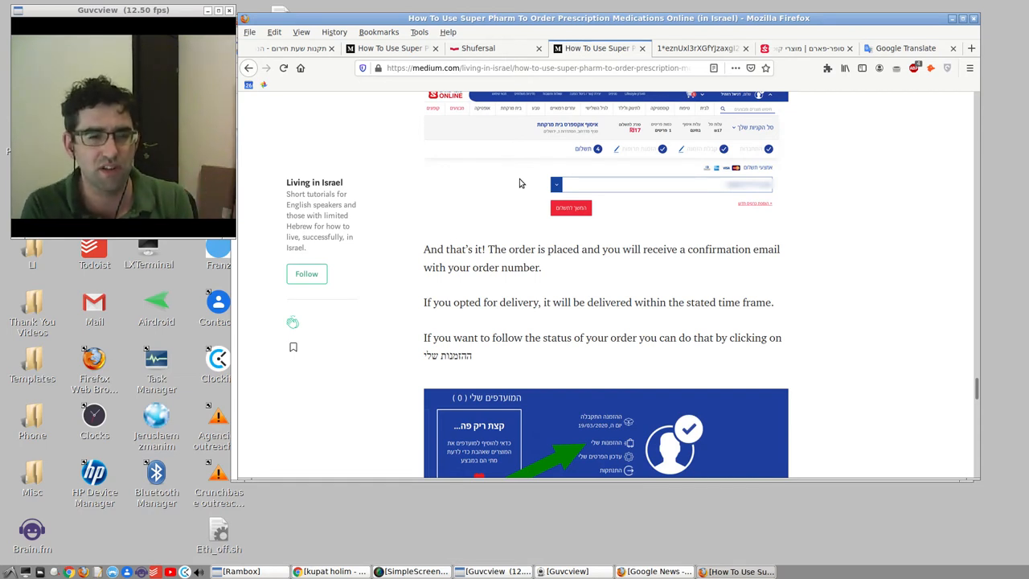
mouse_move(559, 296)
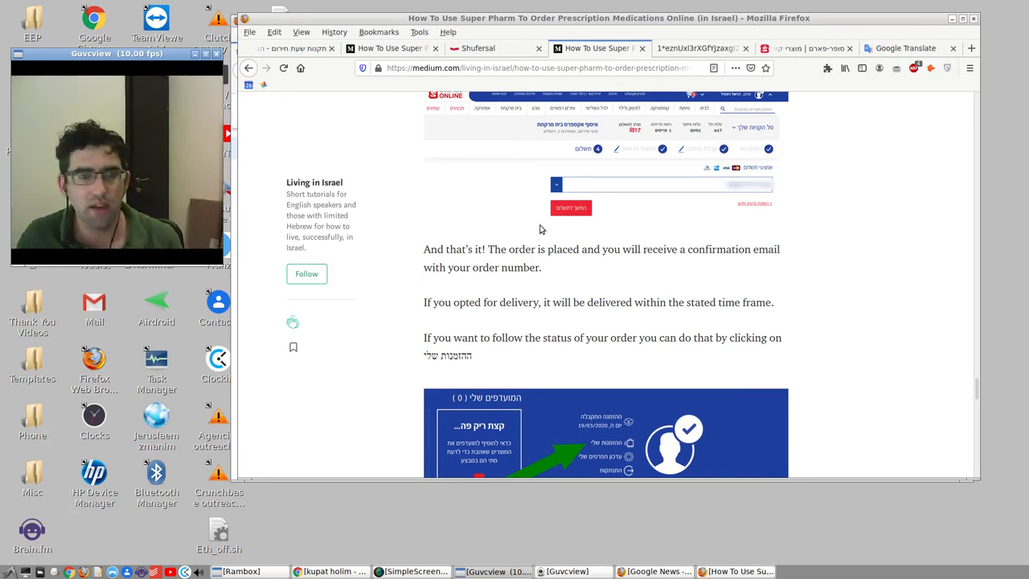
Step: Enlarge the personal area order-tracking screenshot, glance at the live Super-Pharm site, then return to the article
scroll(down, 3)
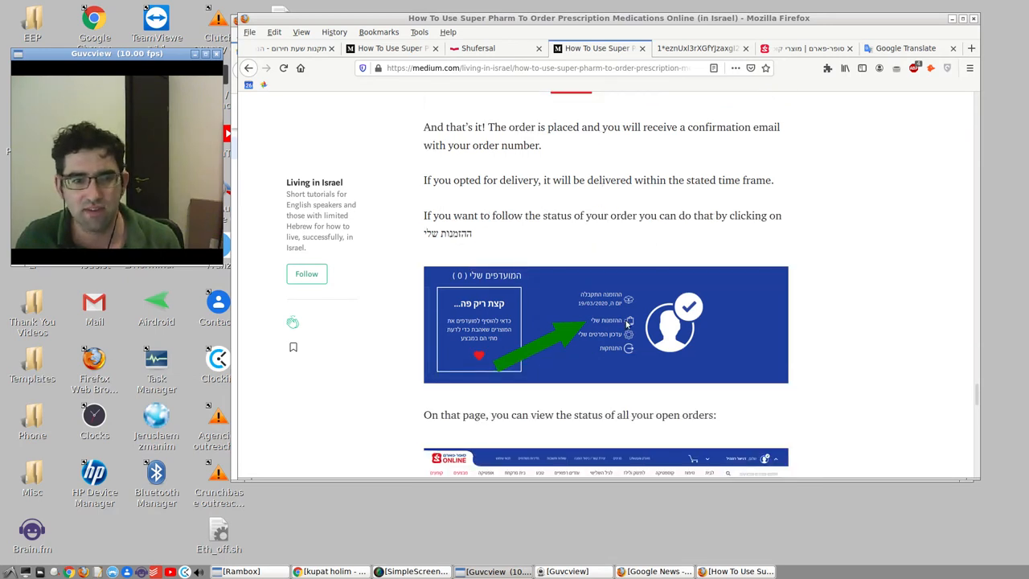
scroll(down, 3)
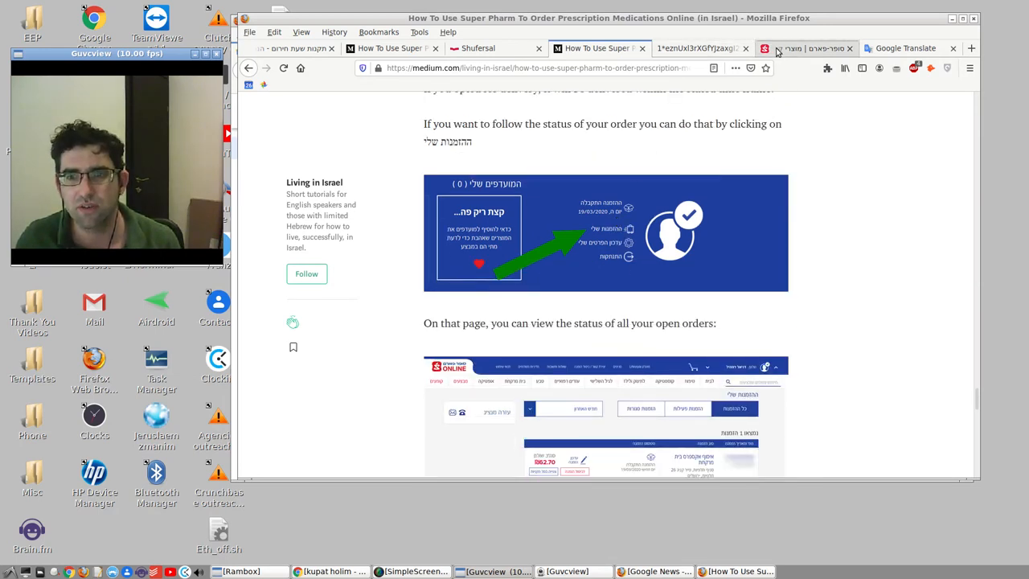
right_click(630, 233)
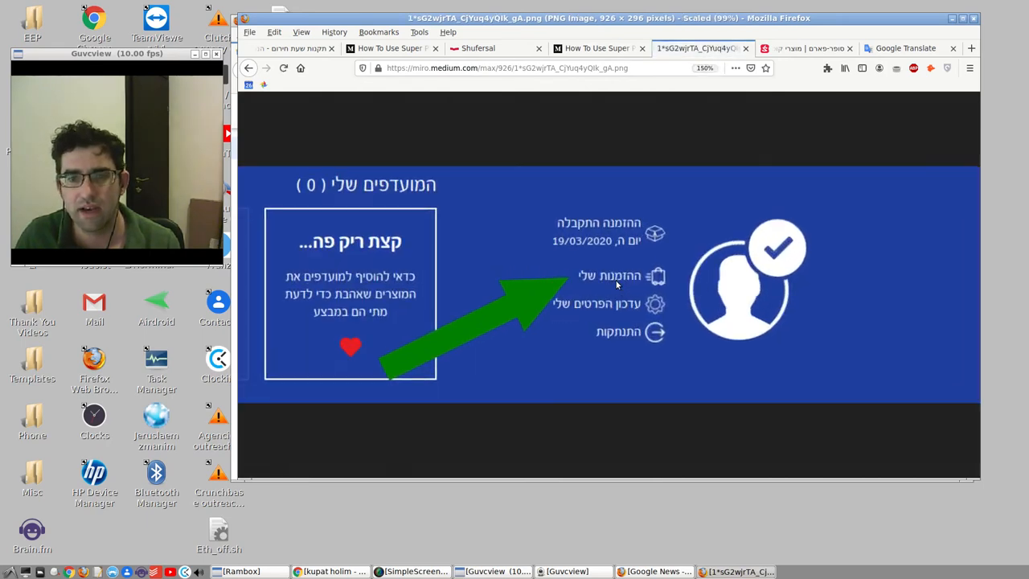
click(804, 48)
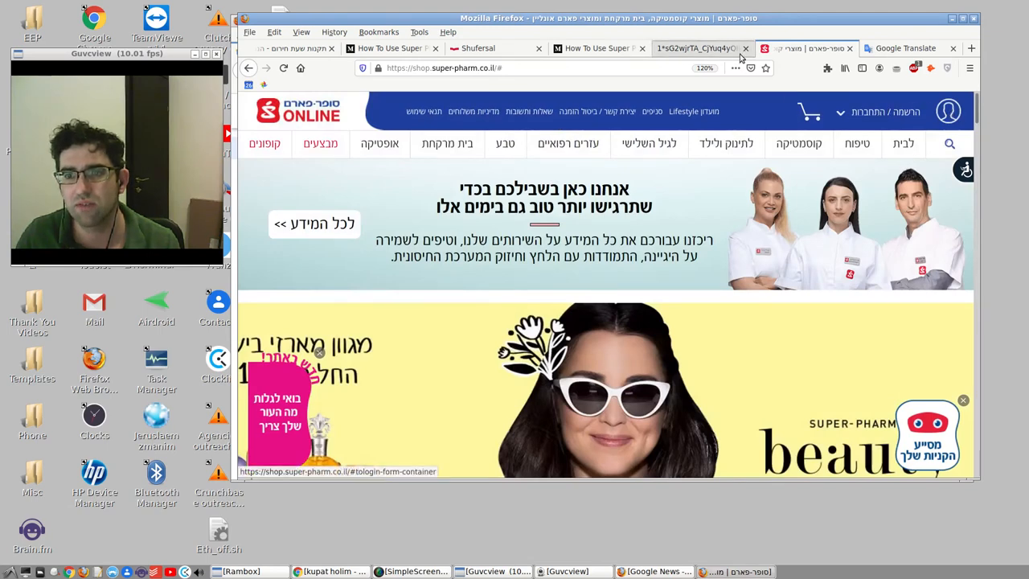
click(694, 48)
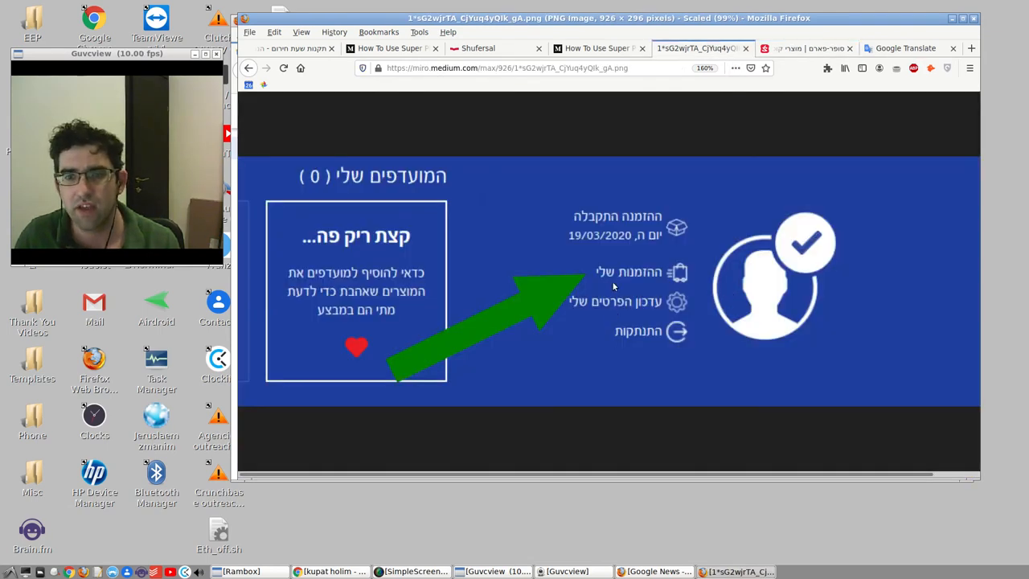
mouse_move(637, 283)
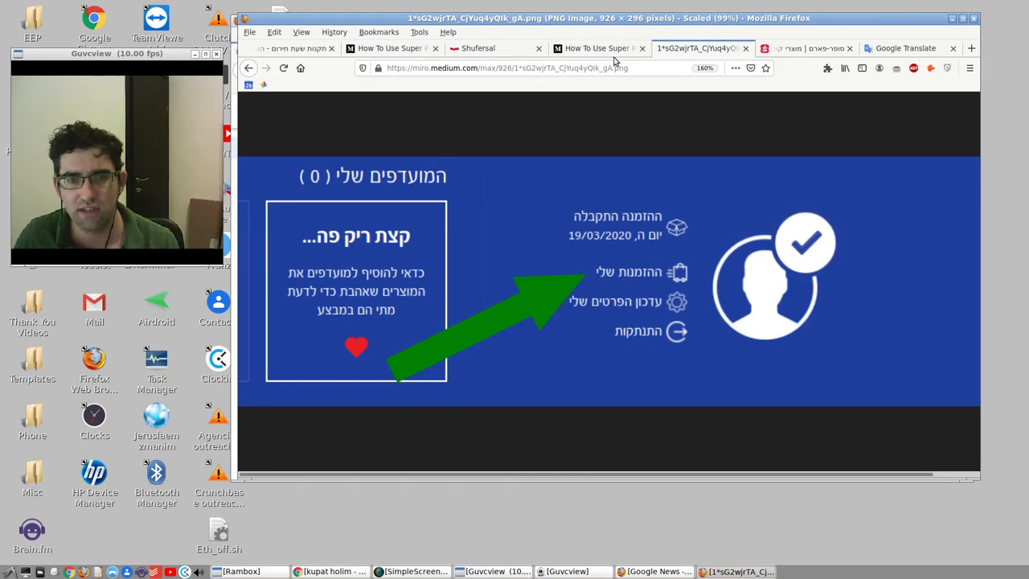
click(598, 48)
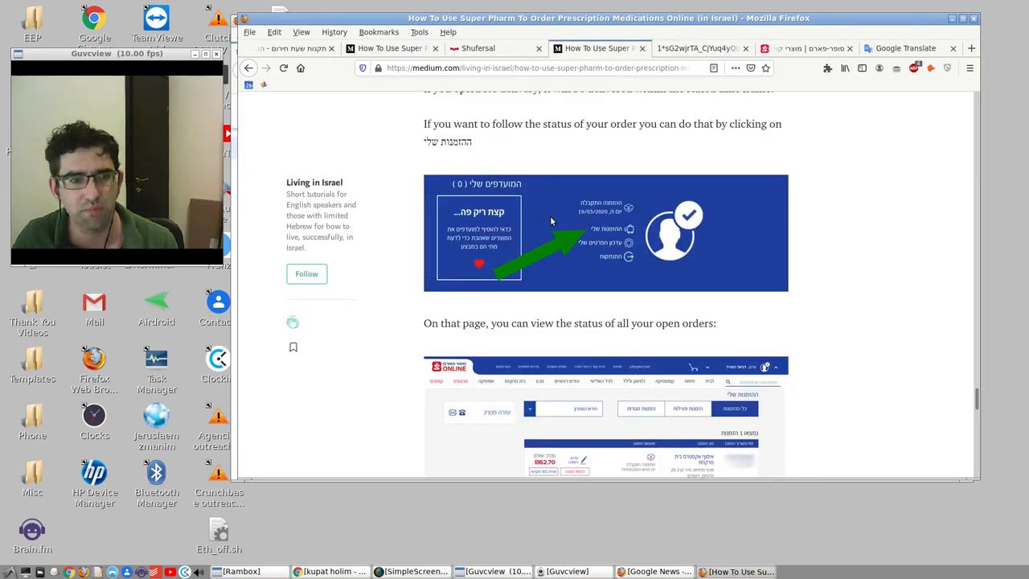
scroll(down, 3)
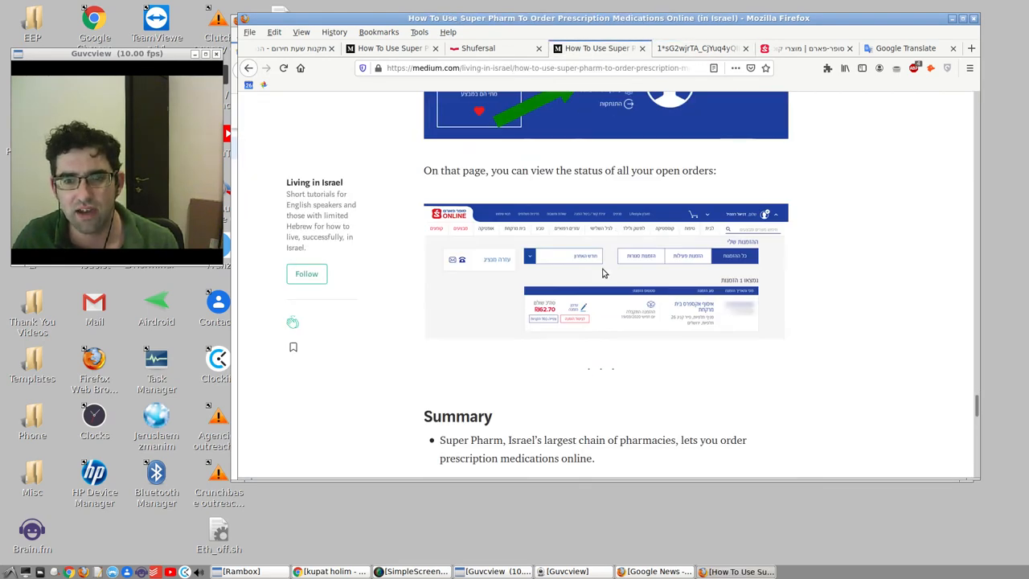
click(604, 273)
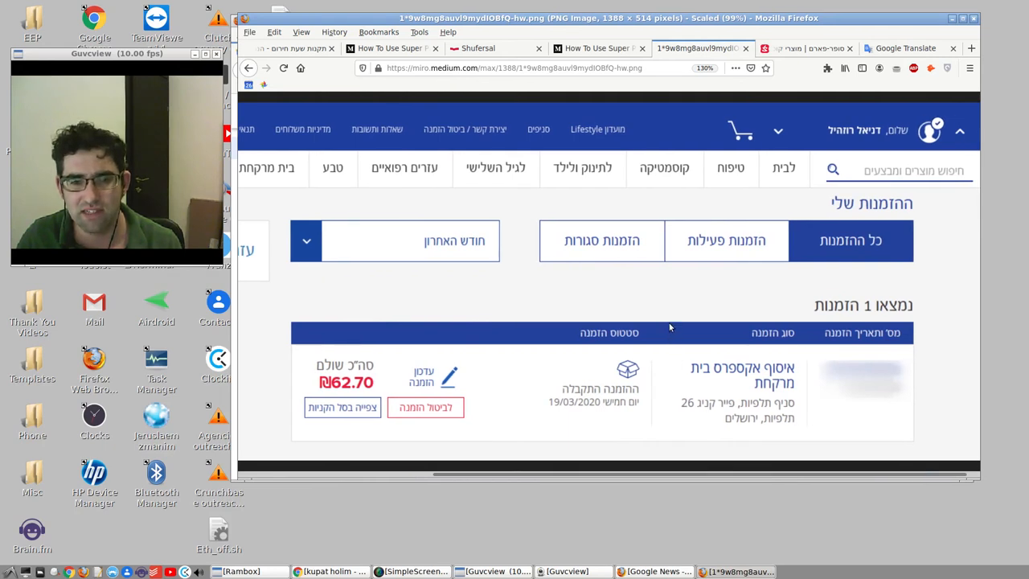
mouse_move(489, 393)
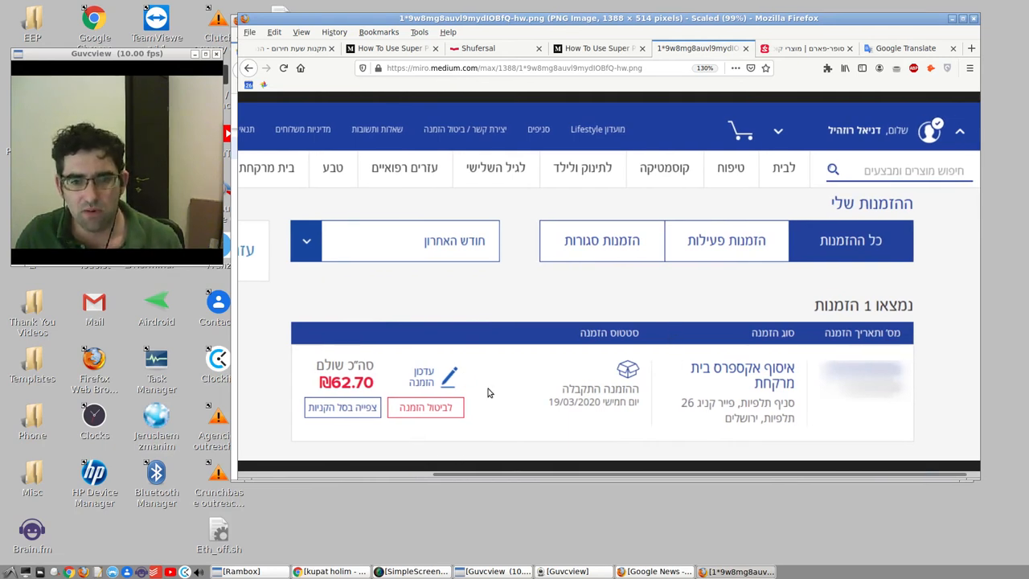
mouse_move(717, 347)
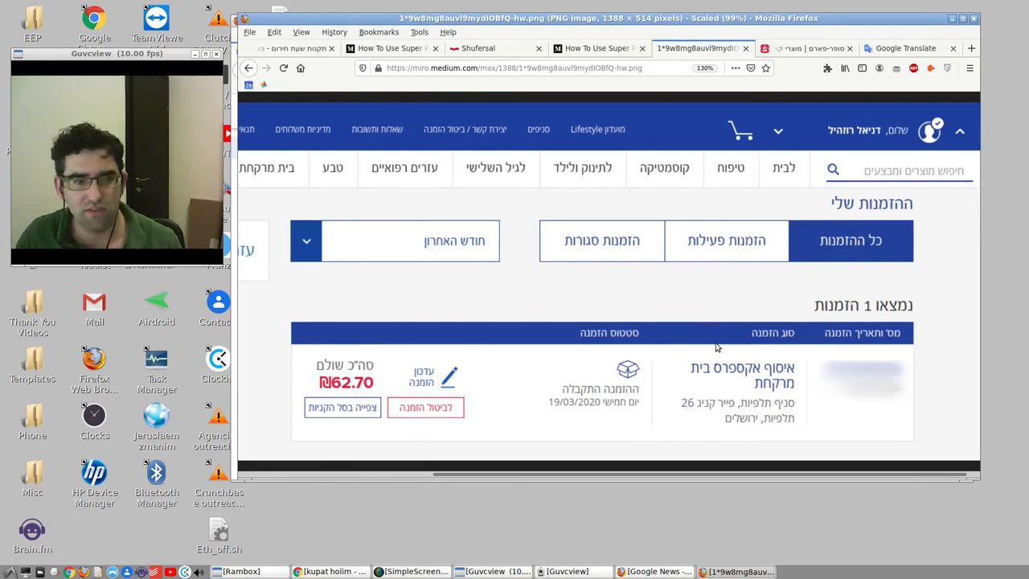
mouse_move(764, 377)
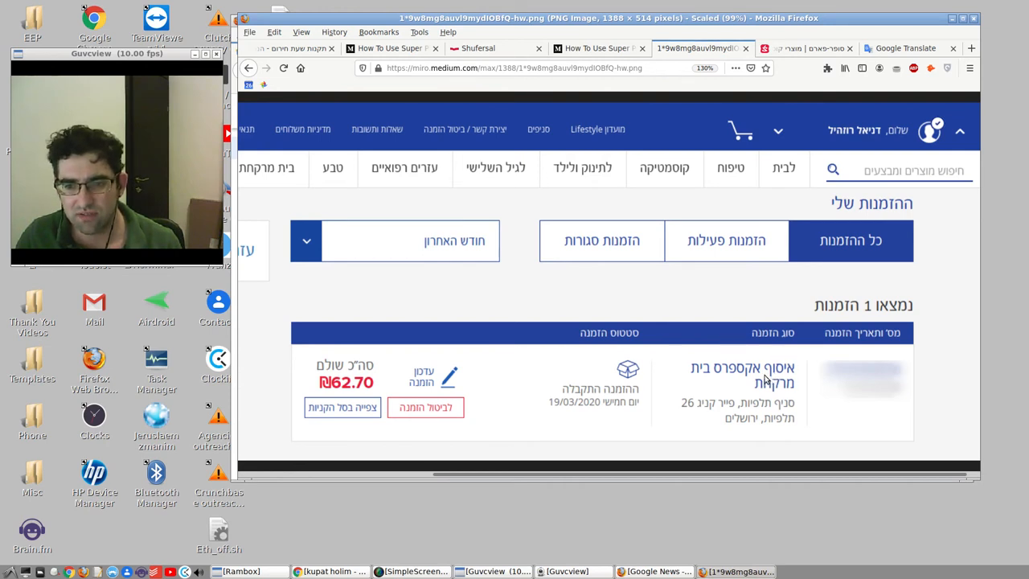
mouse_move(743, 407)
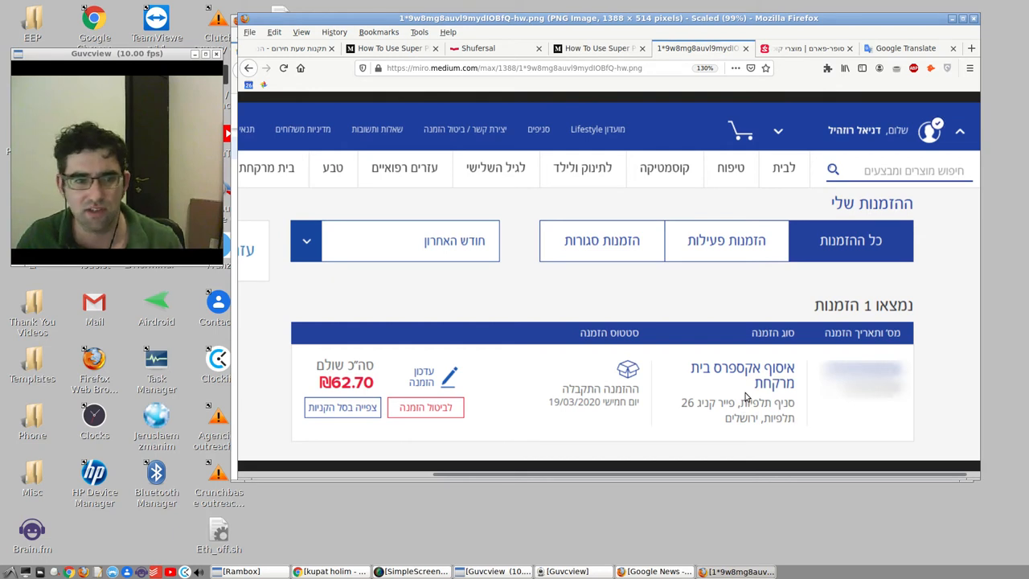
mouse_move(872, 293)
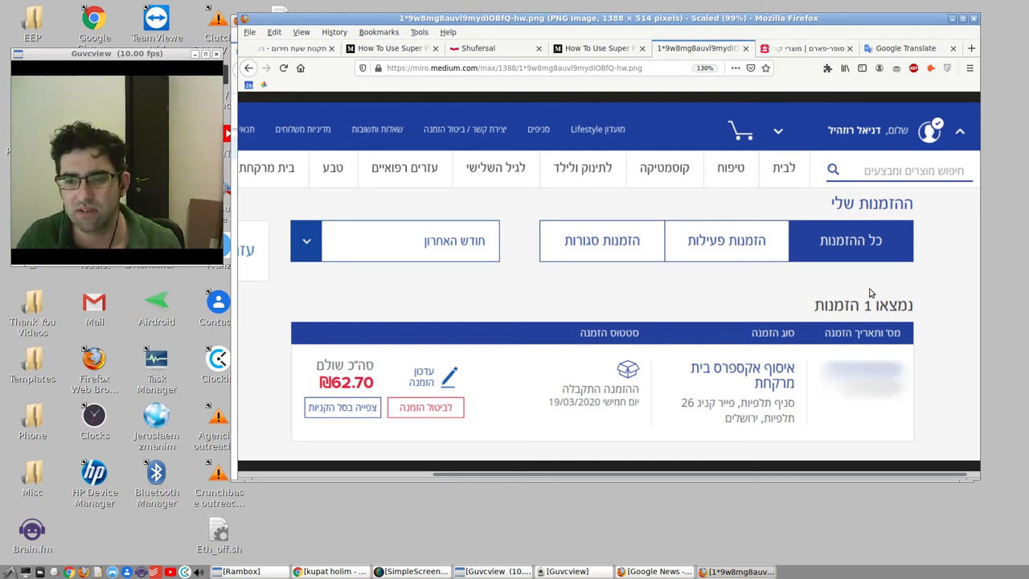
mouse_move(897, 354)
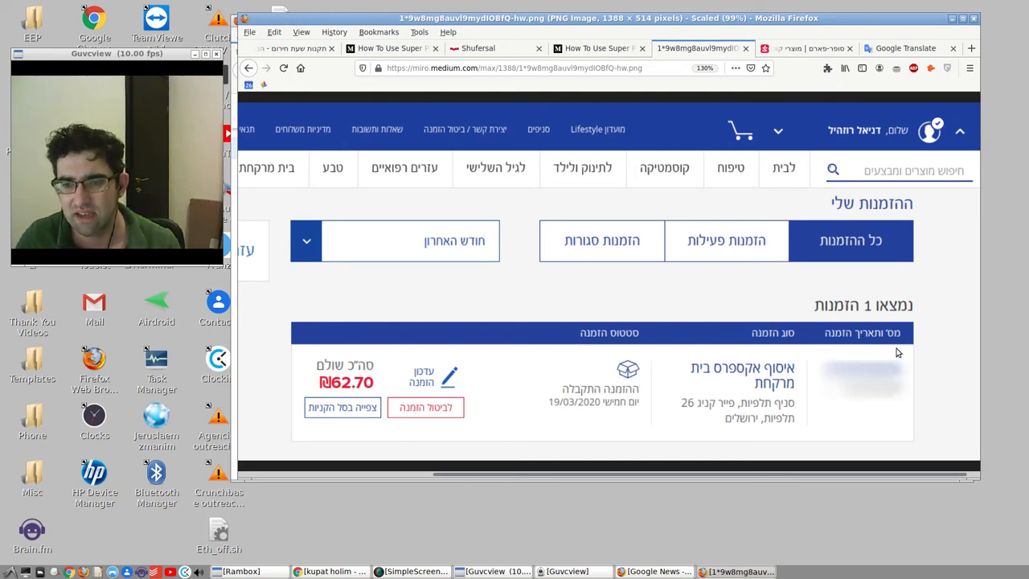
mouse_move(881, 347)
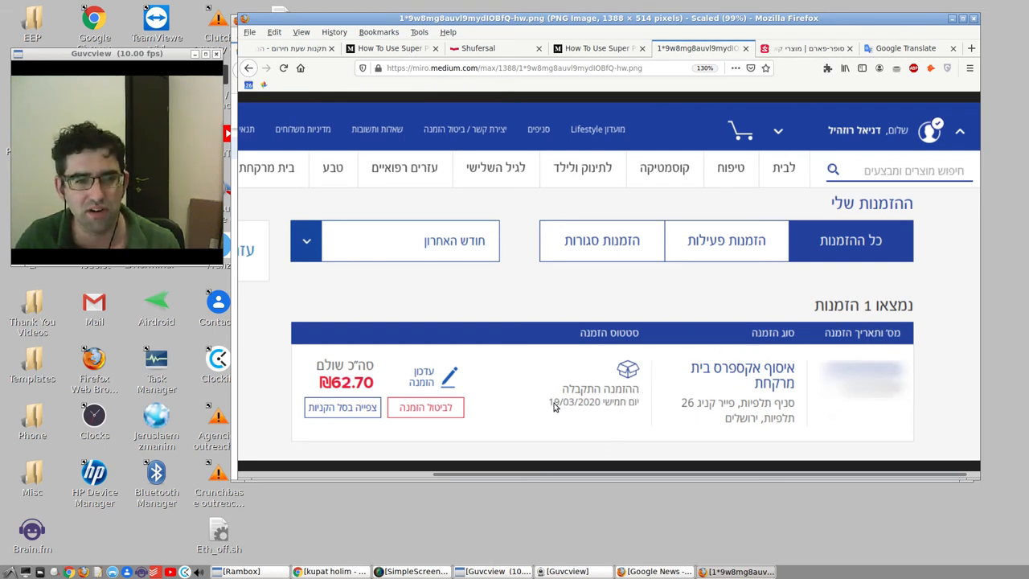
mouse_move(457, 377)
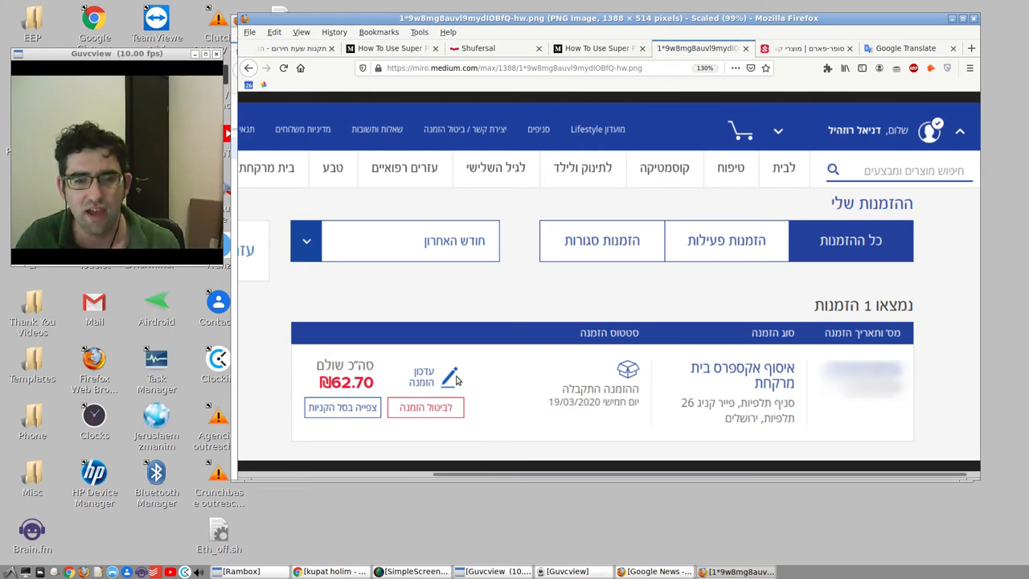
mouse_move(440, 405)
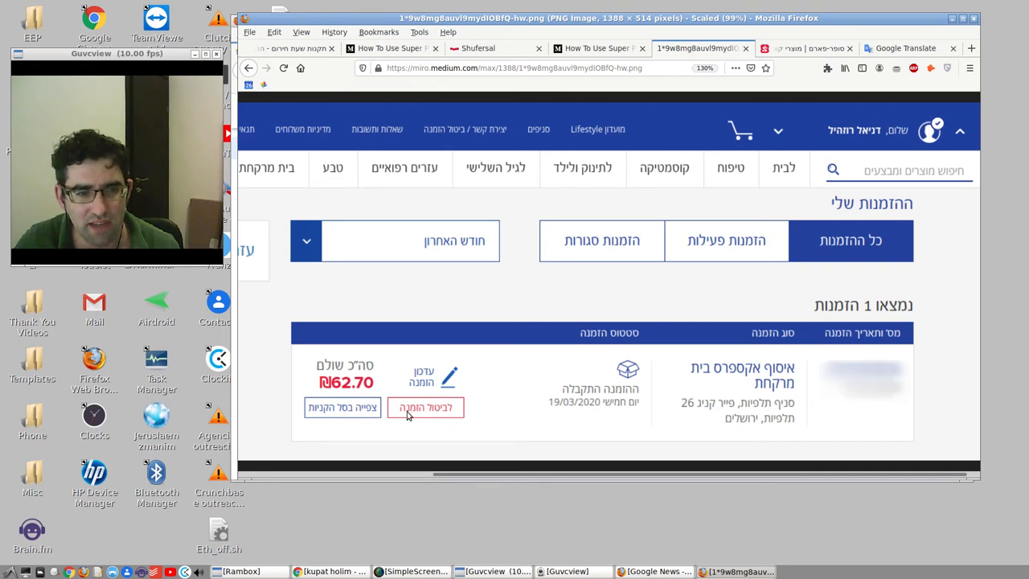
mouse_move(435, 407)
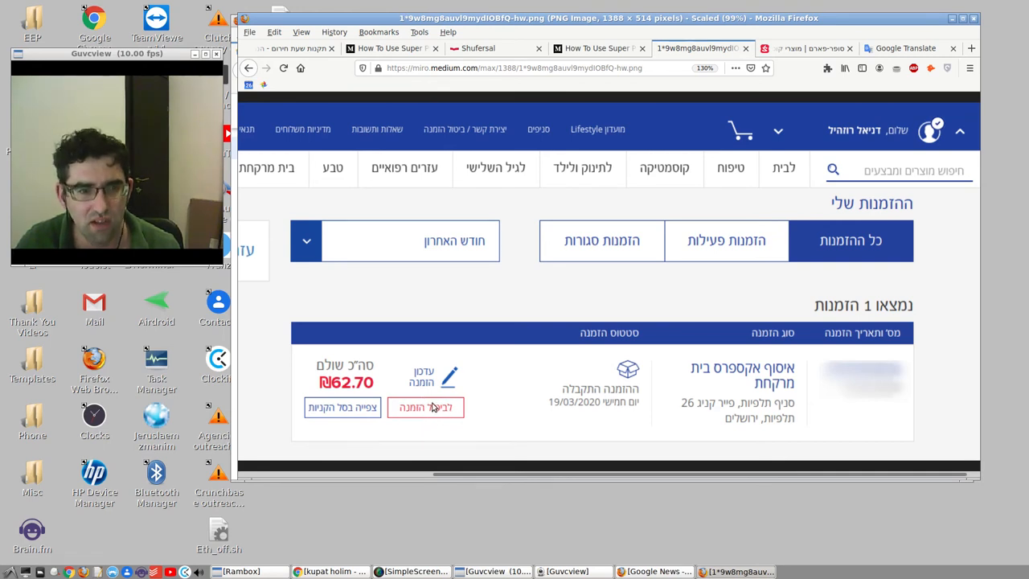
mouse_move(437, 406)
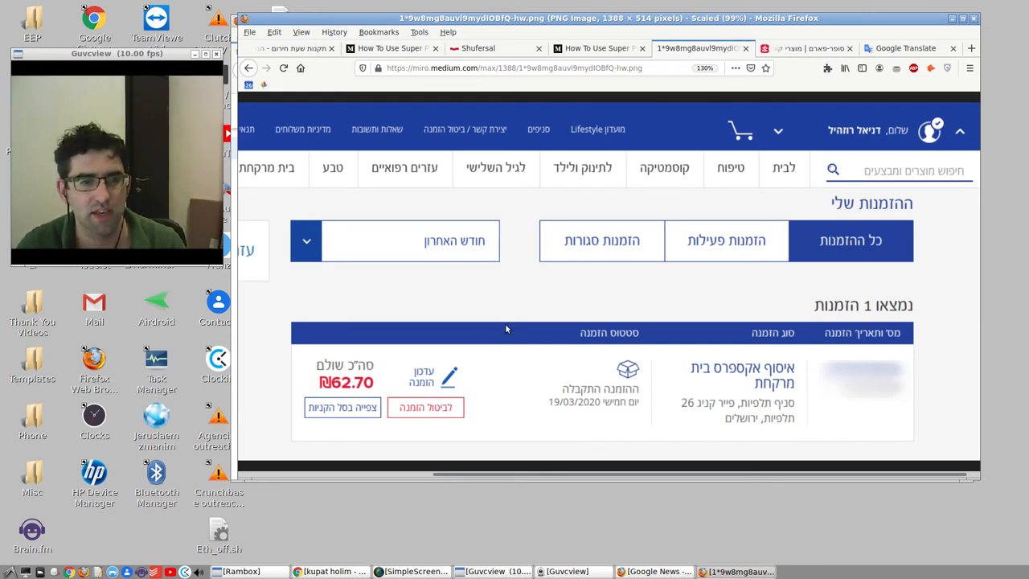
mouse_move(434, 420)
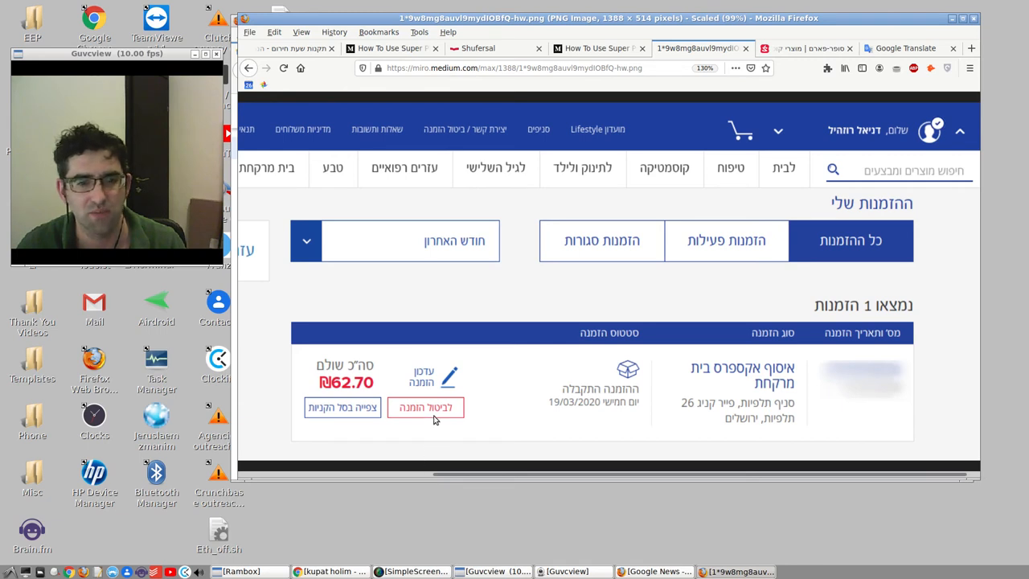
mouse_move(426, 412)
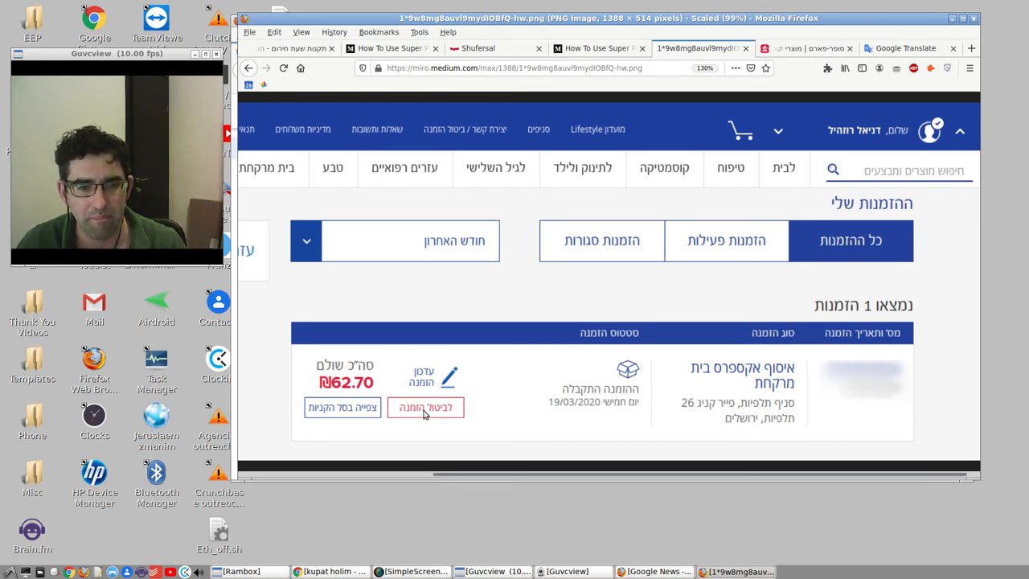
mouse_move(344, 288)
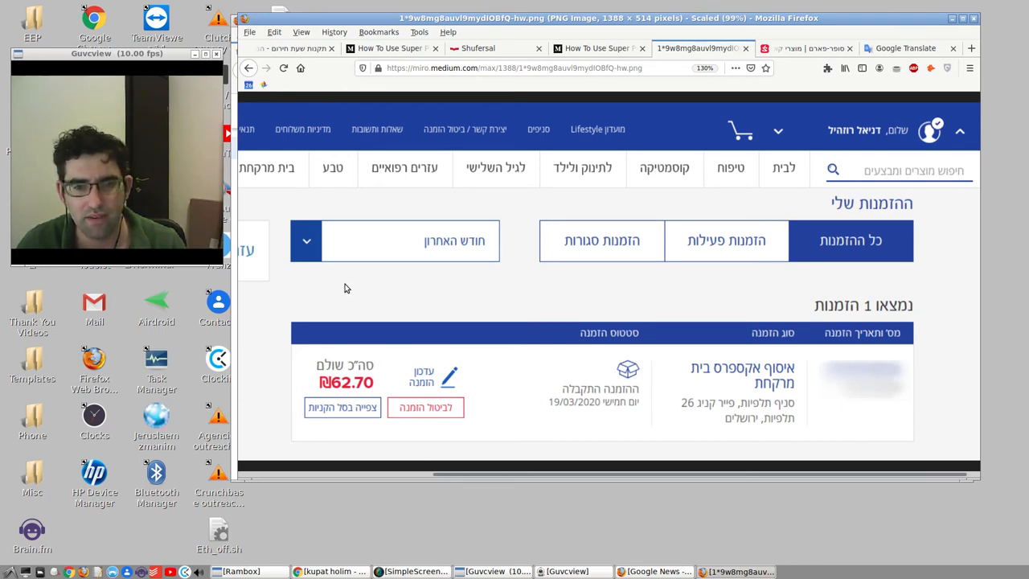
Step: Read the guide's Summary section, then switch to the Facebook Community Standards blog post
click(595, 48)
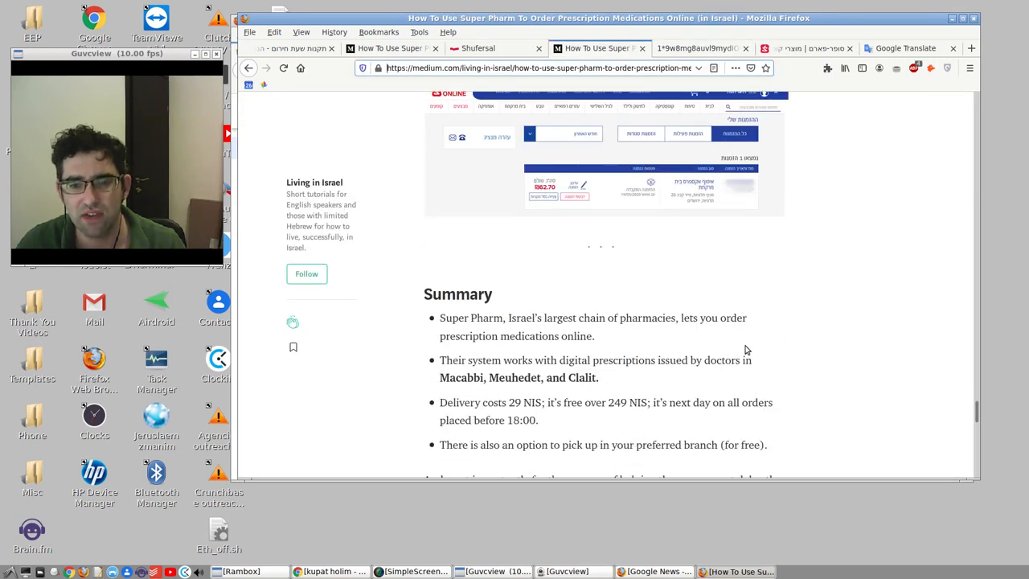
scroll(down, 3)
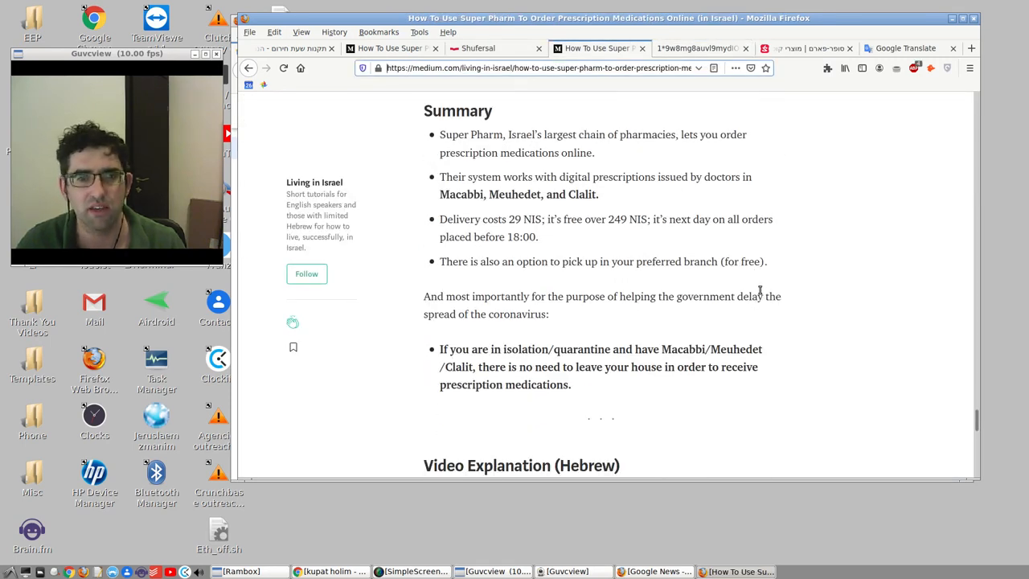
mouse_move(391, 528)
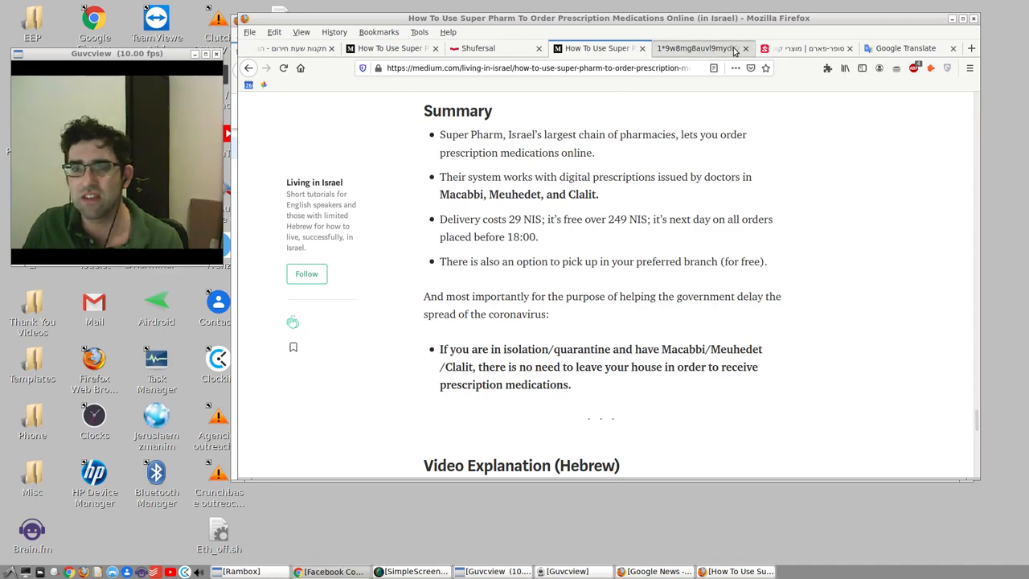
click(971, 48)
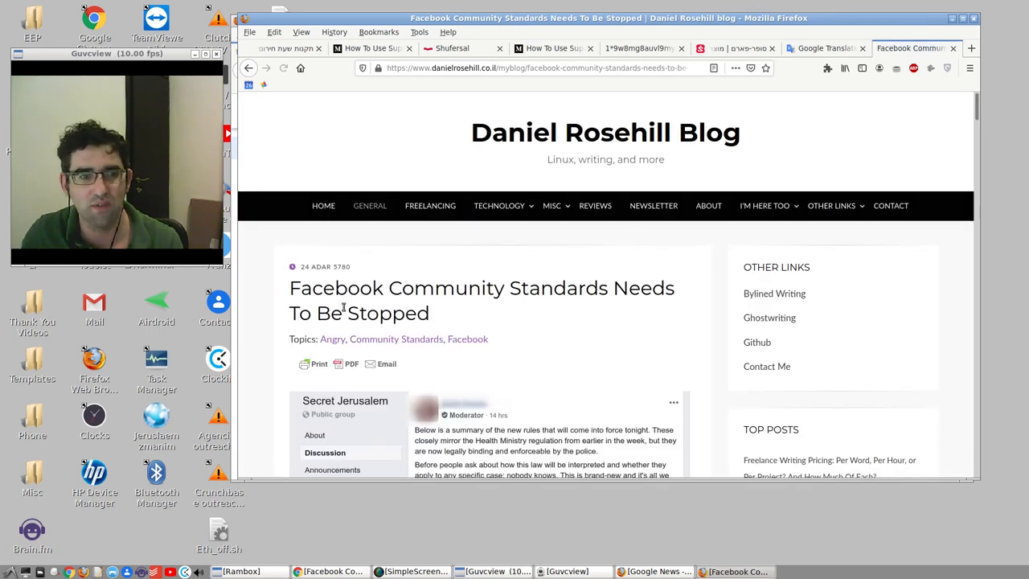
Step: Read down through the first half of the Facebook Community Standards ban post
scroll(down, 3)
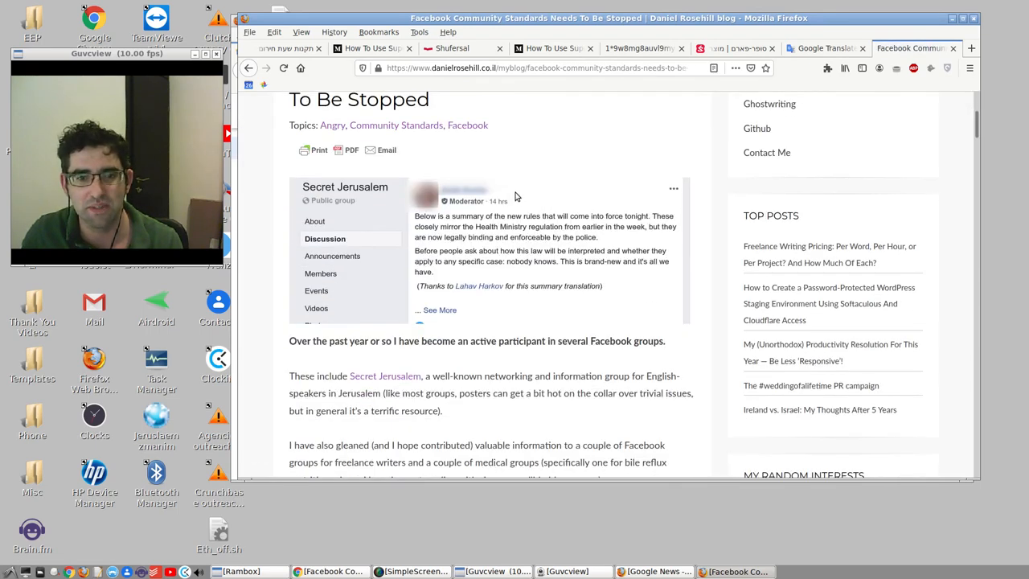
scroll(down, 3)
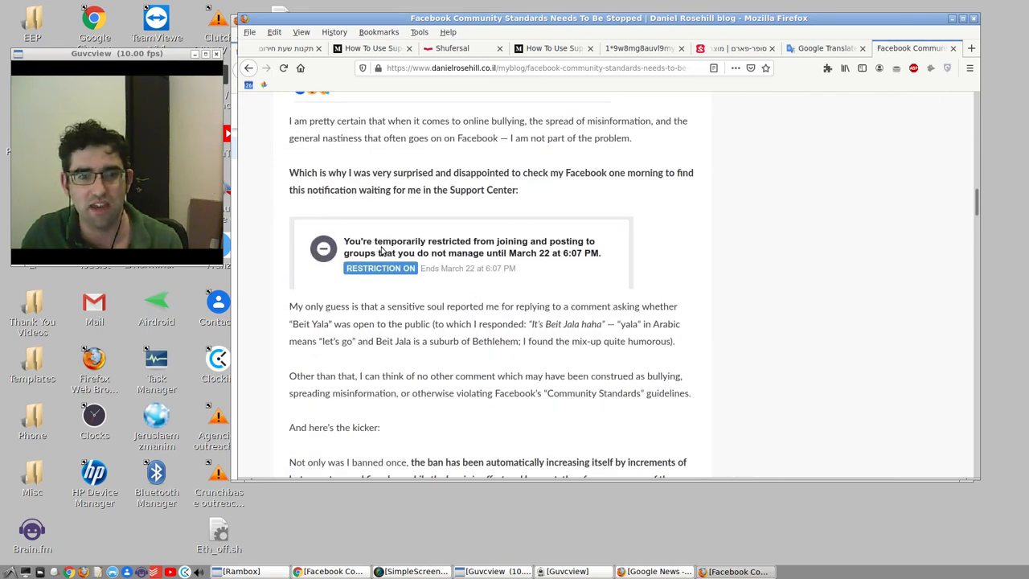
scroll(up, 3)
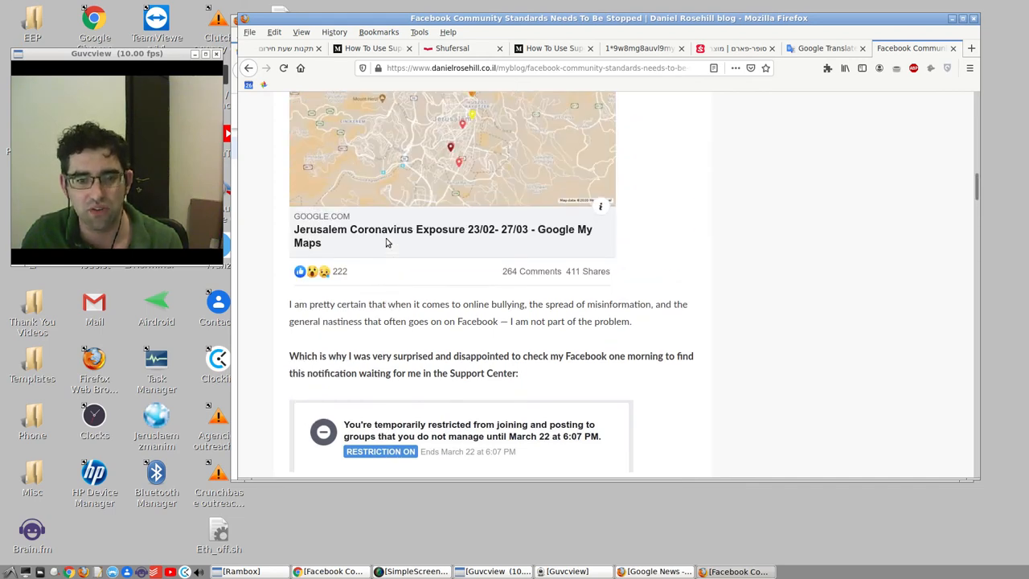
scroll(down, 3)
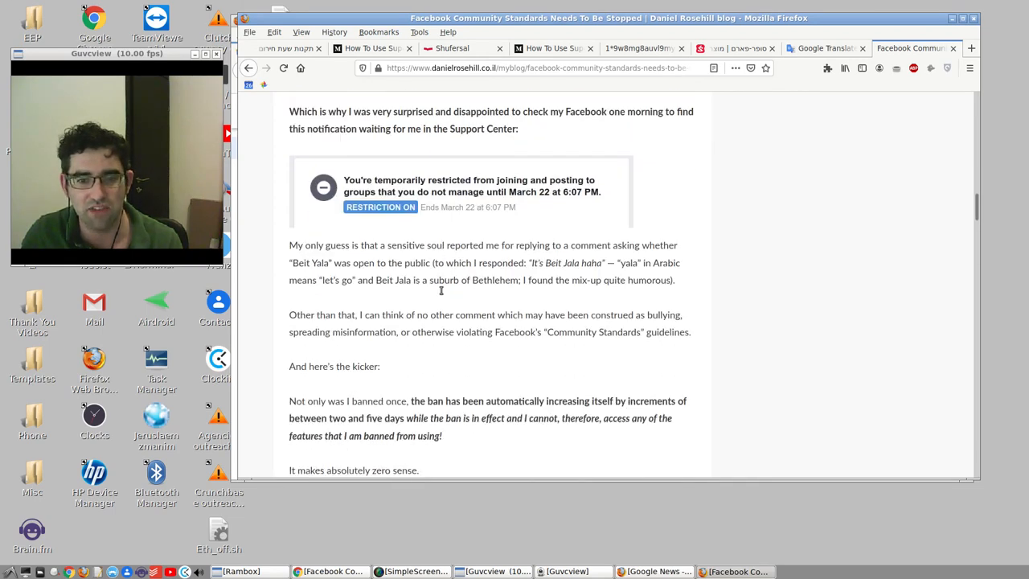
scroll(down, 3)
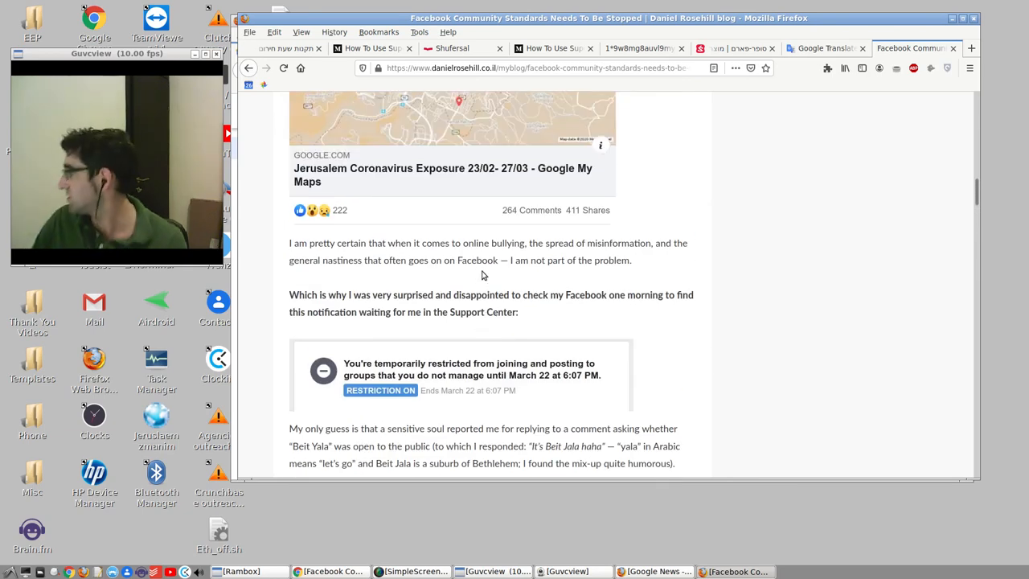
scroll(down, 3)
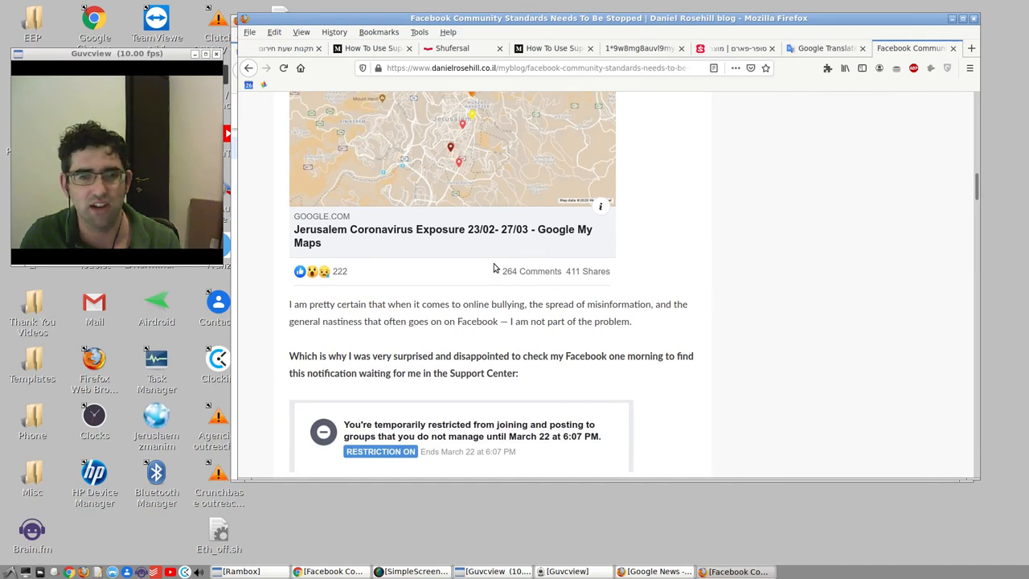
mouse_move(489, 278)
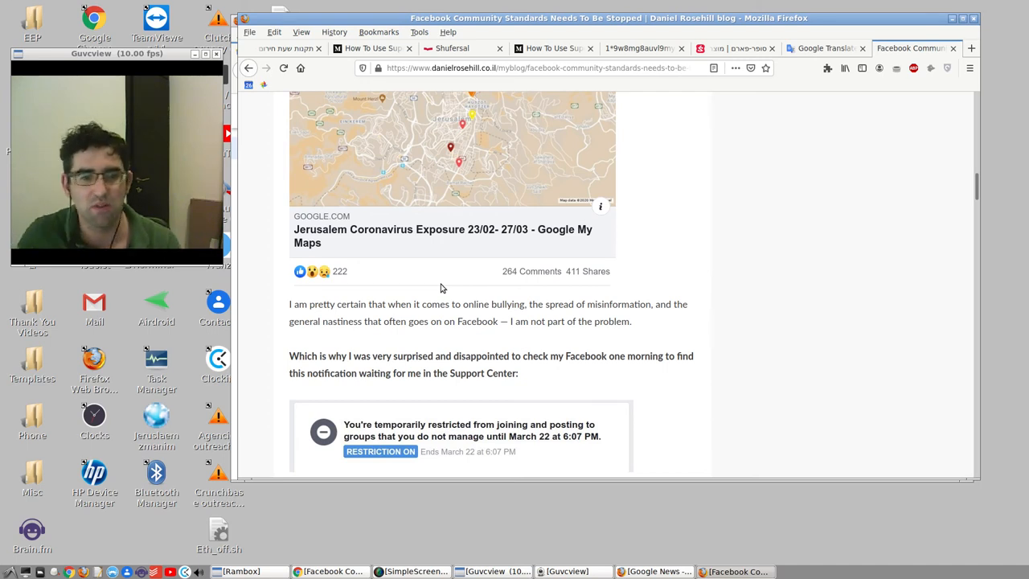
scroll(down, 3)
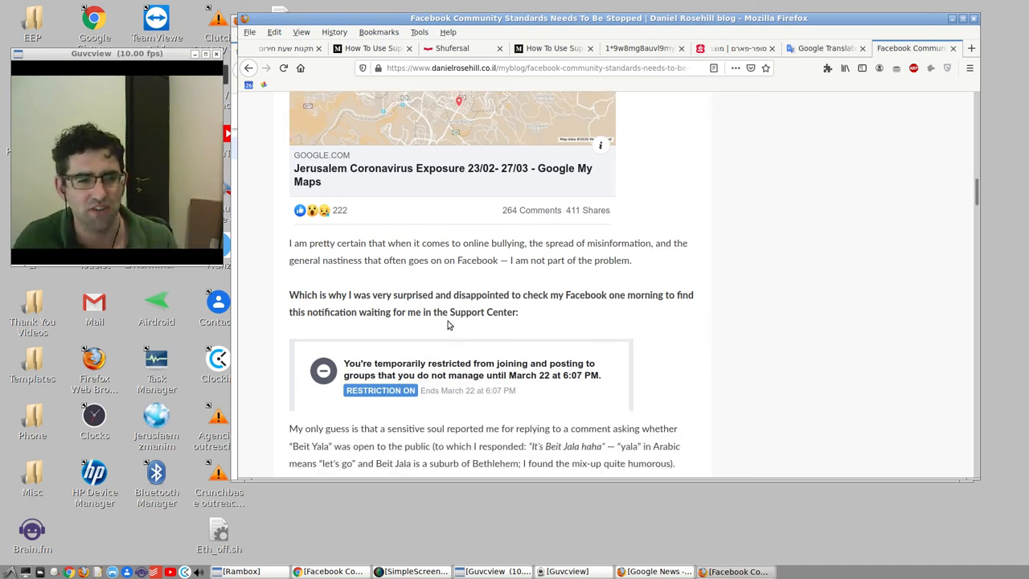
scroll(down, 3)
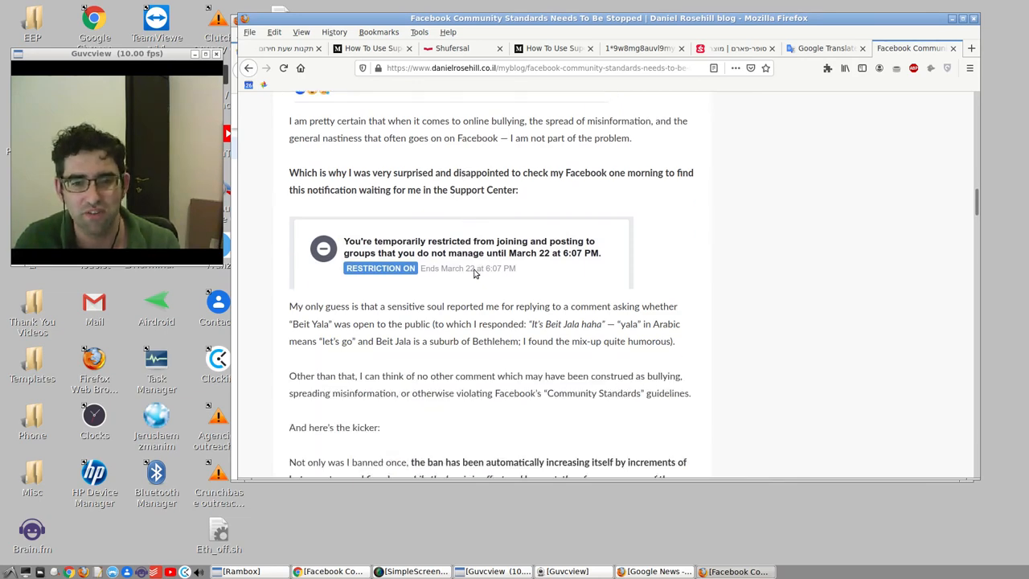
scroll(down, 3)
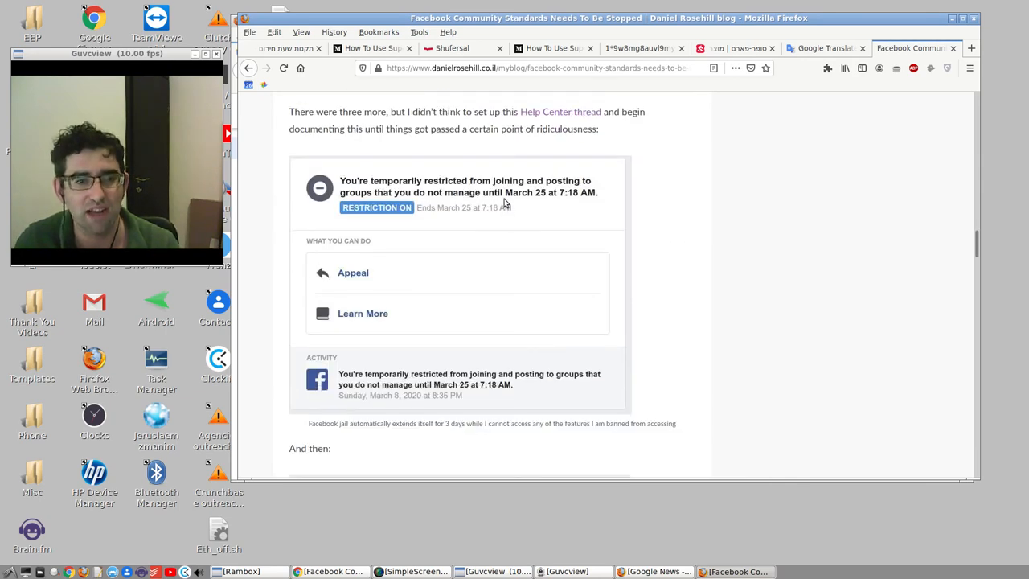
scroll(down, 3)
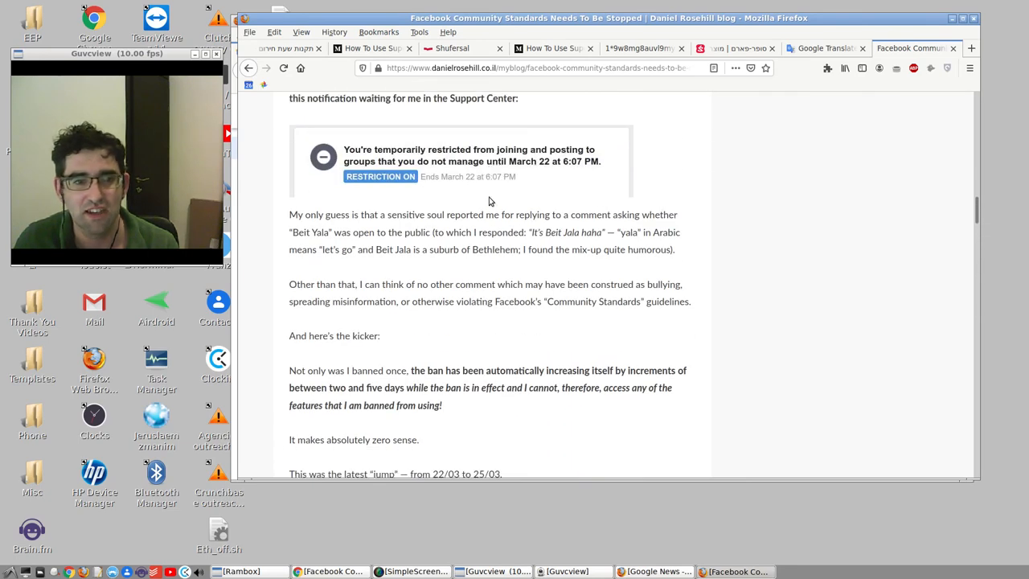
scroll(down, 3)
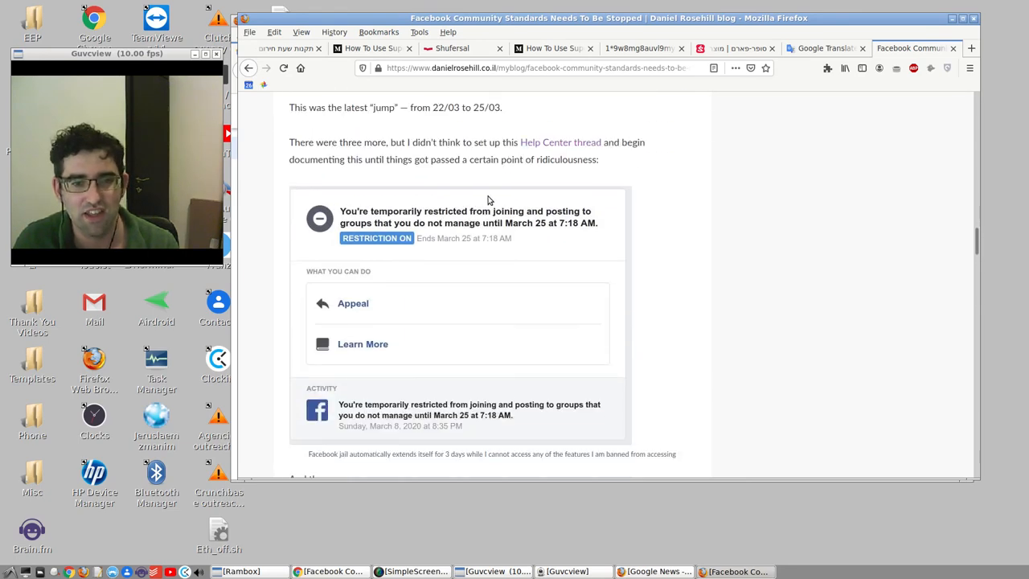
mouse_move(404, 219)
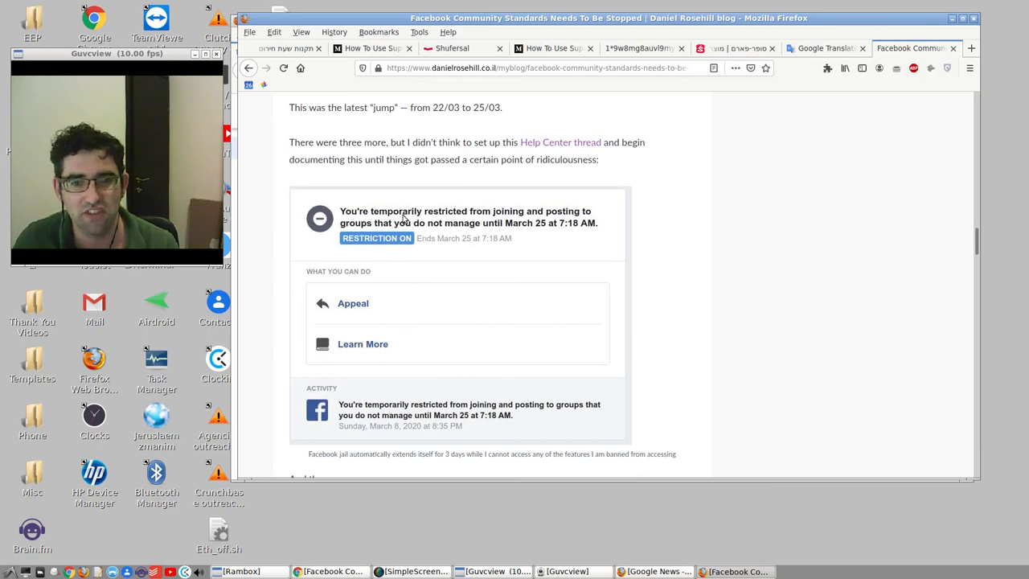
mouse_move(534, 225)
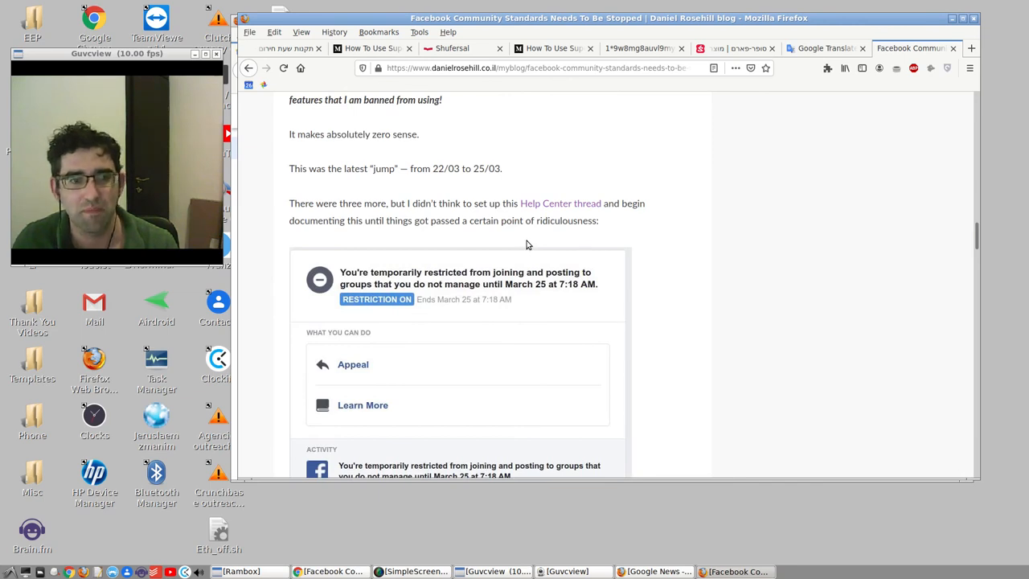
mouse_move(518, 259)
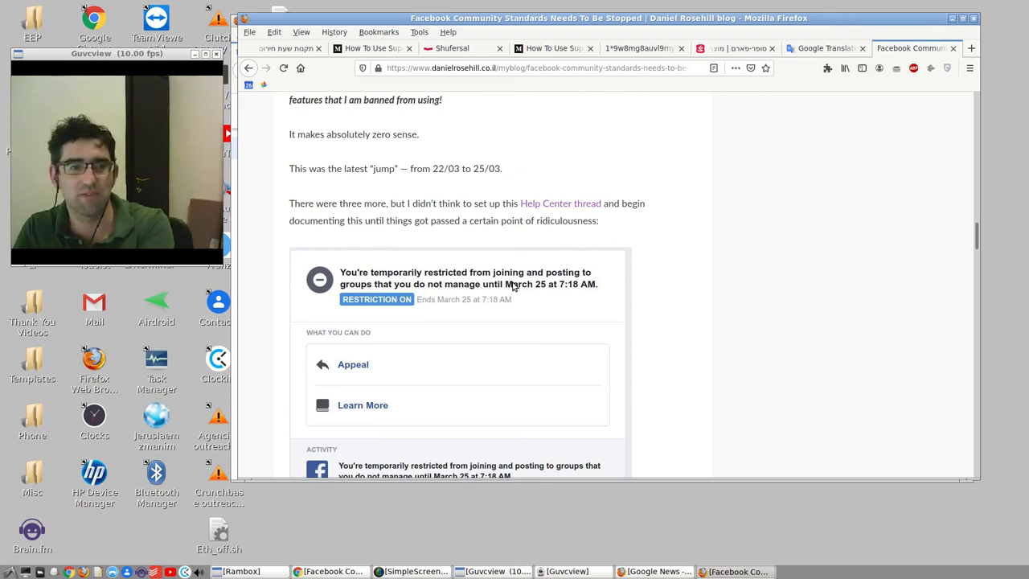
Step: Read the ban post through to its conclusion and close its tab
scroll(down, 3)
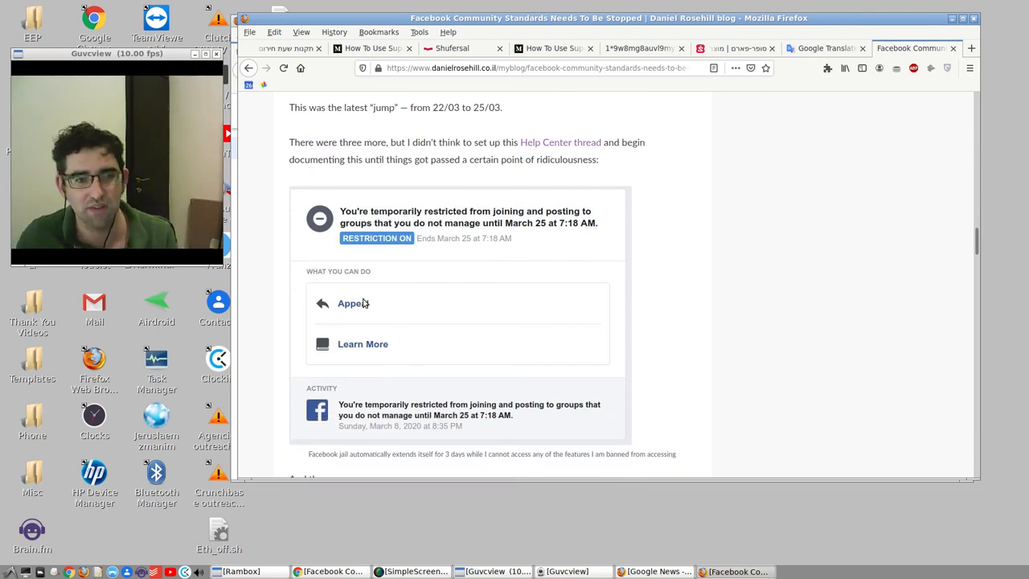
scroll(down, 3)
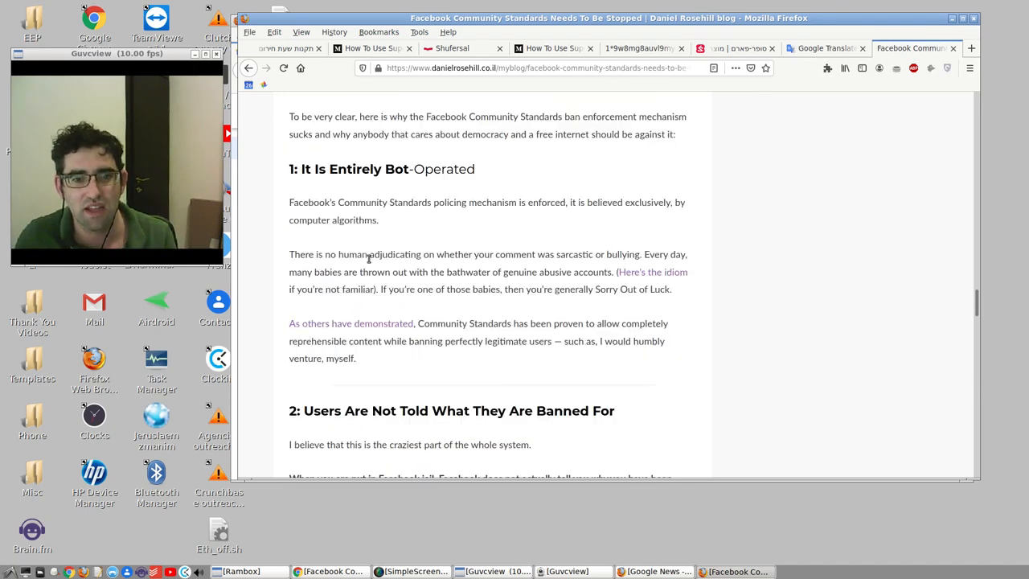
scroll(down, 3)
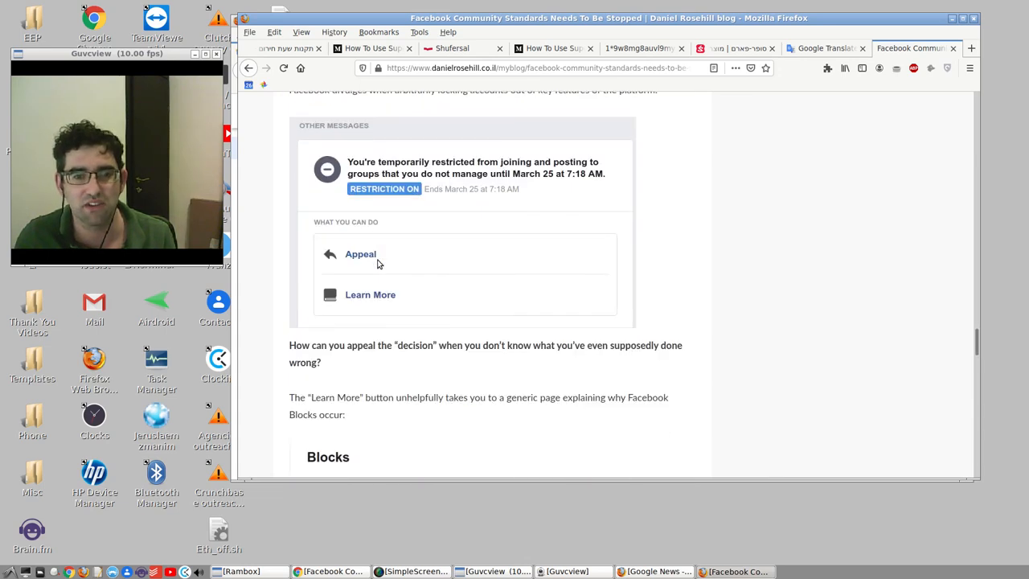
scroll(down, 3)
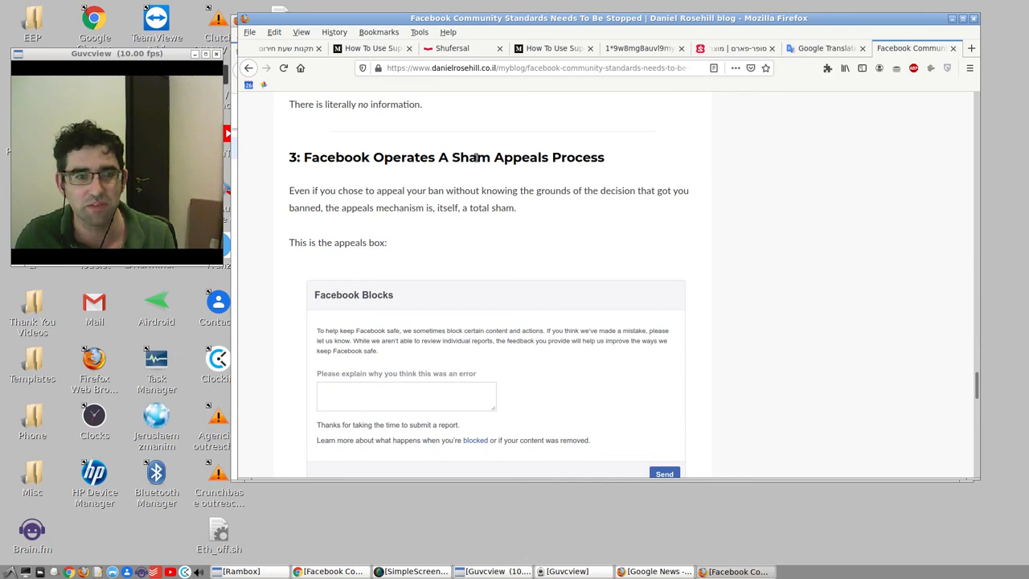
scroll(down, 3)
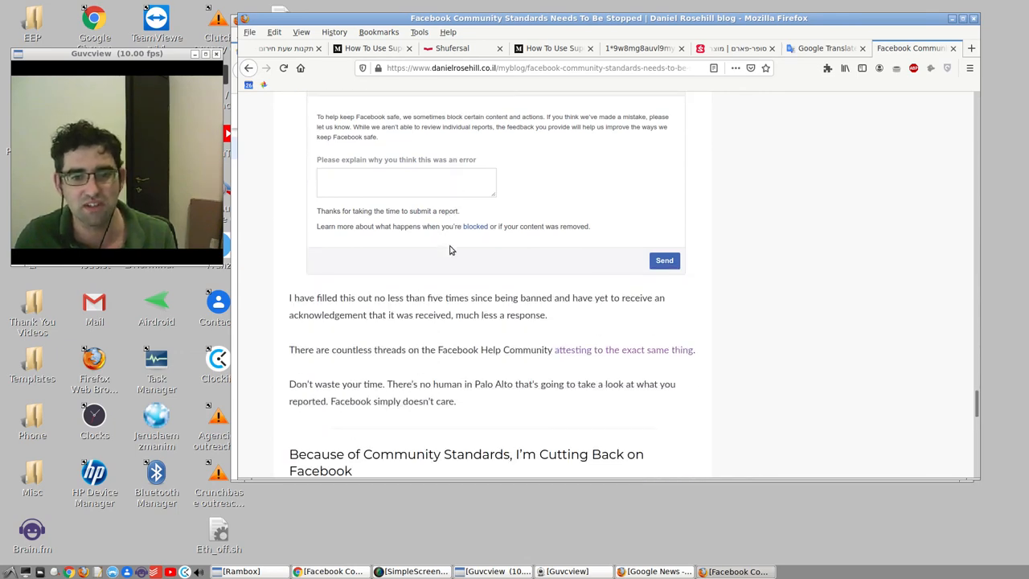
scroll(down, 3)
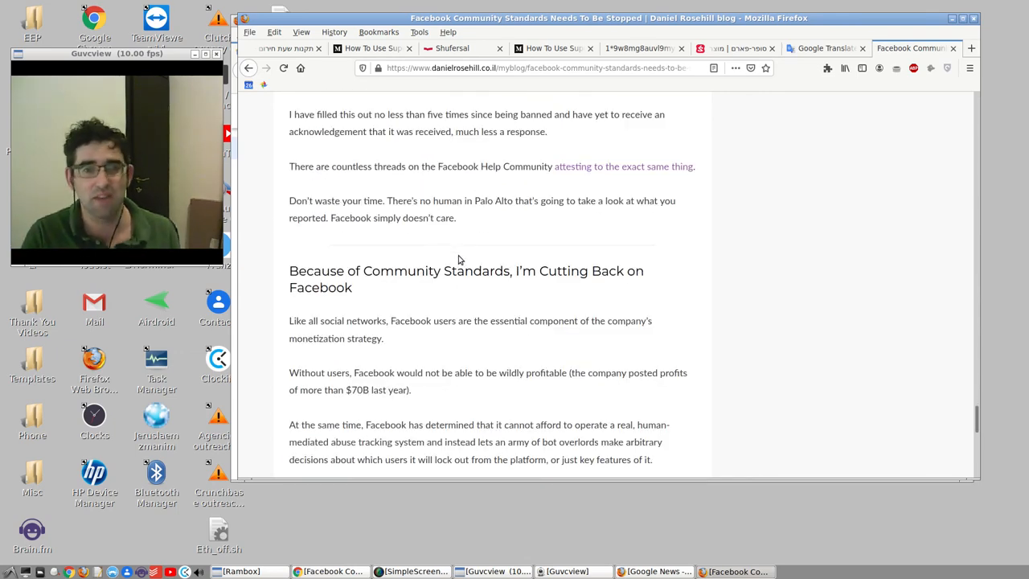
scroll(down, 3)
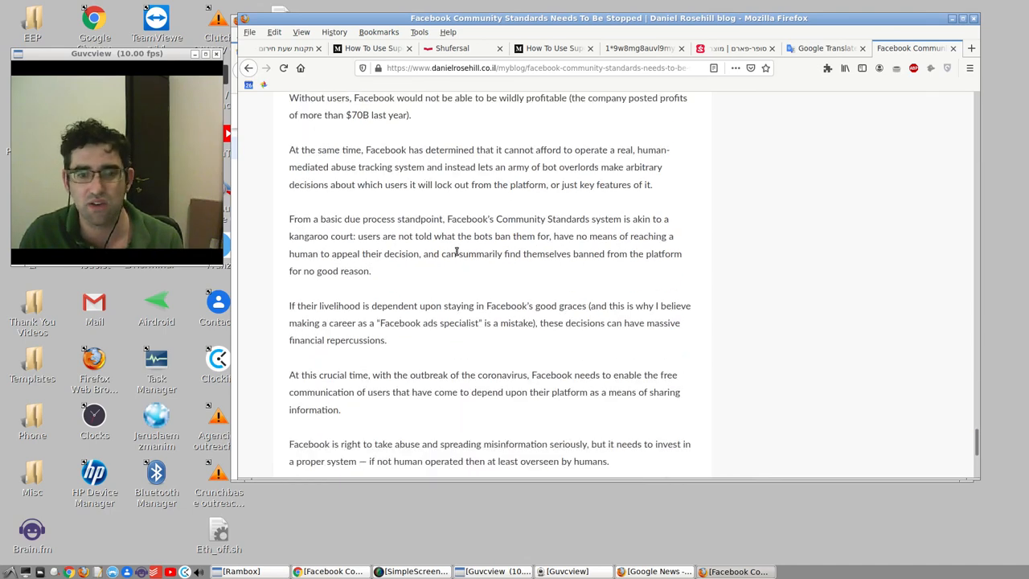
scroll(down, 3)
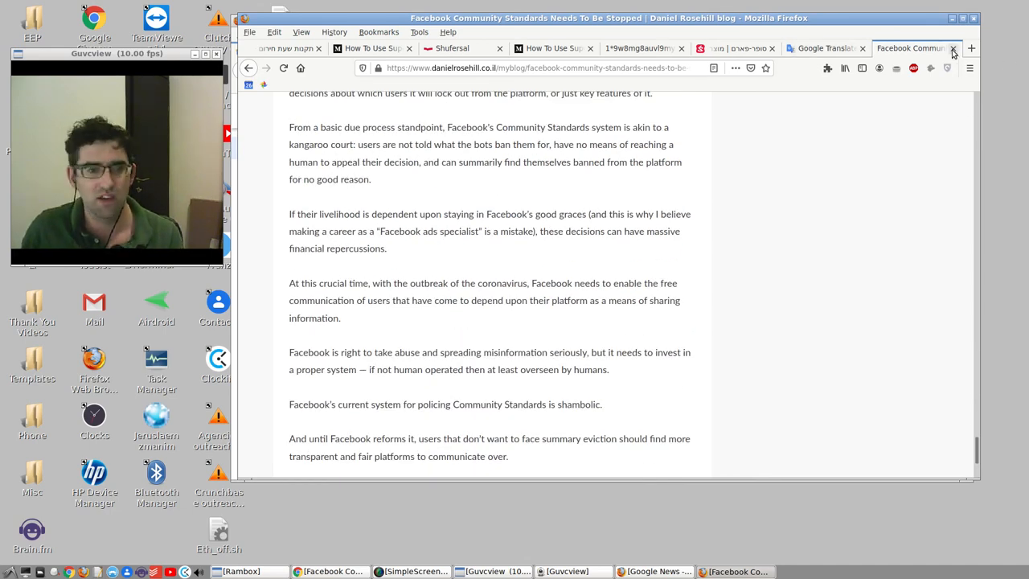
click(695, 48)
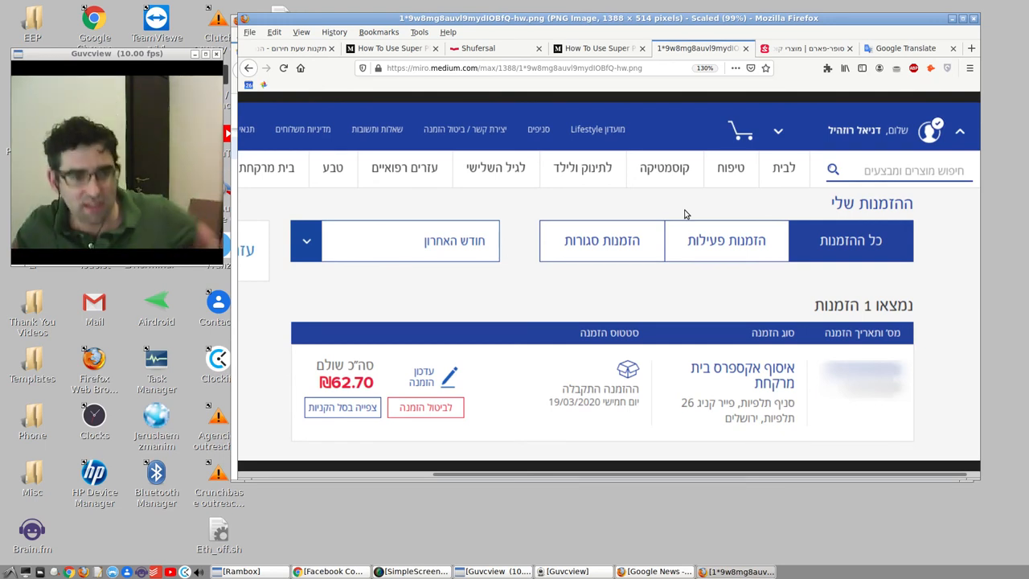
mouse_move(602, 196)
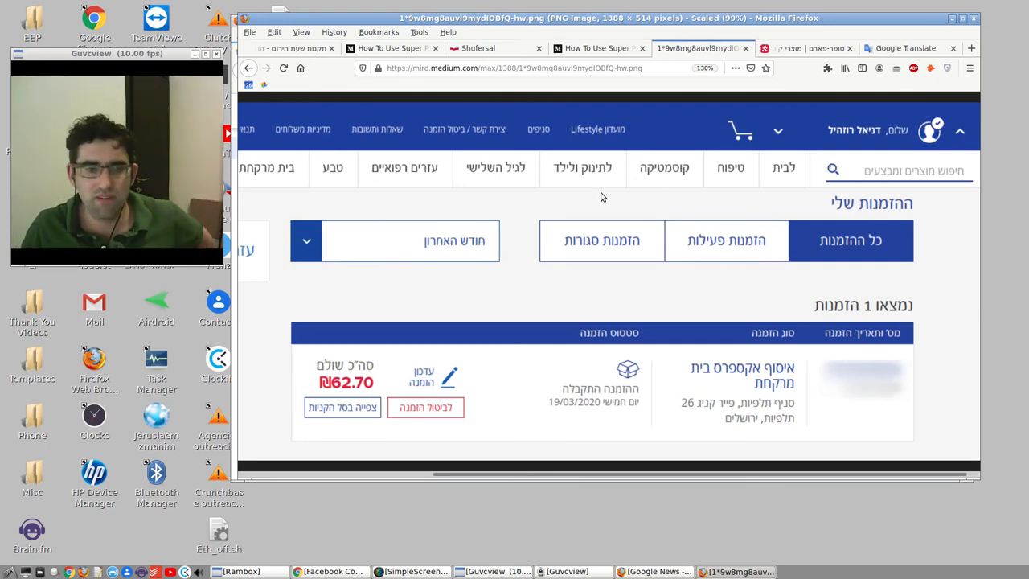
mouse_move(559, 228)
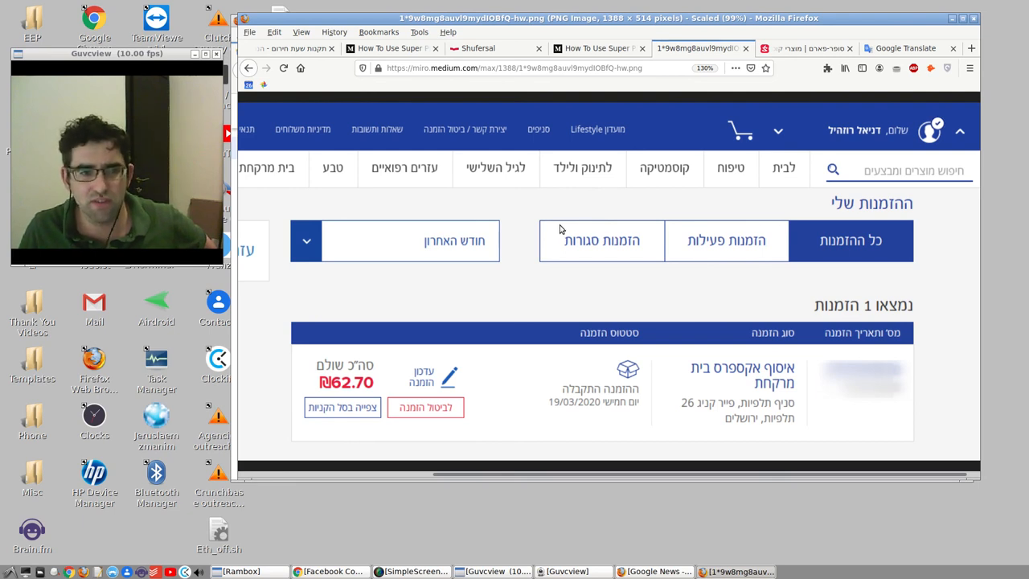
mouse_move(595, 209)
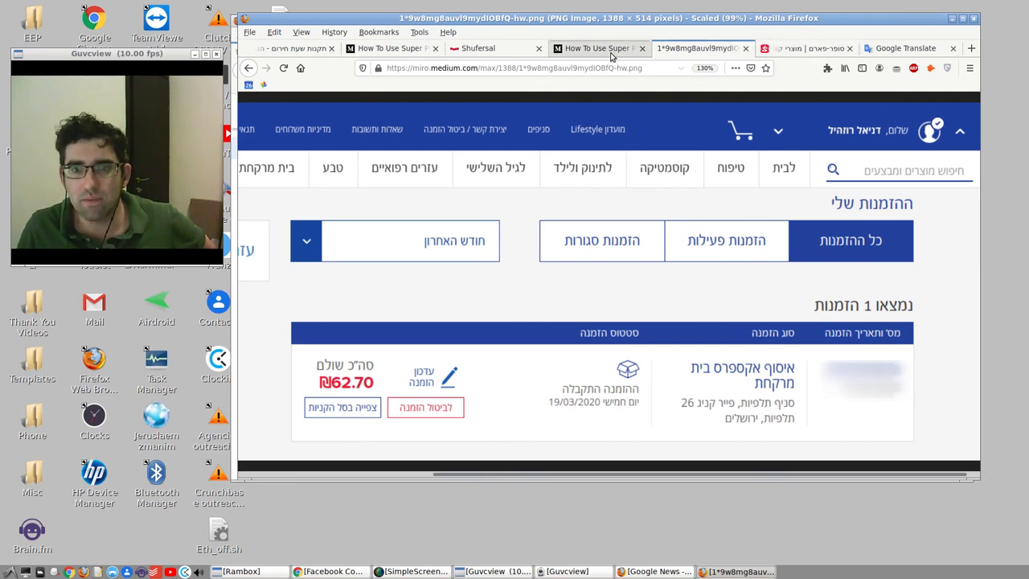
Step: Return to the Super-Pharm prescription guide on Medium and view its Summary section
click(599, 48)
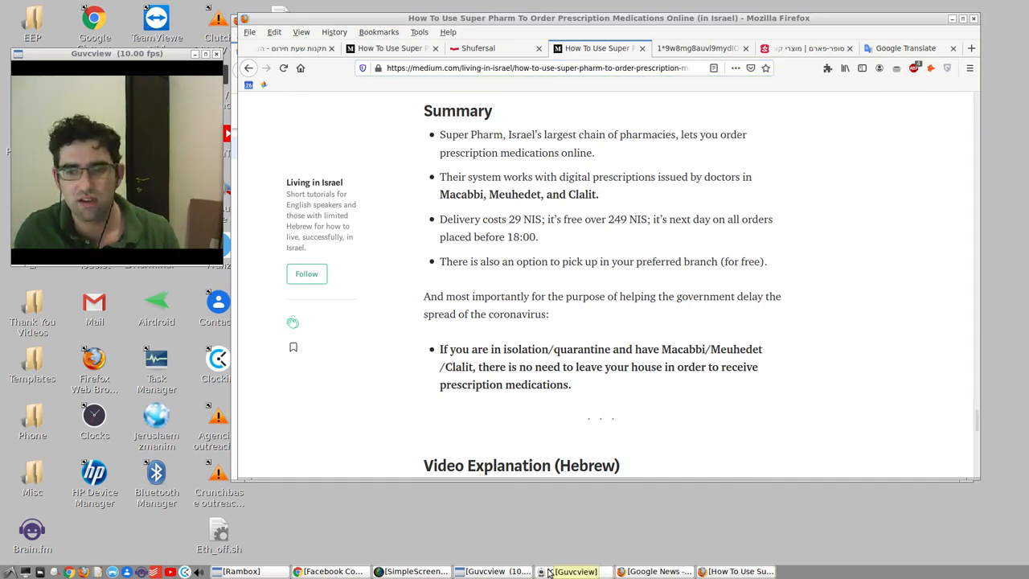
click(496, 571)
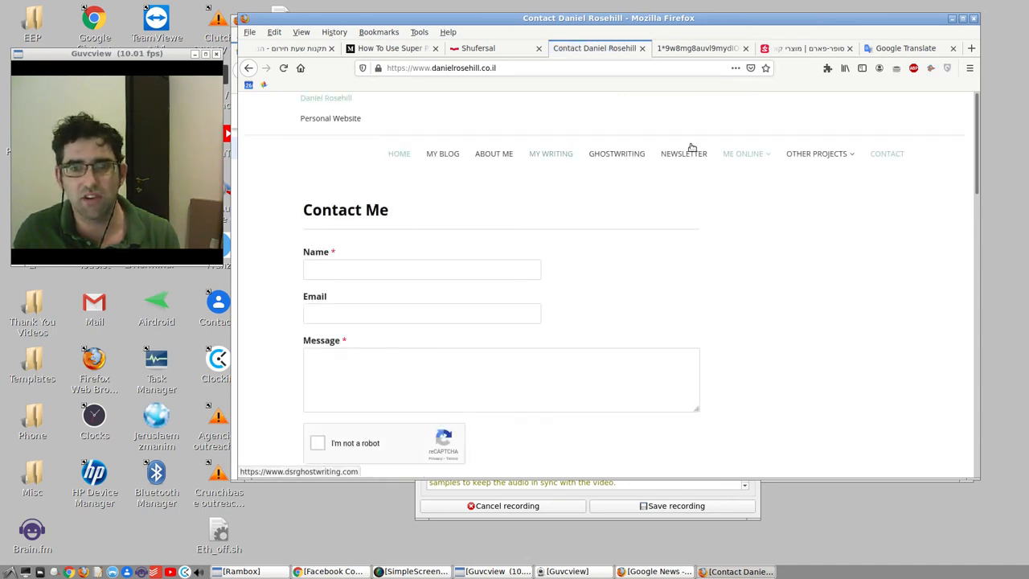
mouse_move(443, 155)
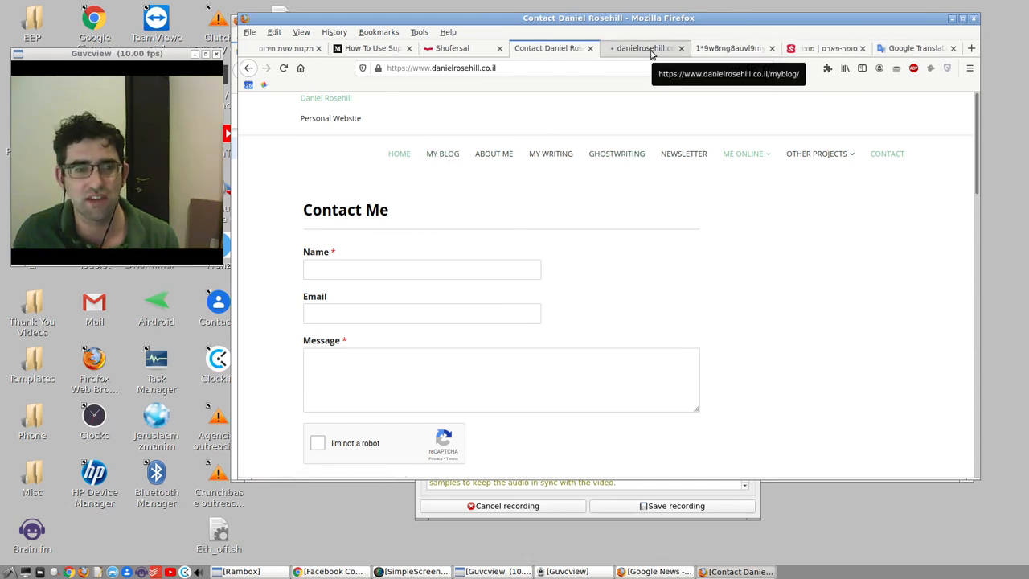
Step: Scroll the Contact page past the form to The Drop Site and Public PGP Key sections
scroll(down, 3)
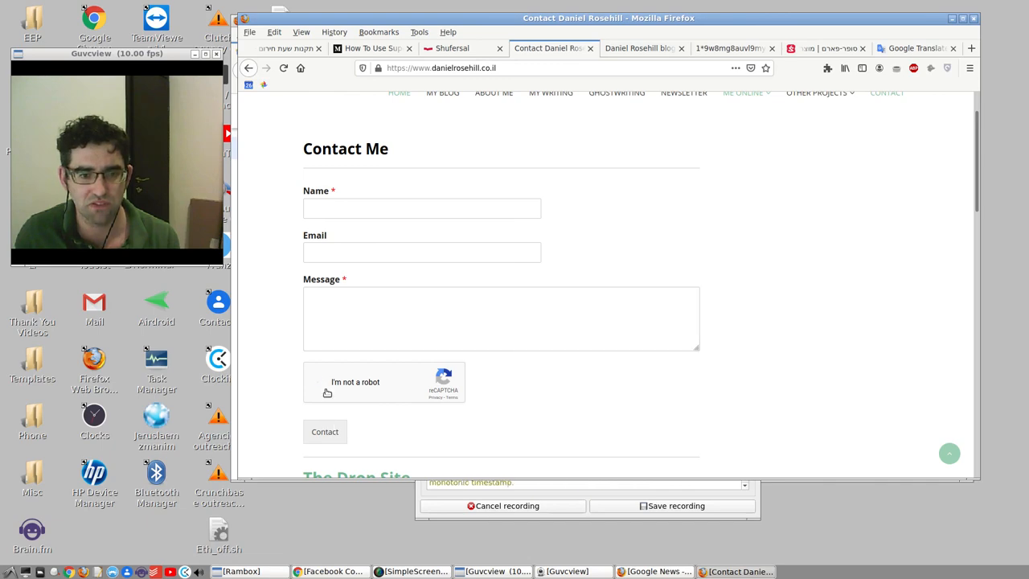
scroll(down, 3)
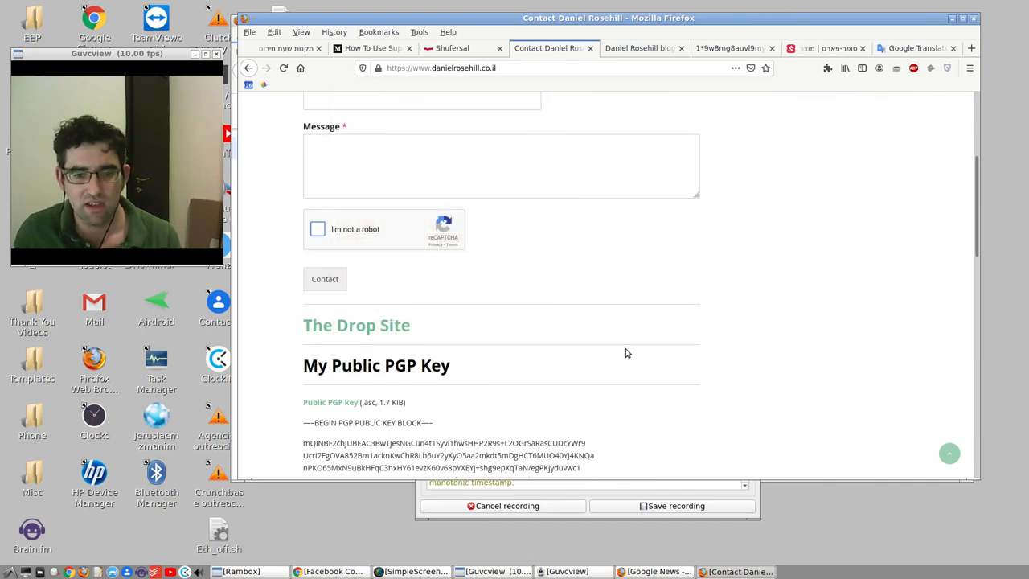
scroll(down, 3)
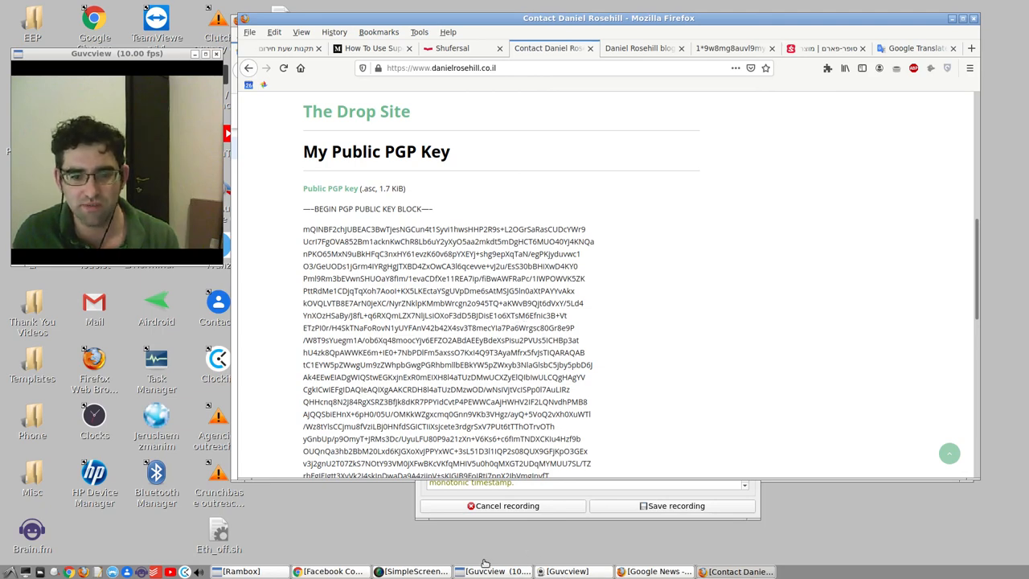
Step: Bring up the screen recorder window and move it higher on screen
click(415, 571)
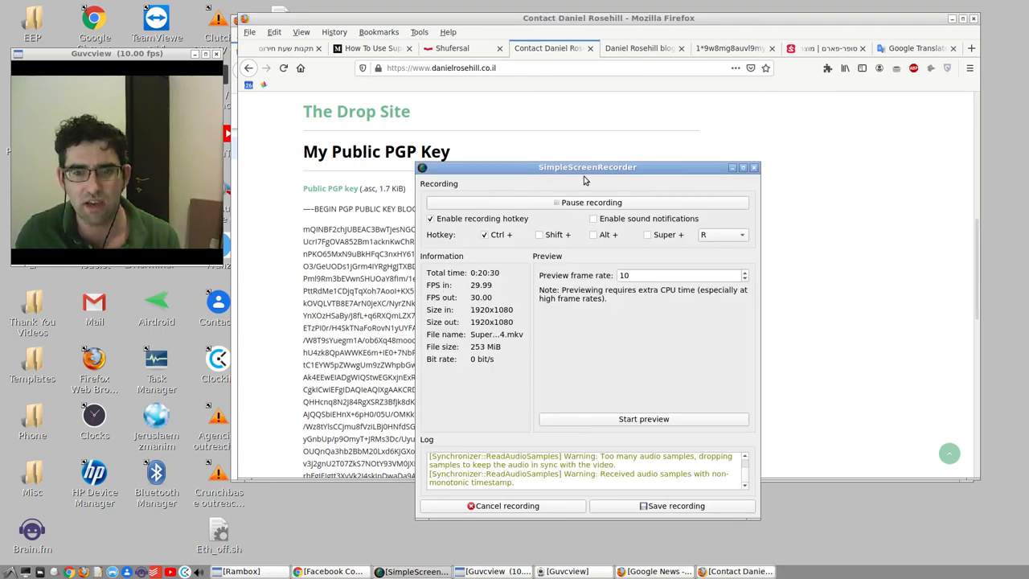
drag(587, 167, 457, 90)
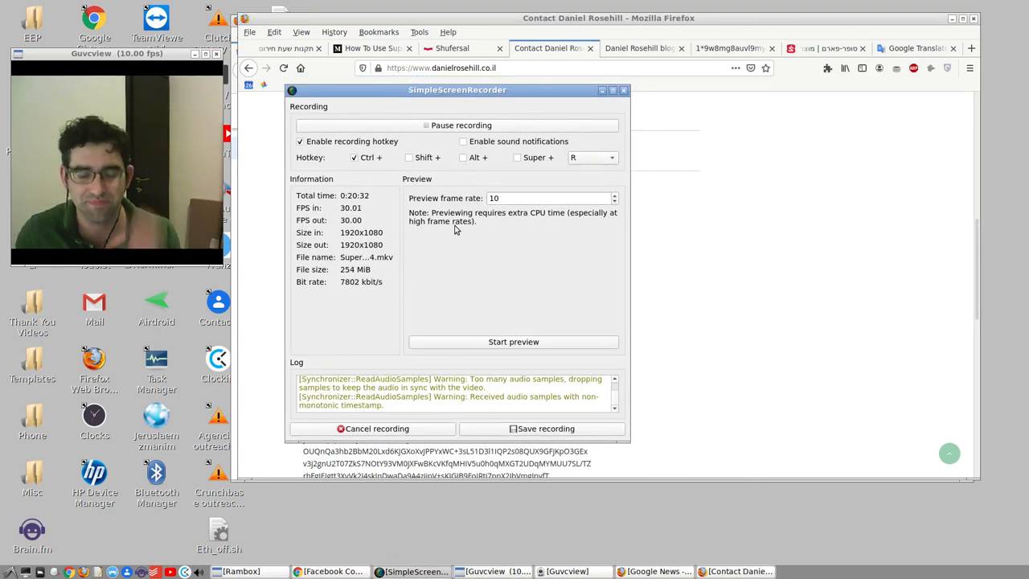